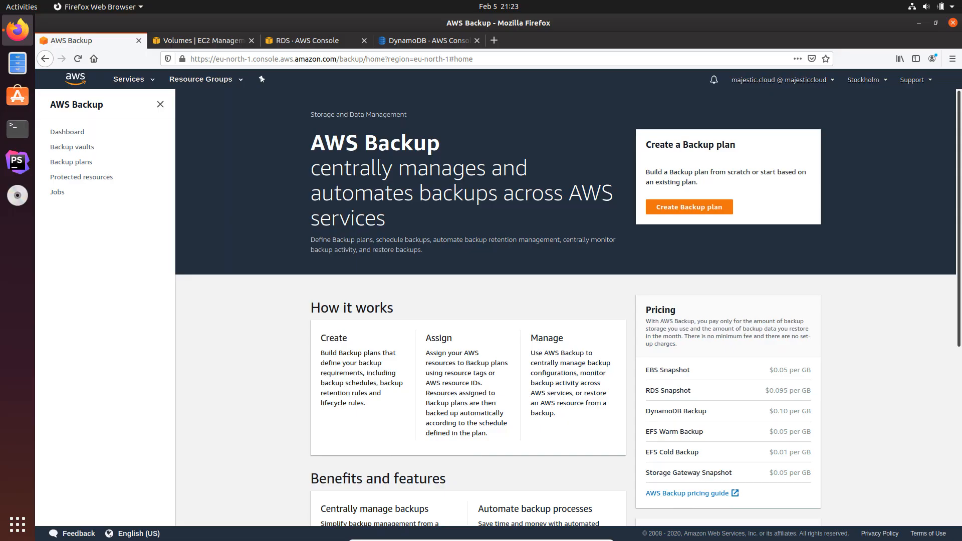
mouse_move(617, 238)
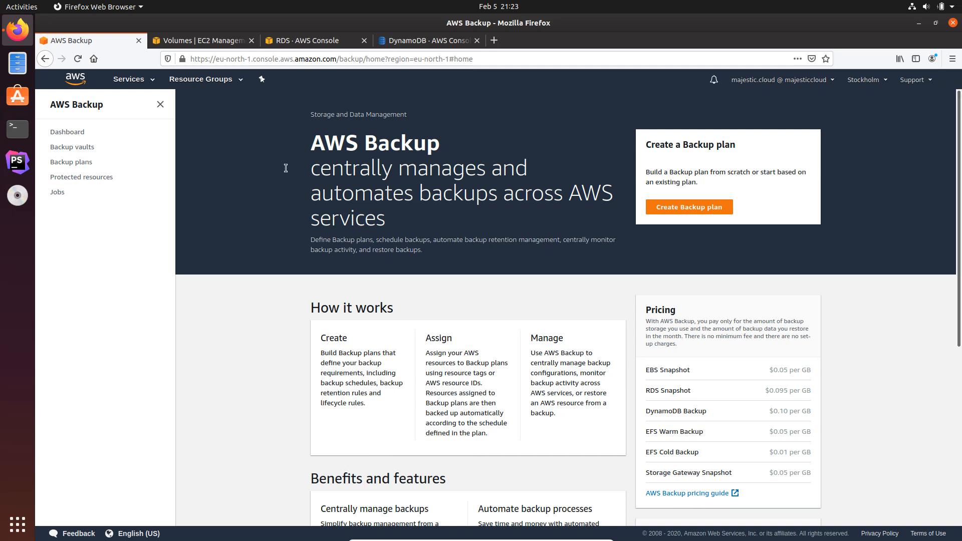
mouse_move(558, 141)
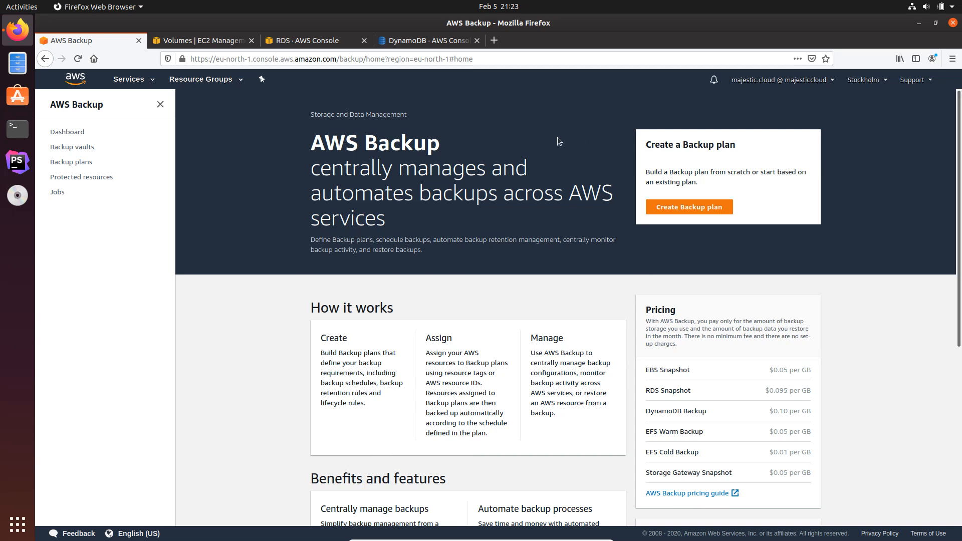
mouse_move(660, 160)
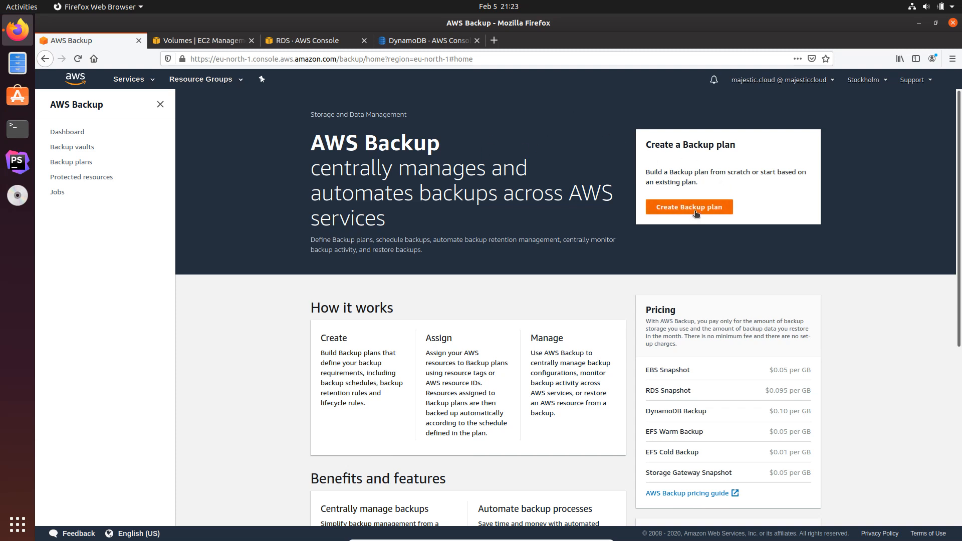
- Start a new backup plan and review the four saved retention templates such as Daily-35day-Retention
click(687, 206)
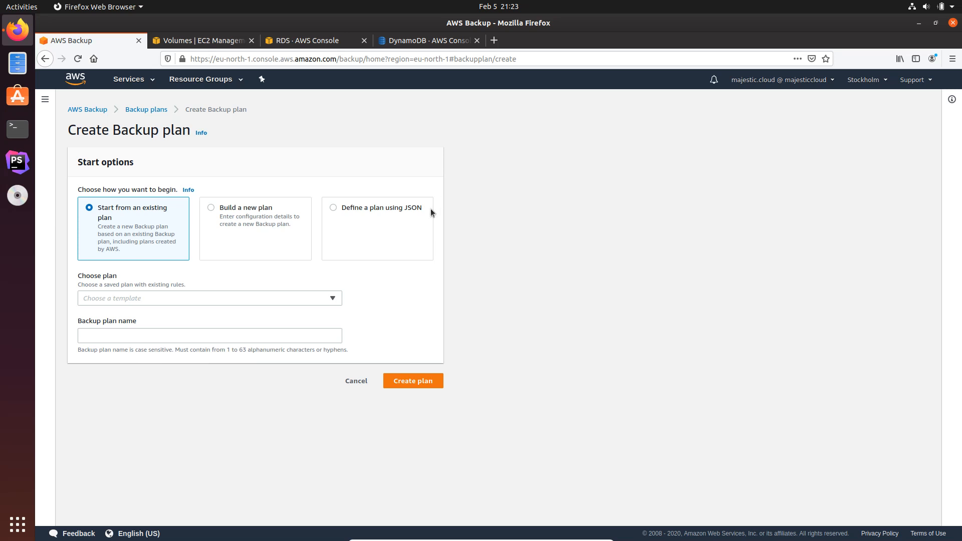
mouse_move(116, 217)
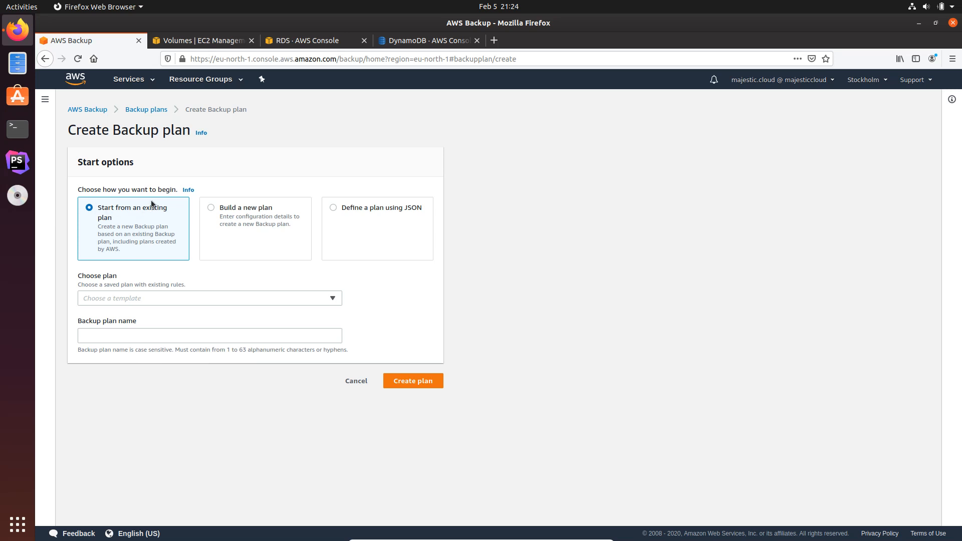
click(209, 299)
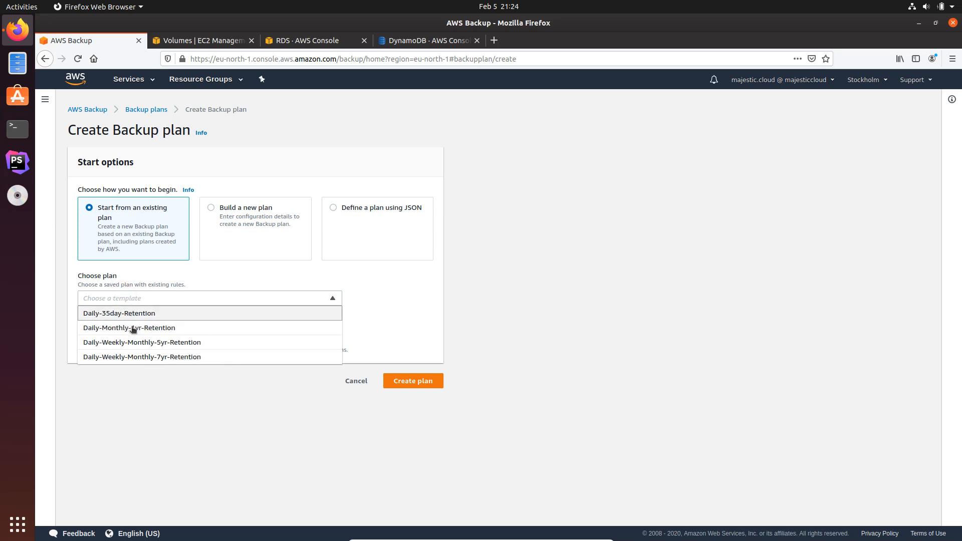
mouse_move(129, 326)
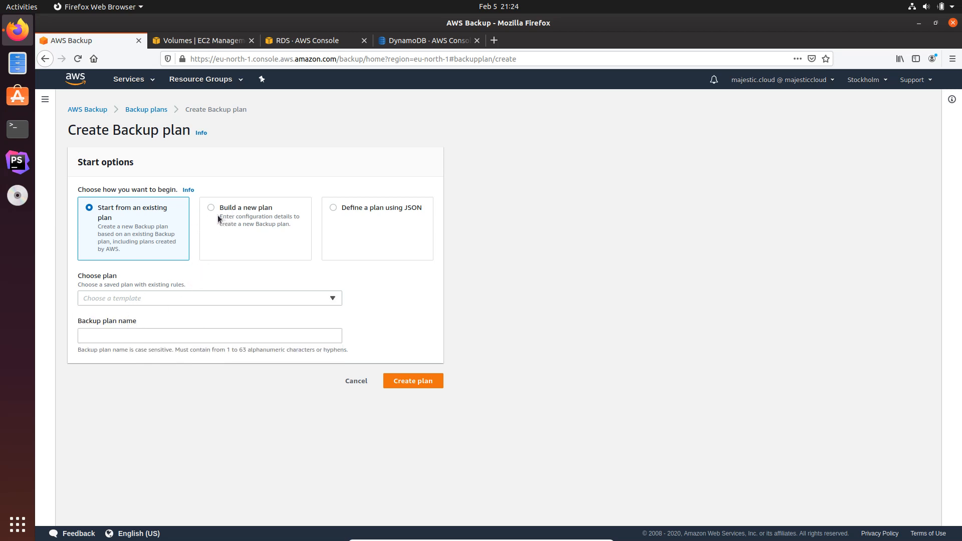
- Build the plan from scratch and name it TheApplicationBackup
click(211, 208)
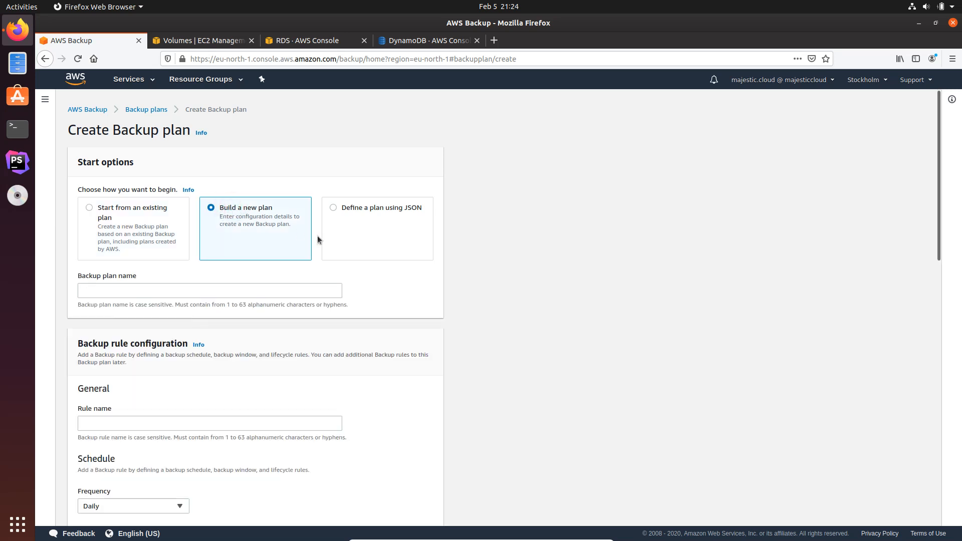
scroll(down, 3)
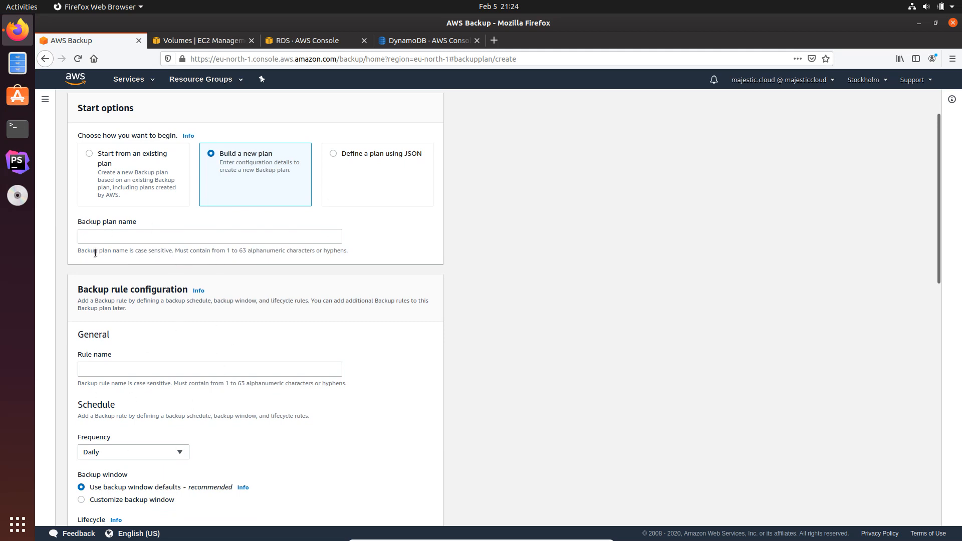
click(209, 237)
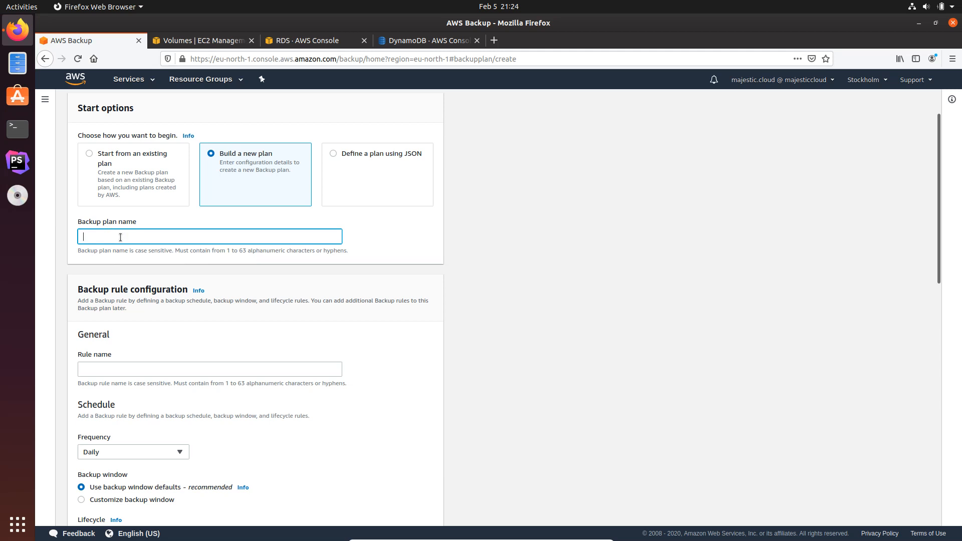
text(The)
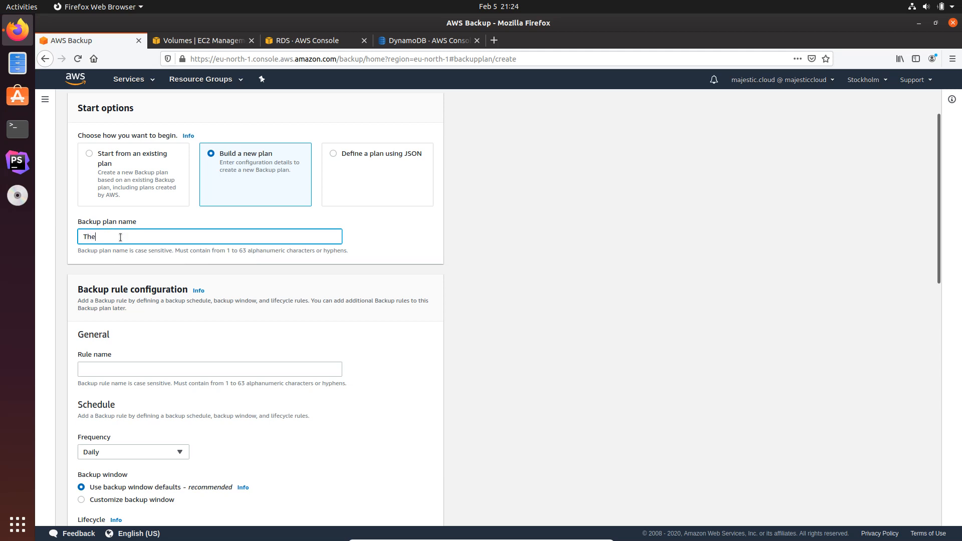
text(Application)
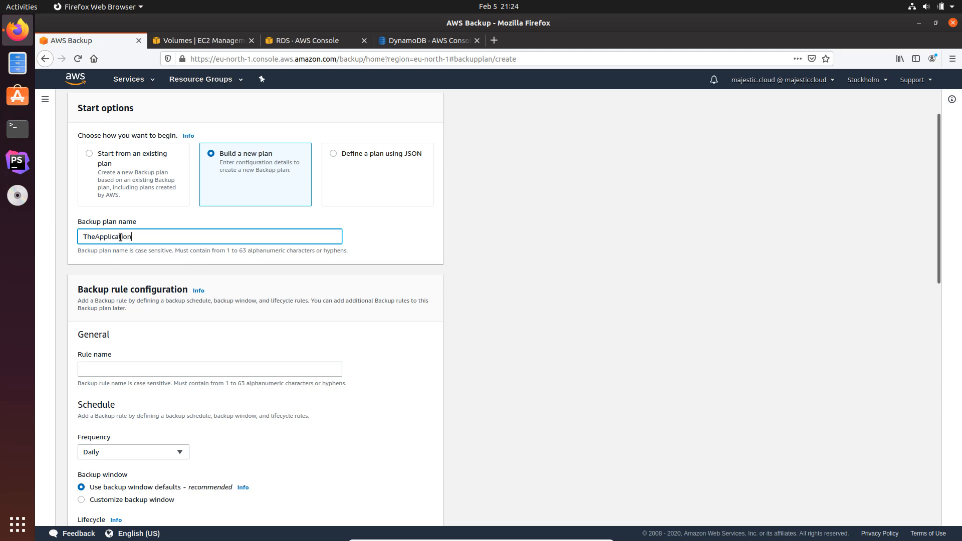
text(Backup)
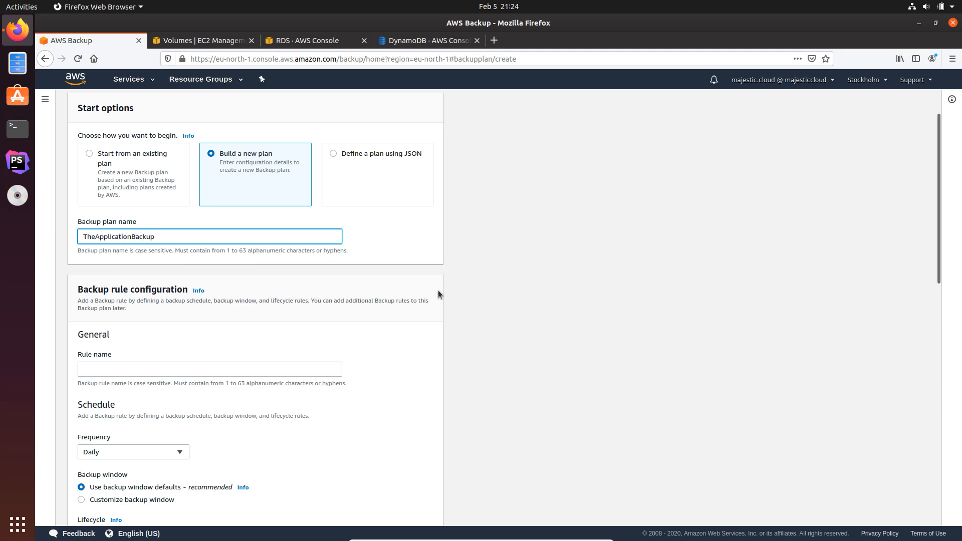
- Name the first backup rule BackupApplicationData
scroll(down, 3)
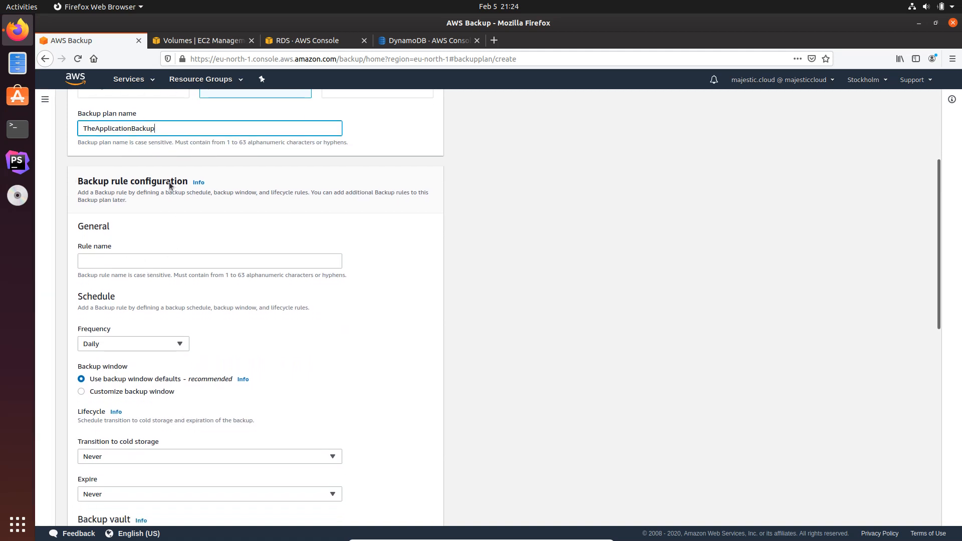
mouse_move(155, 211)
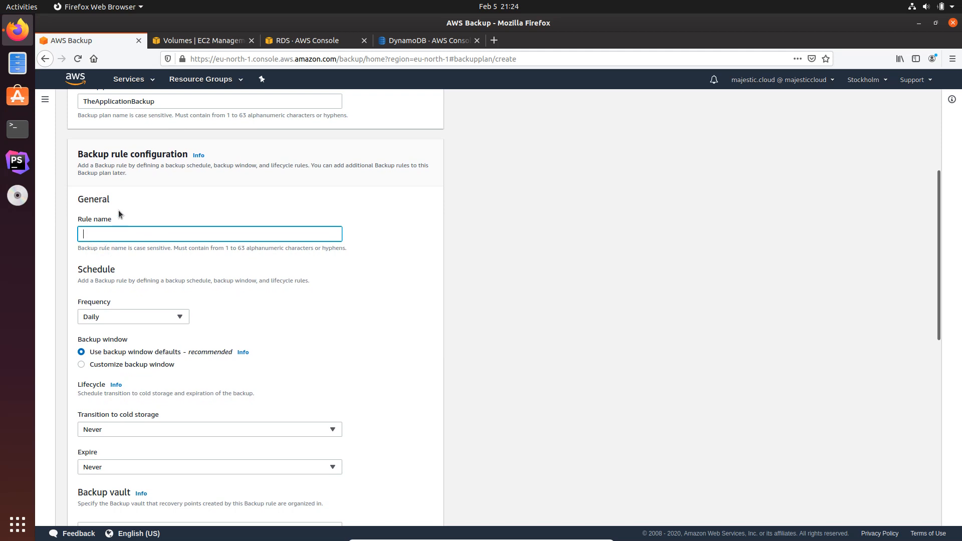
text(Bac)
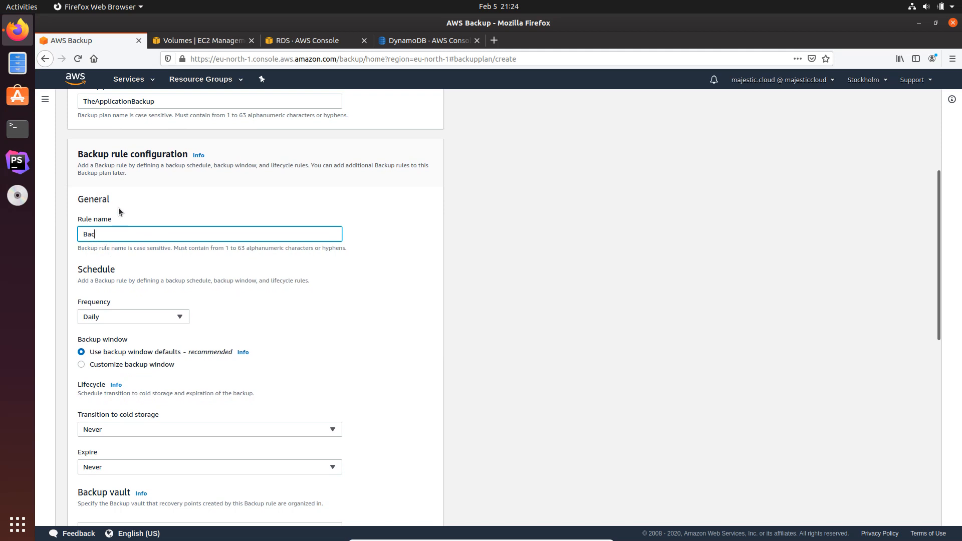
text(BackupApplicationData)
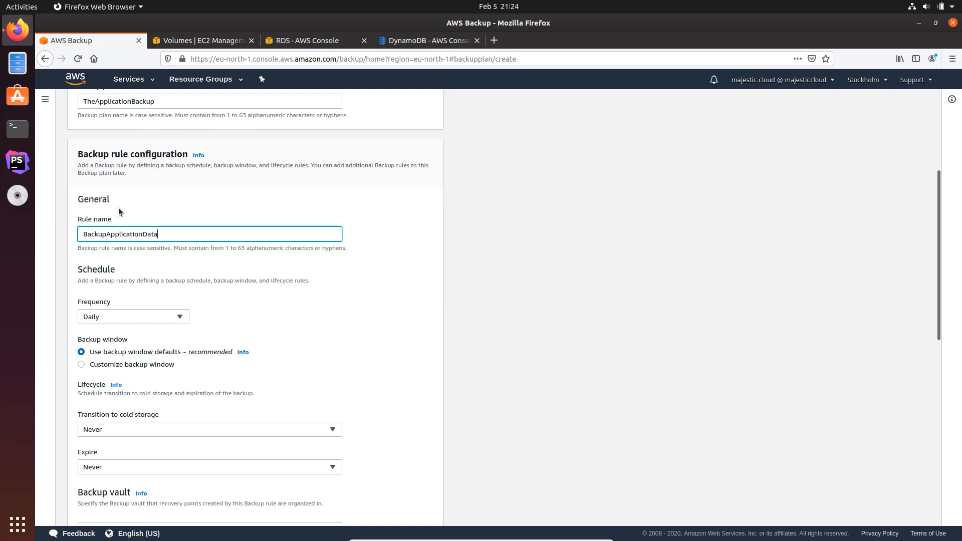
- Keep the Daily frequency and view the default backup window info (5 AM UTC, 8 hours)
scroll(down, 3)
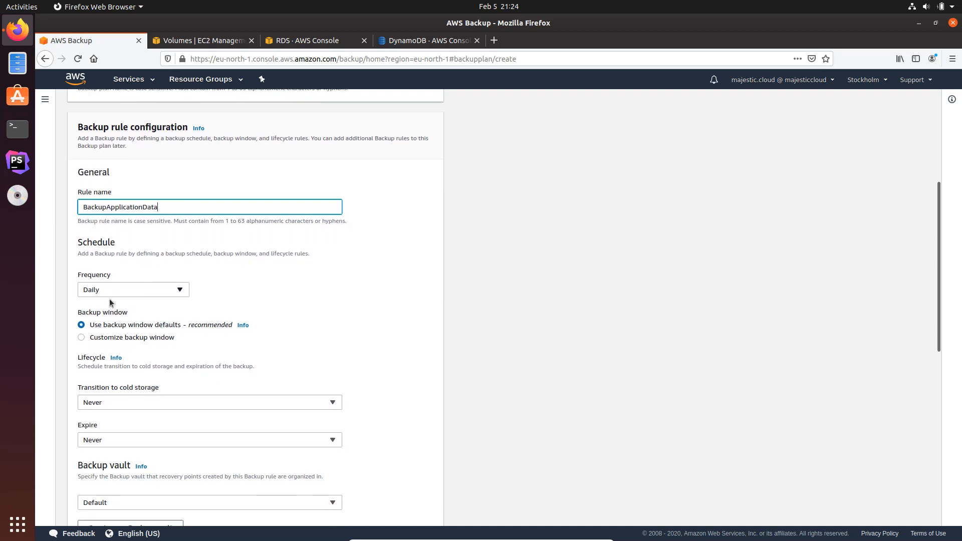
click(133, 288)
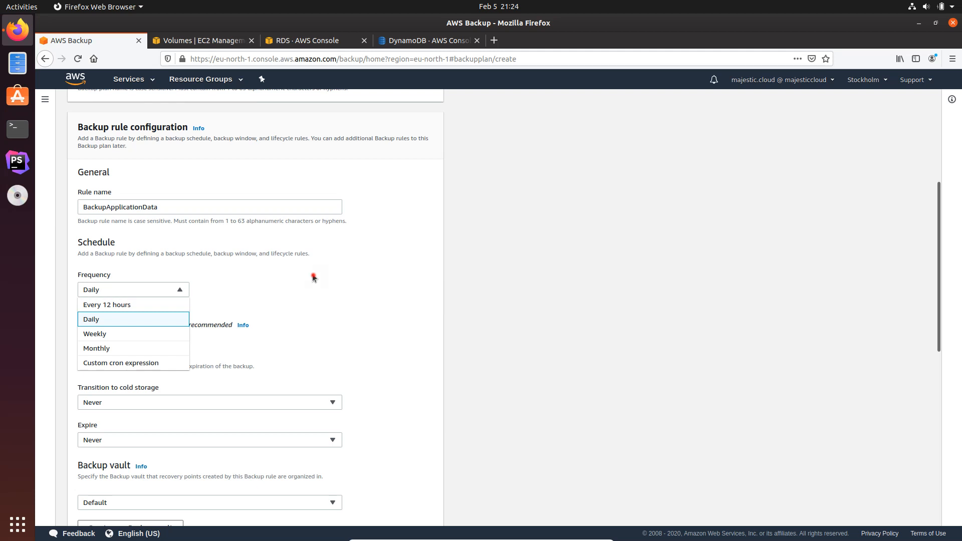
click(91, 319)
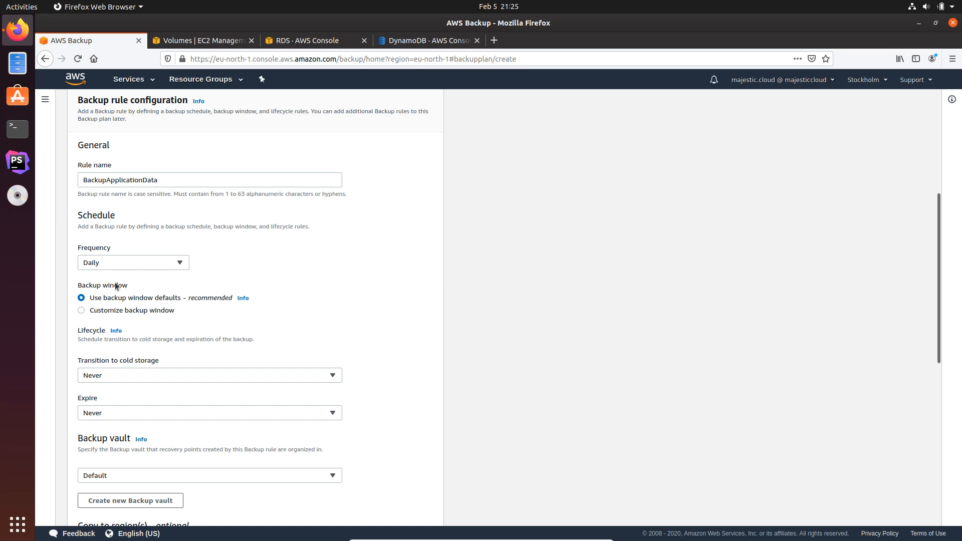
mouse_move(120, 294)
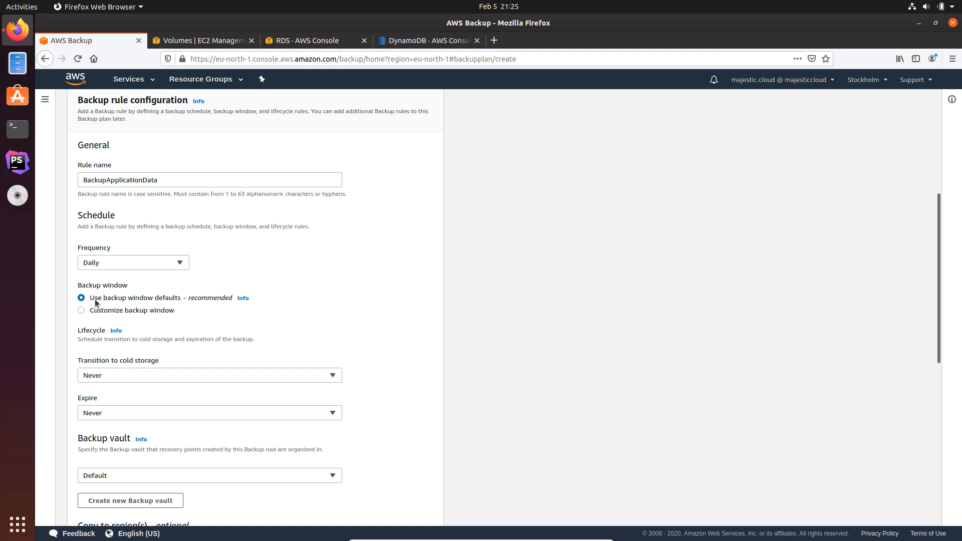
mouse_move(130, 300)
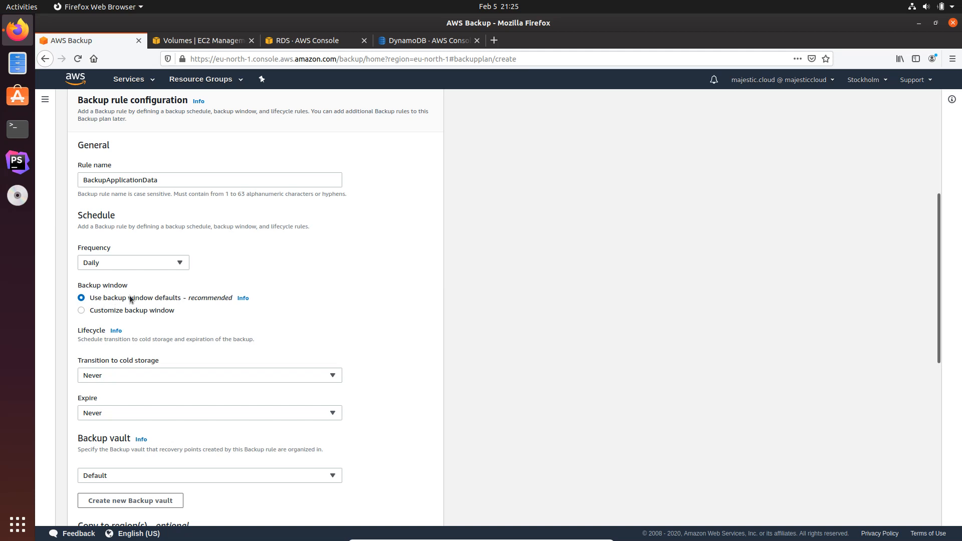
mouse_move(233, 298)
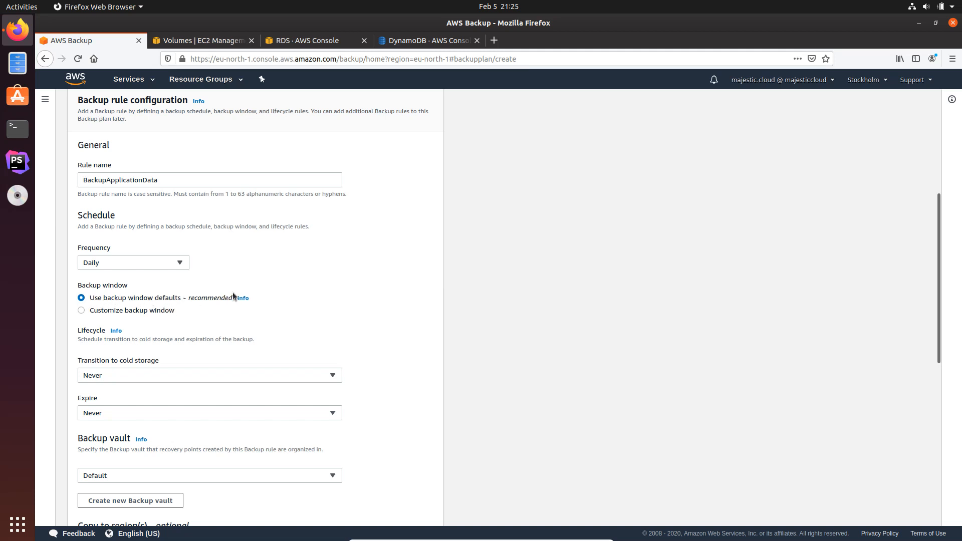
click(242, 299)
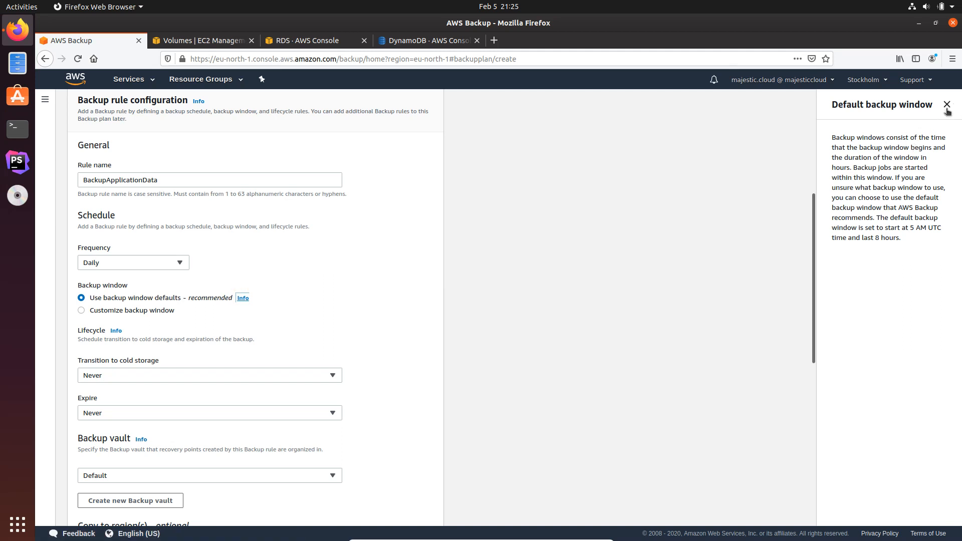
- Customize the backup window to start at 08:00 PM UTC and begin within 1 hour
click(946, 104)
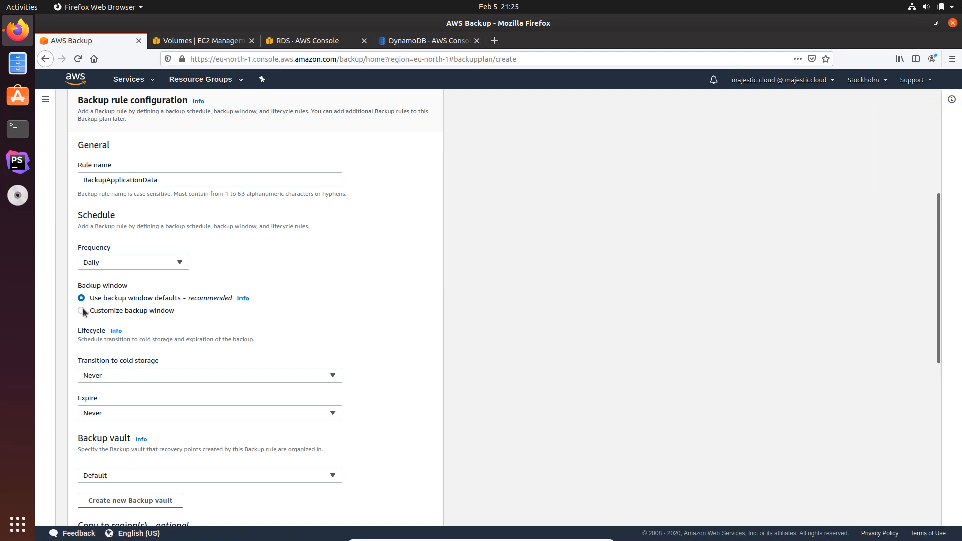
click(81, 310)
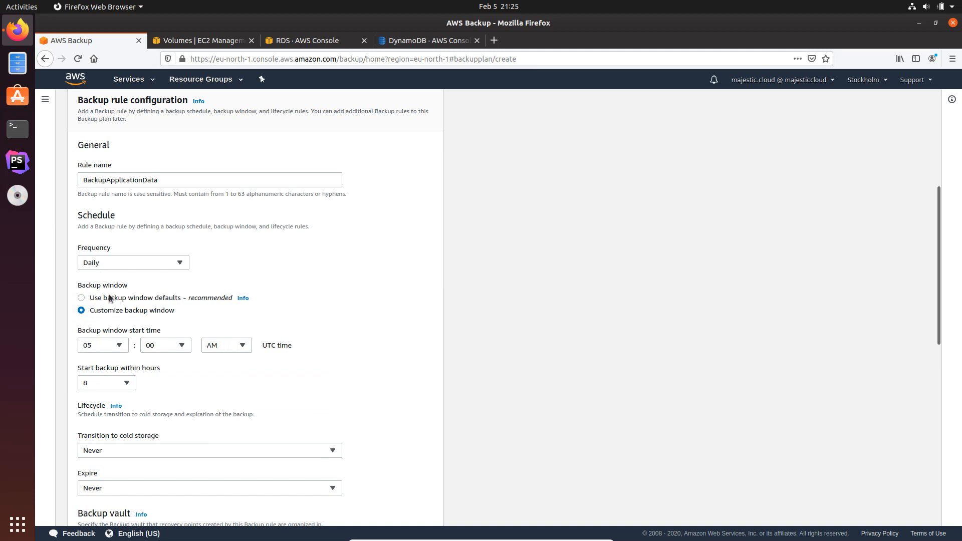
scroll(down, 3)
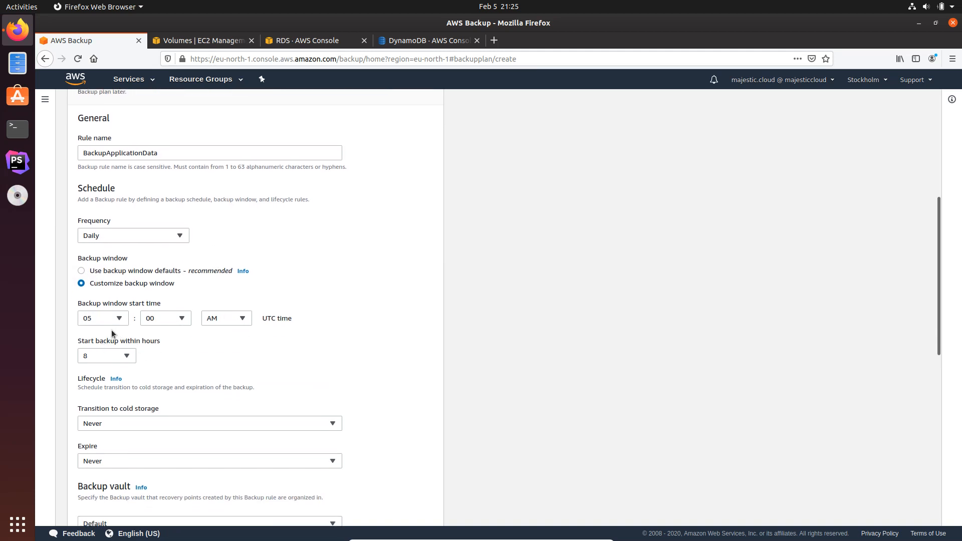
click(102, 318)
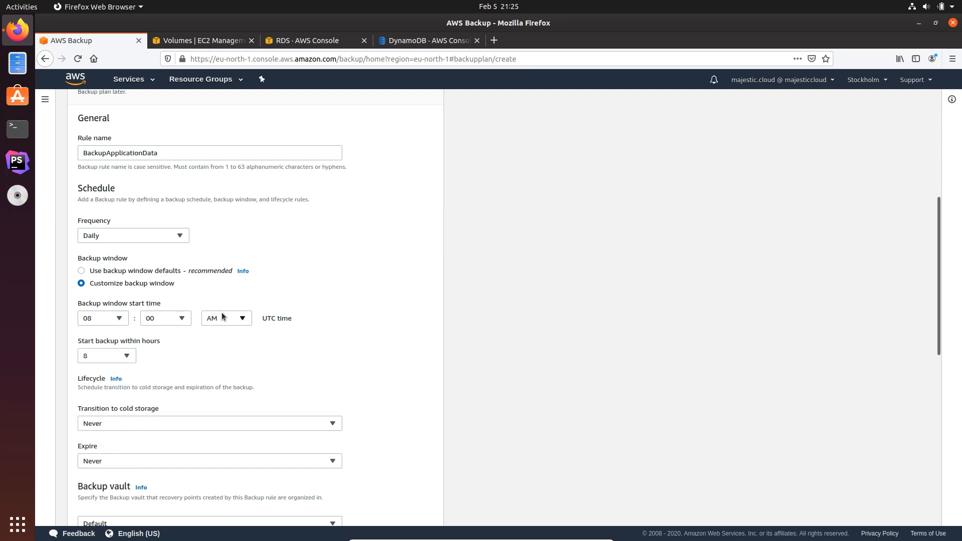
click(225, 317)
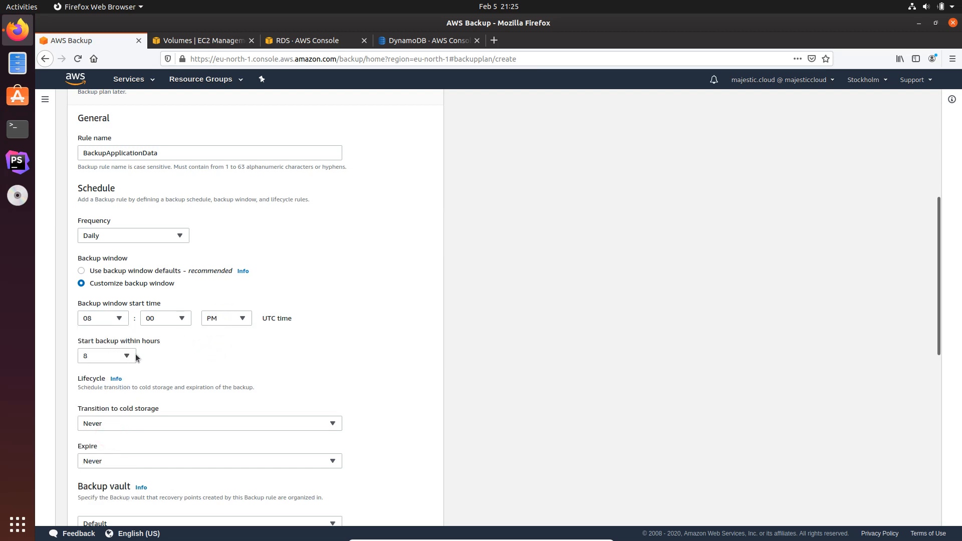
click(107, 355)
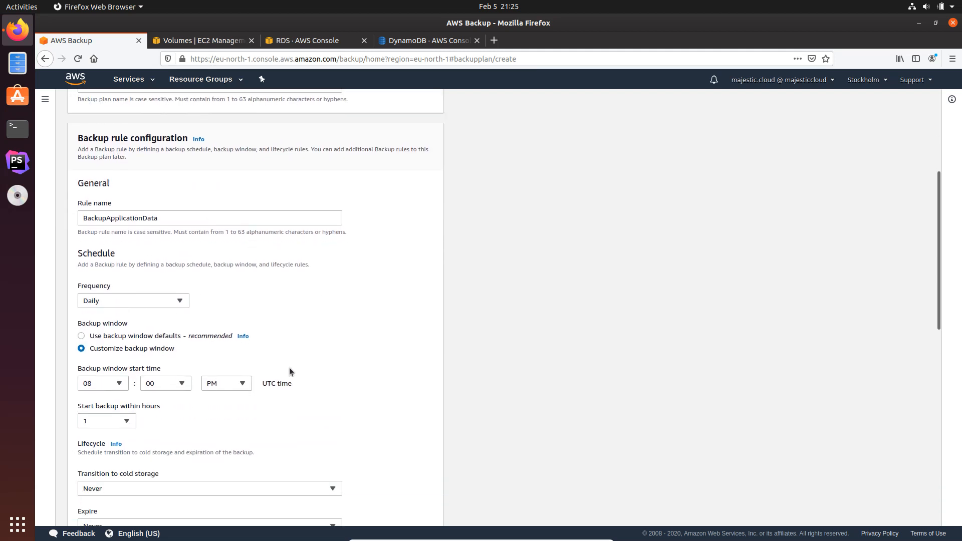
scroll(down, 3)
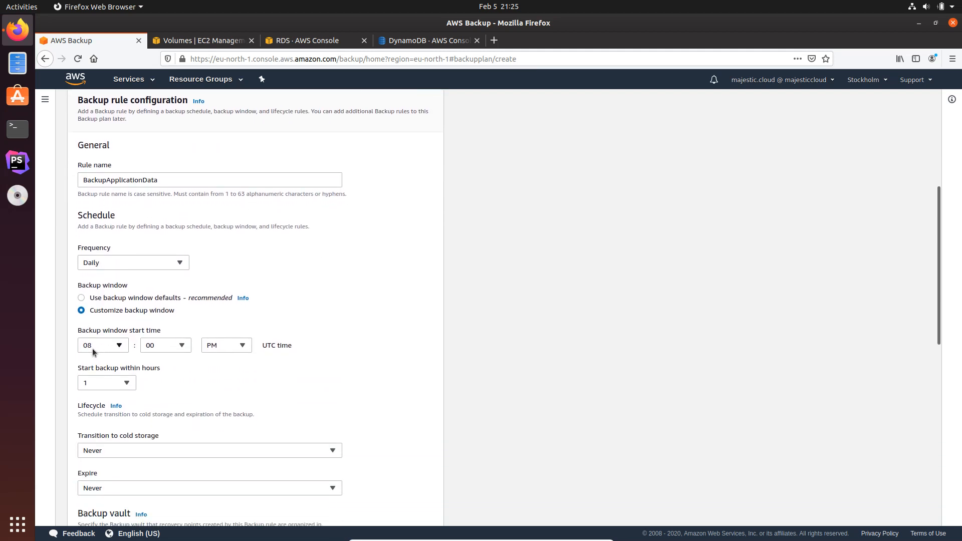
mouse_move(106, 367)
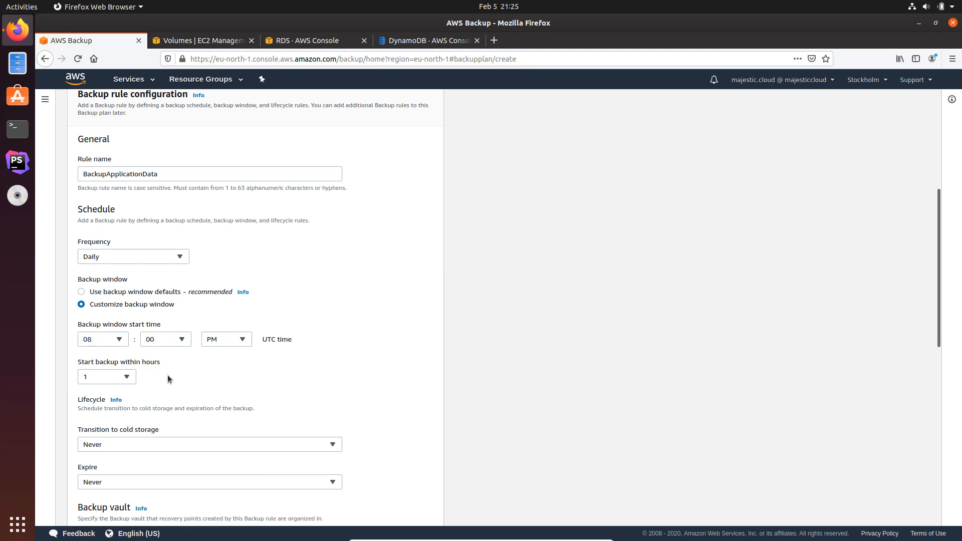
- Transition backups to cold storage 30 days after creation
scroll(down, 3)
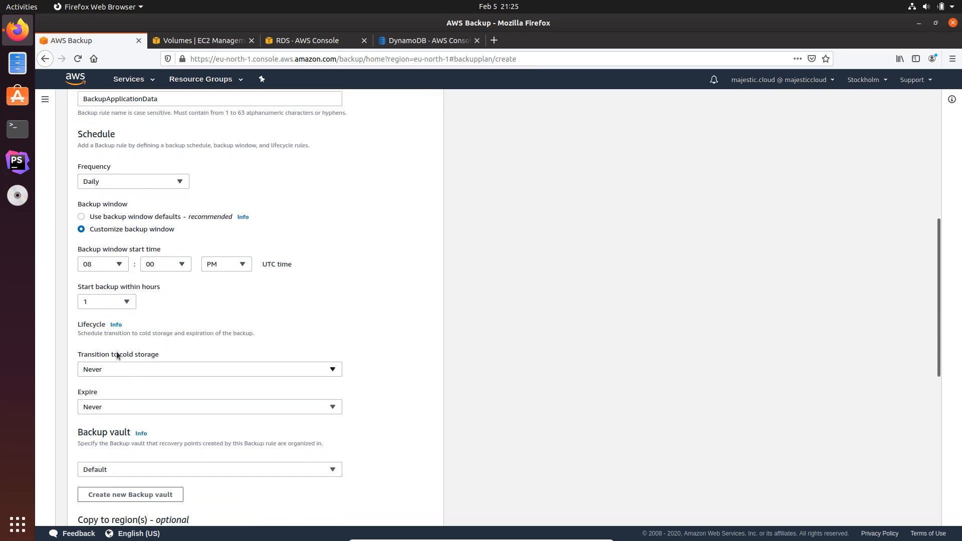
scroll(down, 3)
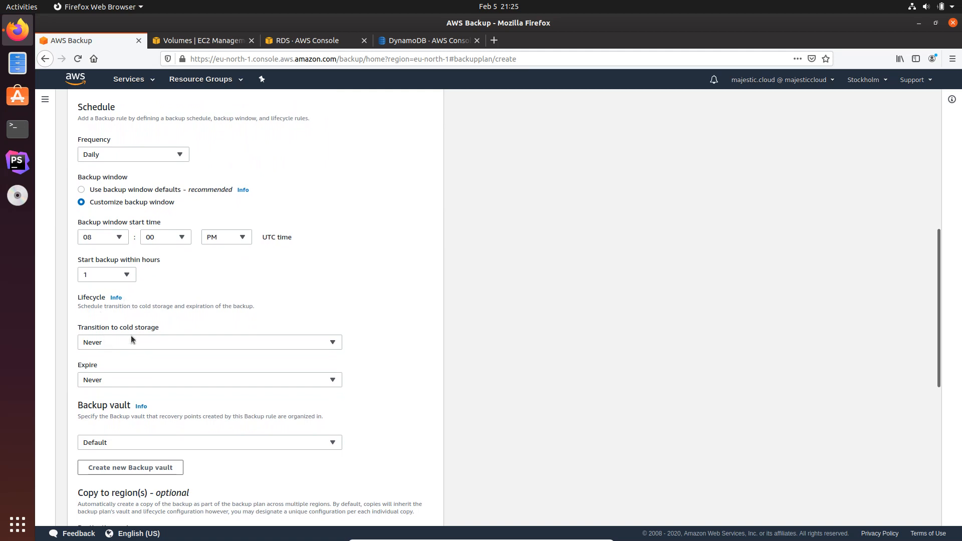
click(209, 341)
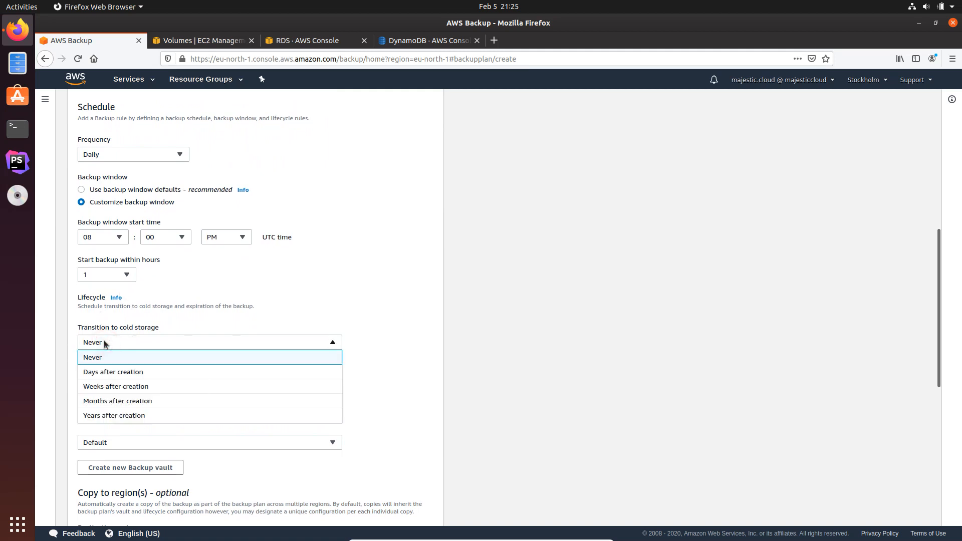
click(113, 372)
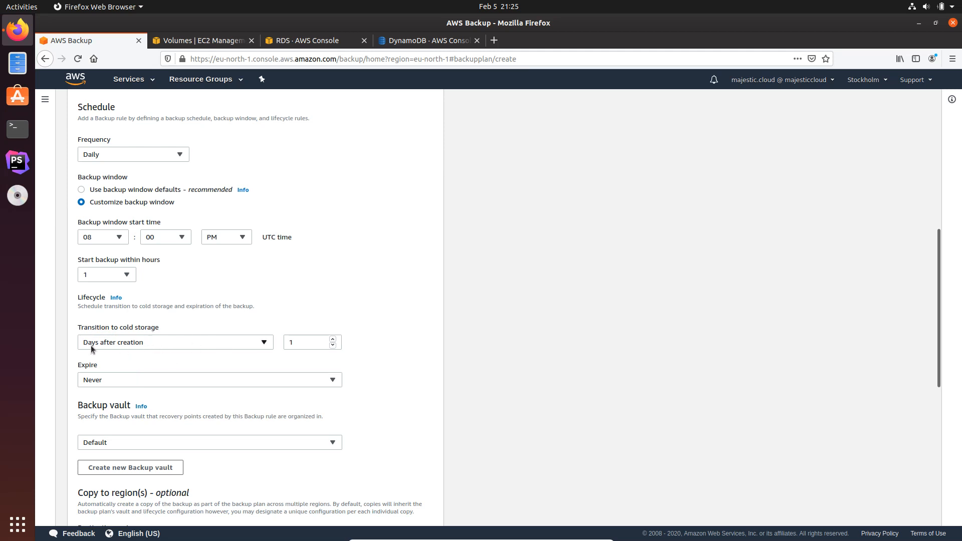
click(307, 341)
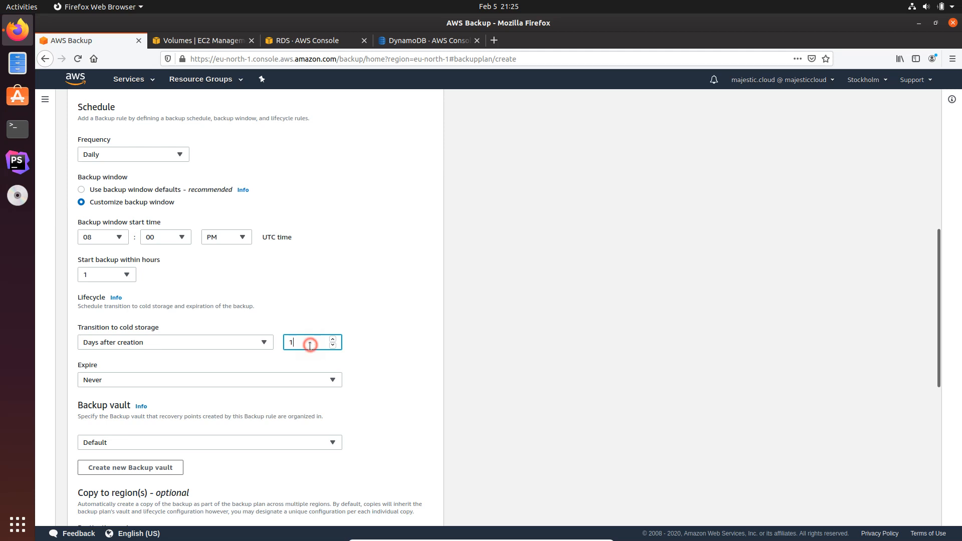
text(30)
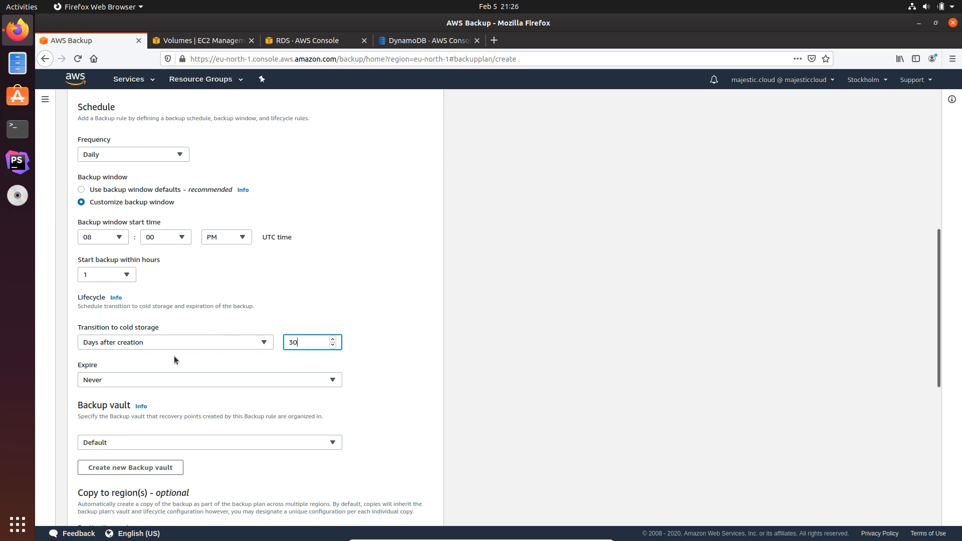
- Expire backups 730 days after creation and glance at the backup vault list
scroll(down, 3)
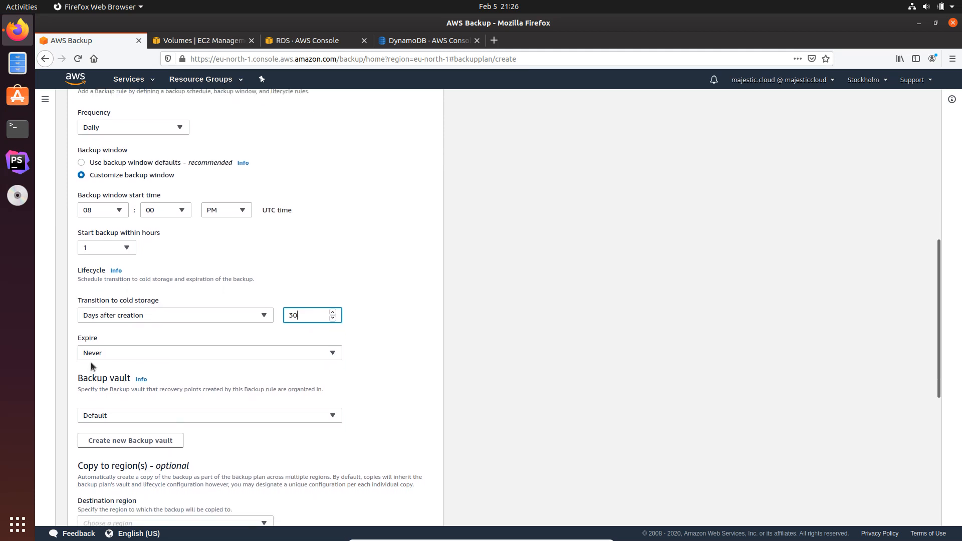
click(210, 352)
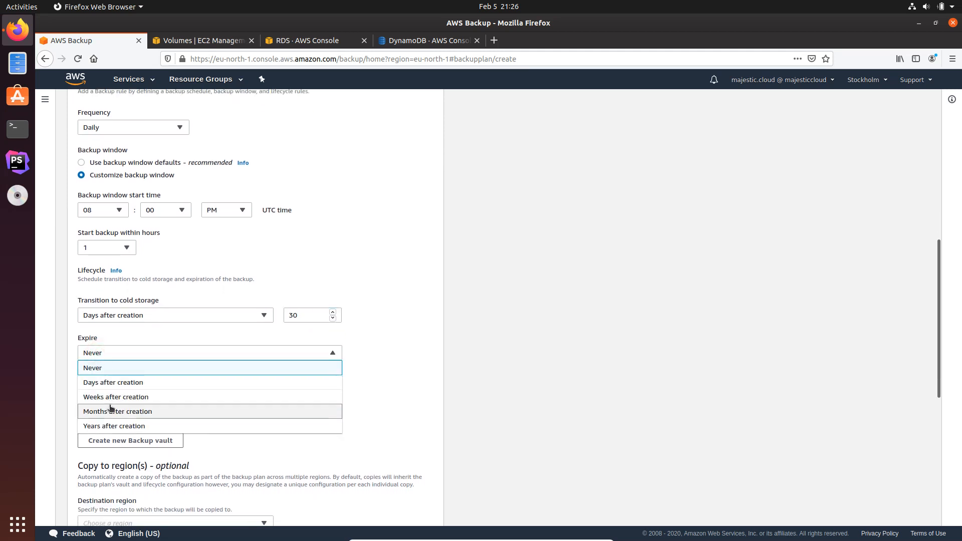
click(114, 382)
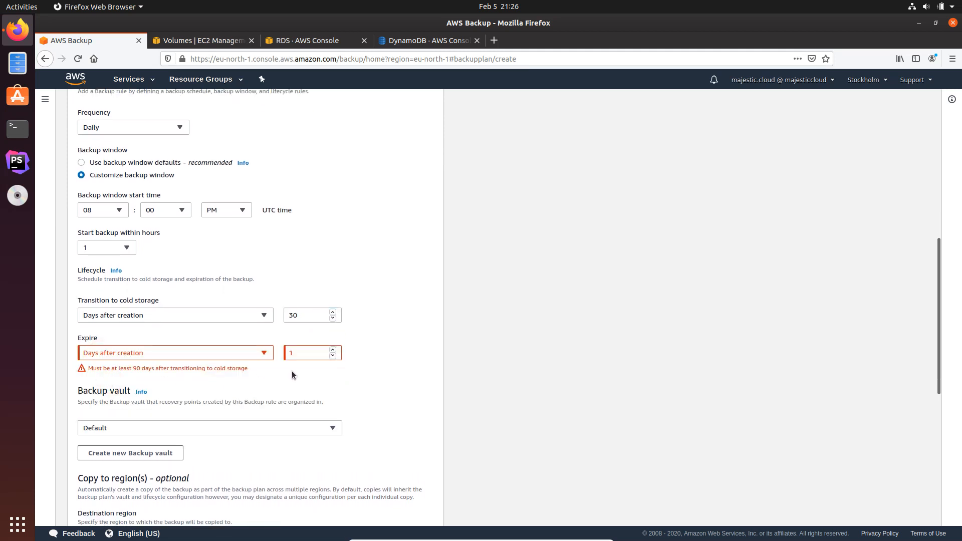
click(307, 352)
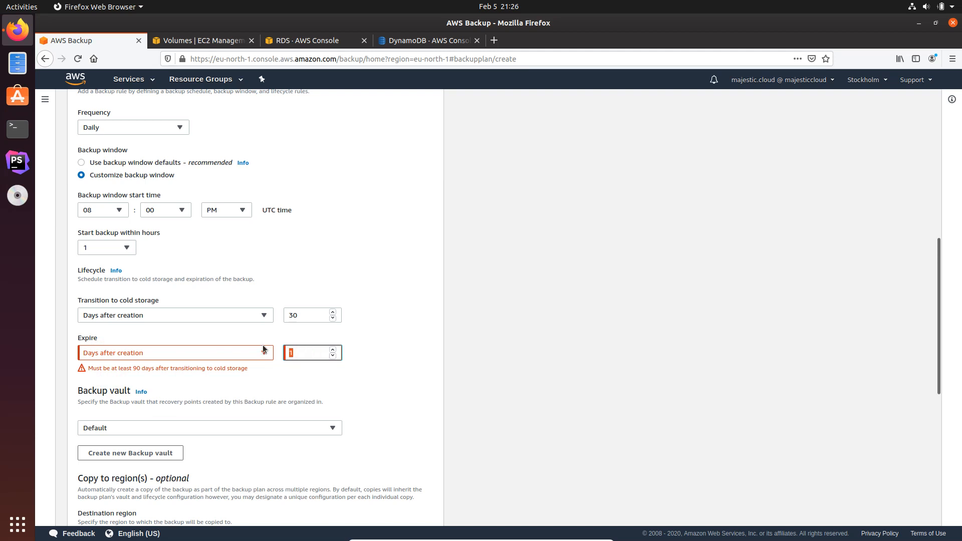
text(730)
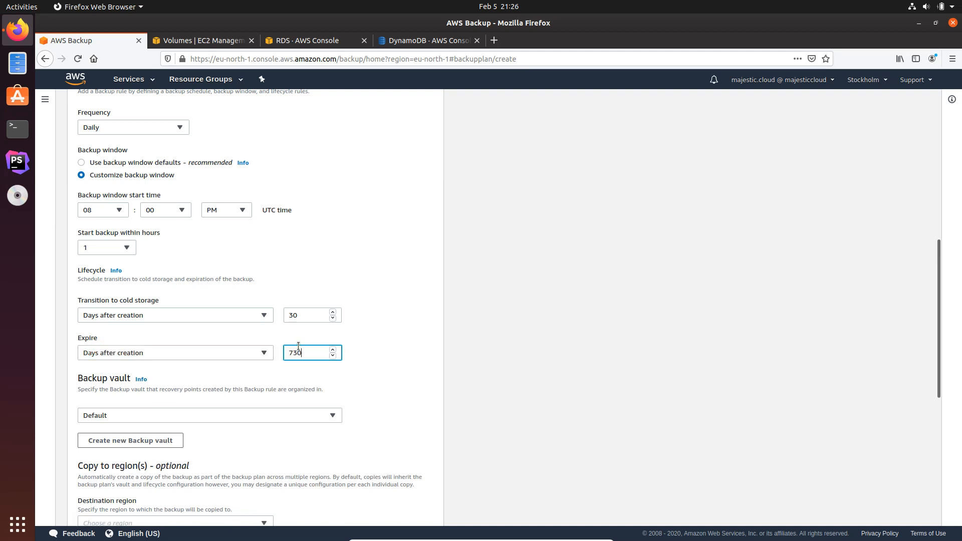
mouse_move(325, 372)
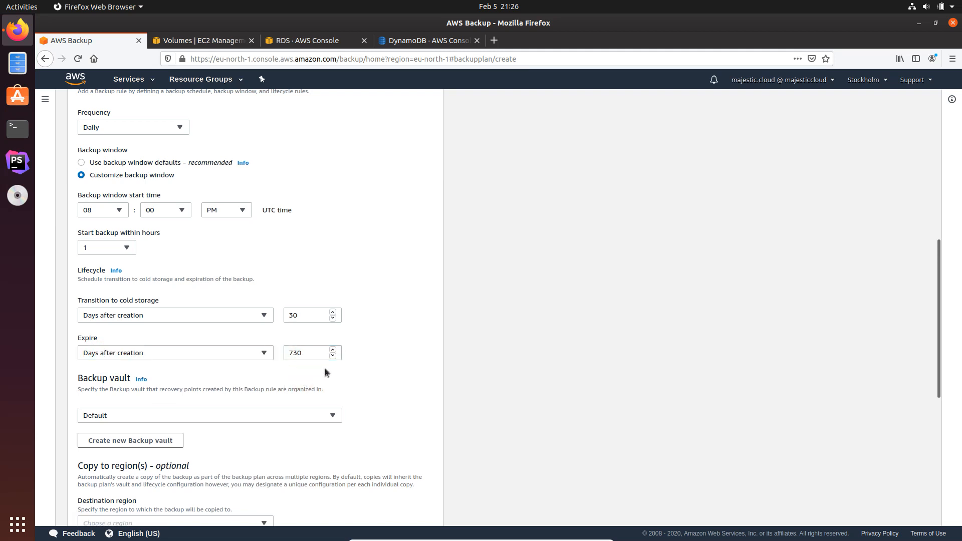
scroll(down, 3)
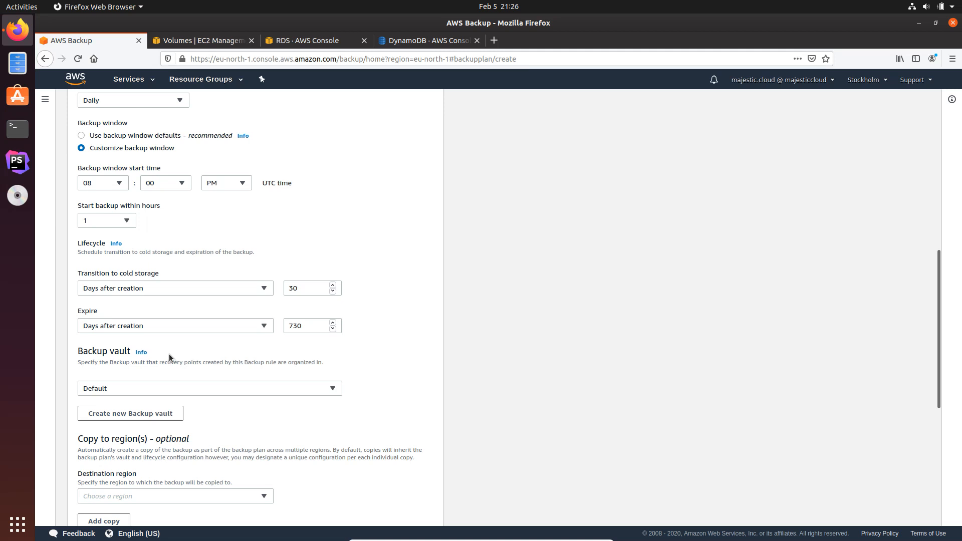
scroll(down, 3)
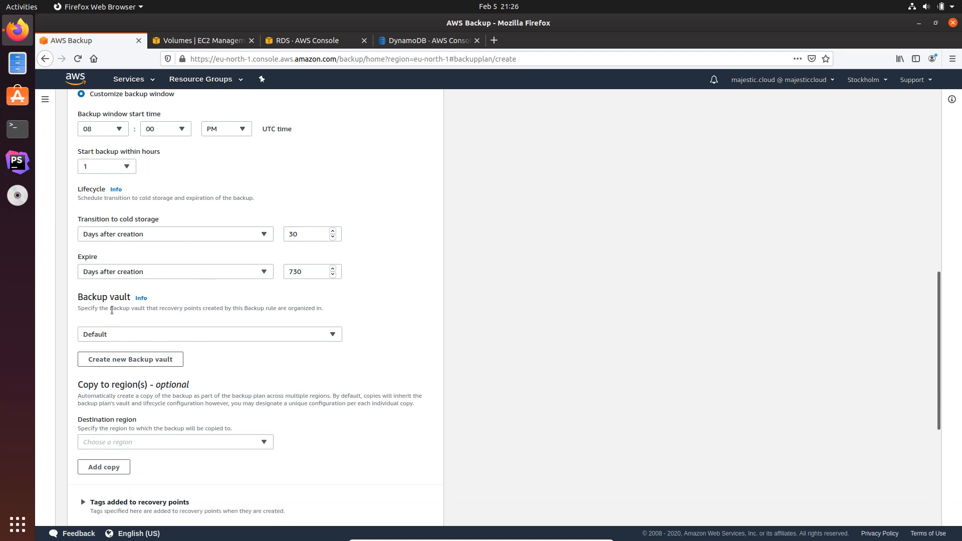
mouse_move(149, 330)
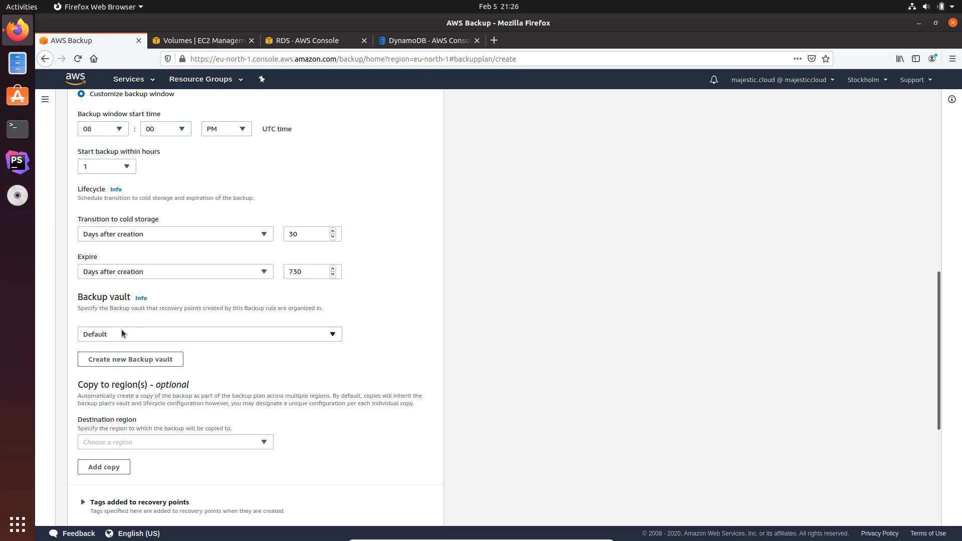
scroll(down, 3)
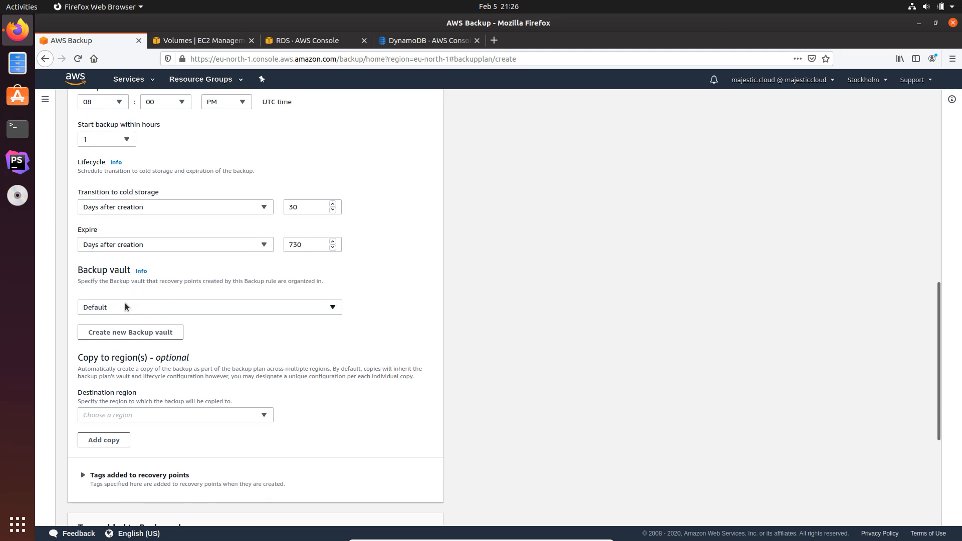
click(208, 306)
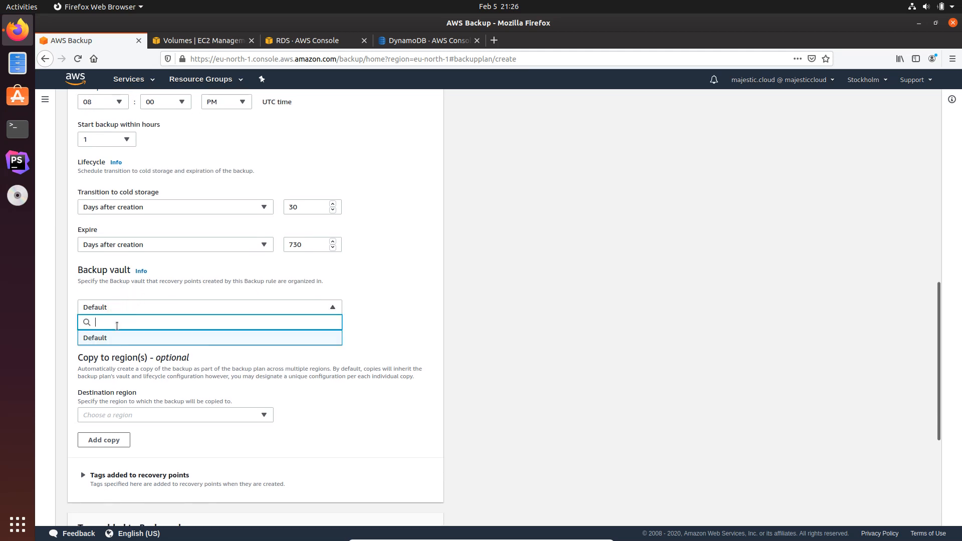
click(208, 307)
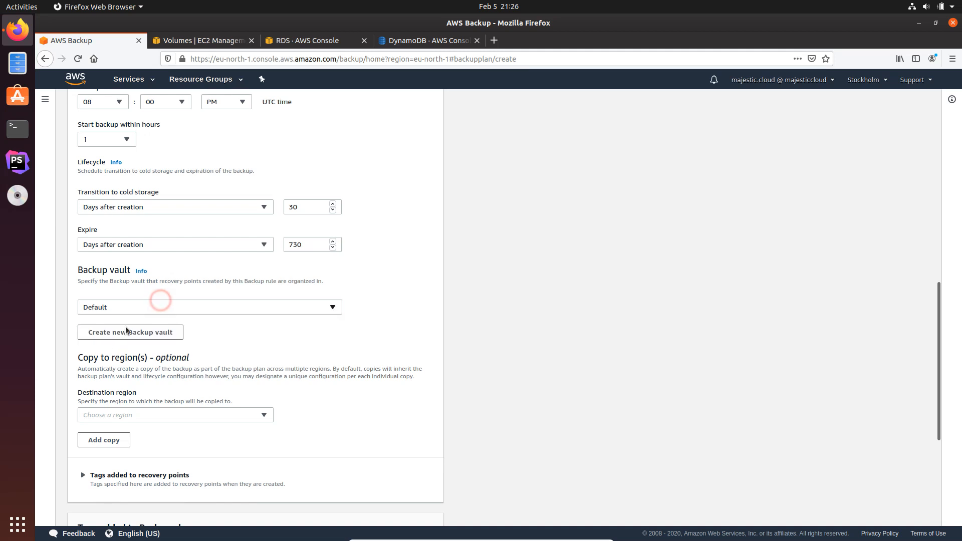
- Create a new vault named TheApplicationVault using the default aws/backup encryption key
click(130, 332)
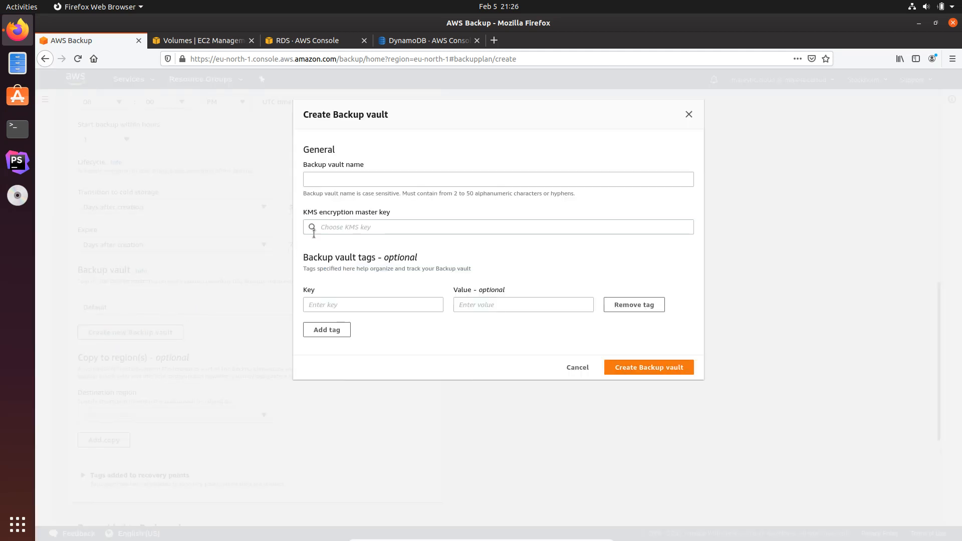
click(496, 180)
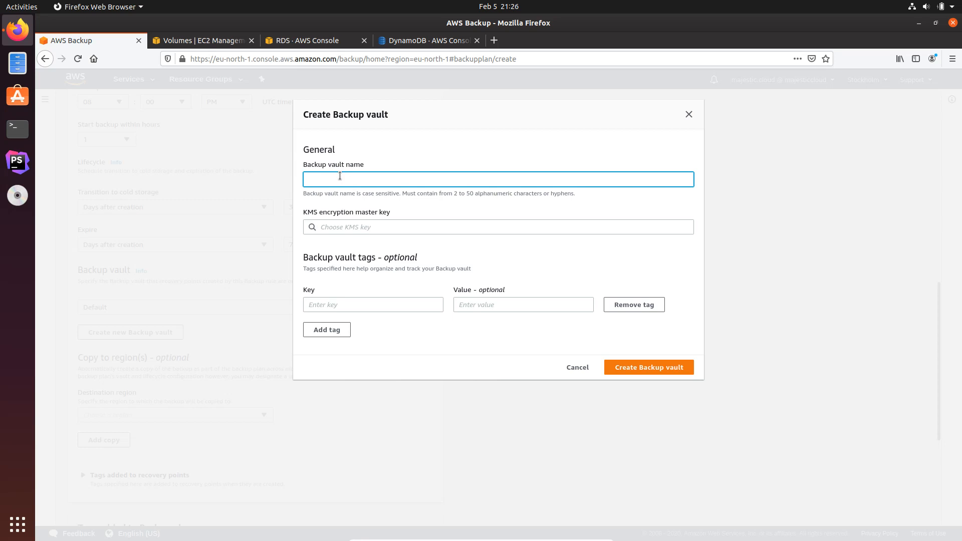
text(T)
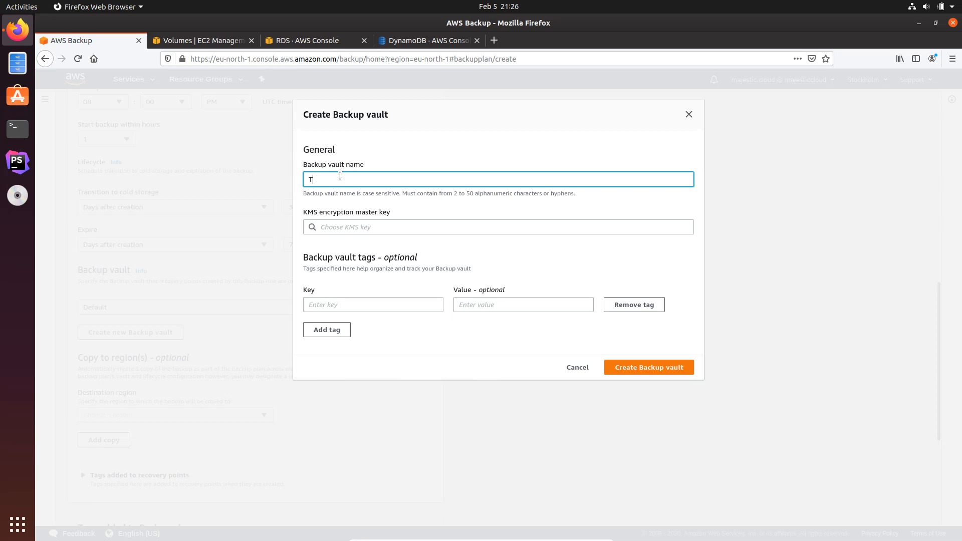
text(heApplication)
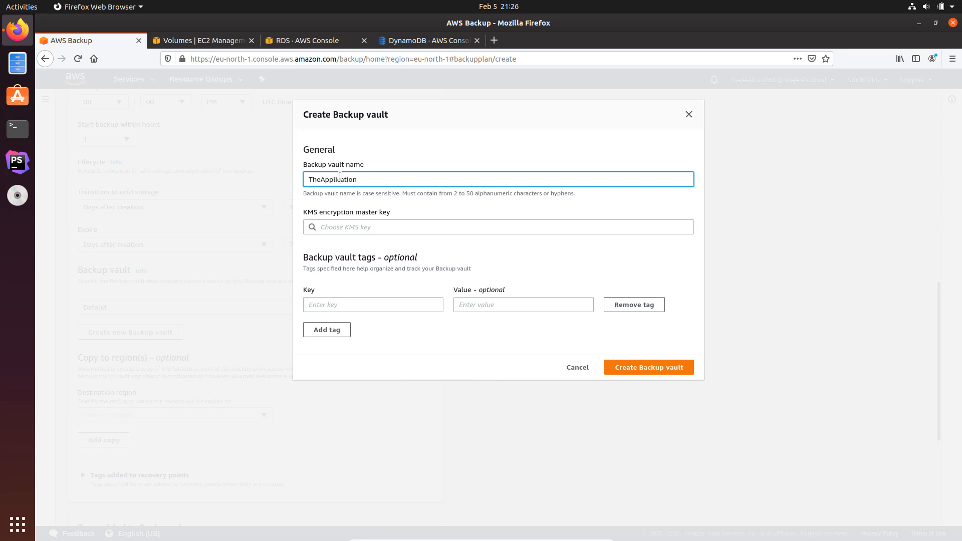
text(Valut)
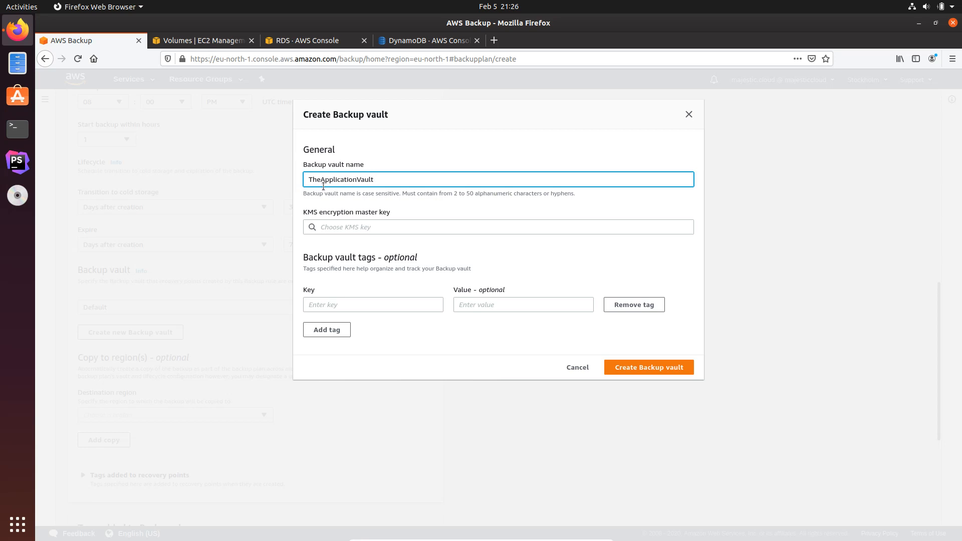
double_click(336, 180)
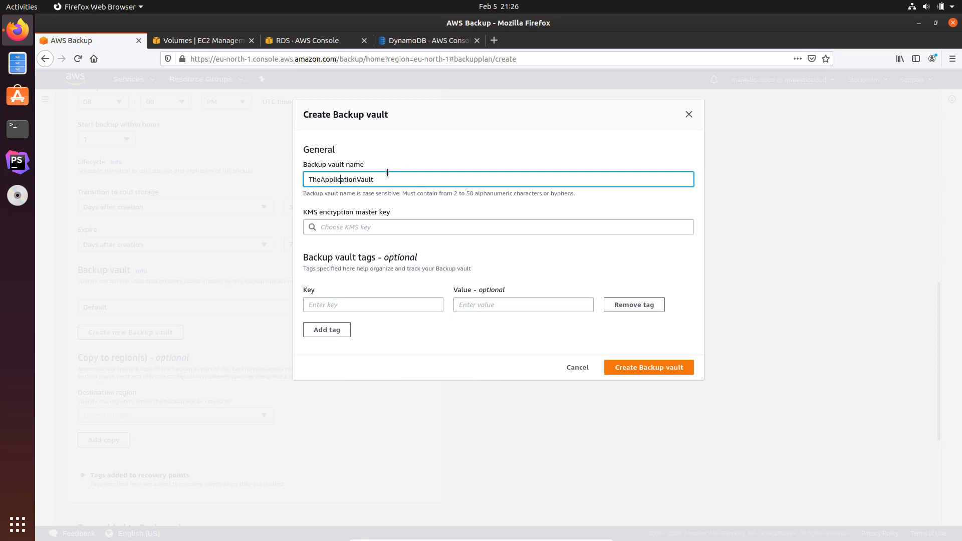
click(497, 226)
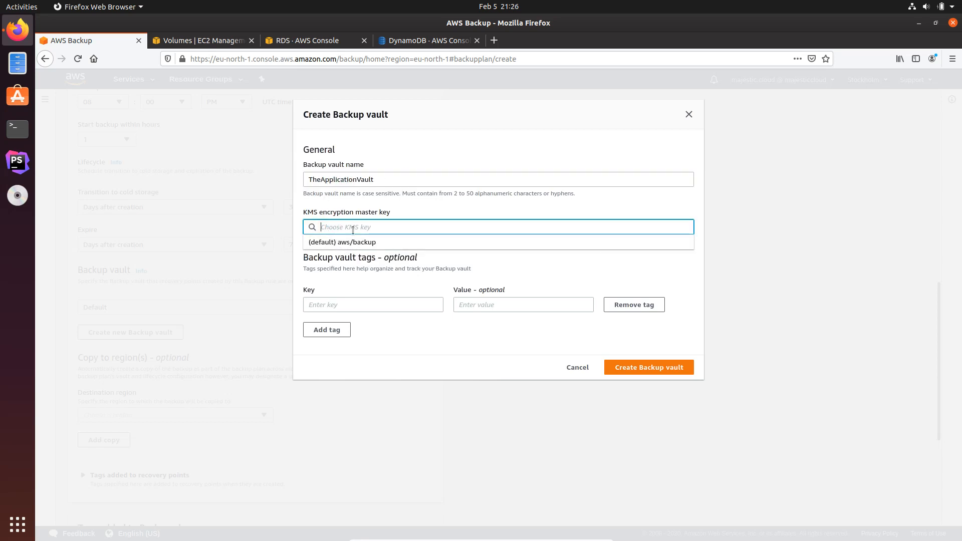
click(343, 241)
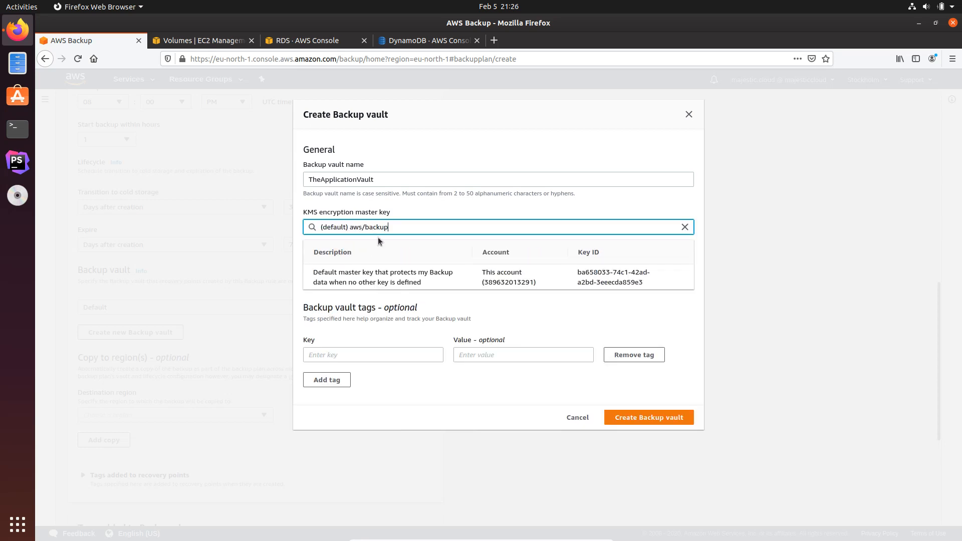
mouse_move(403, 246)
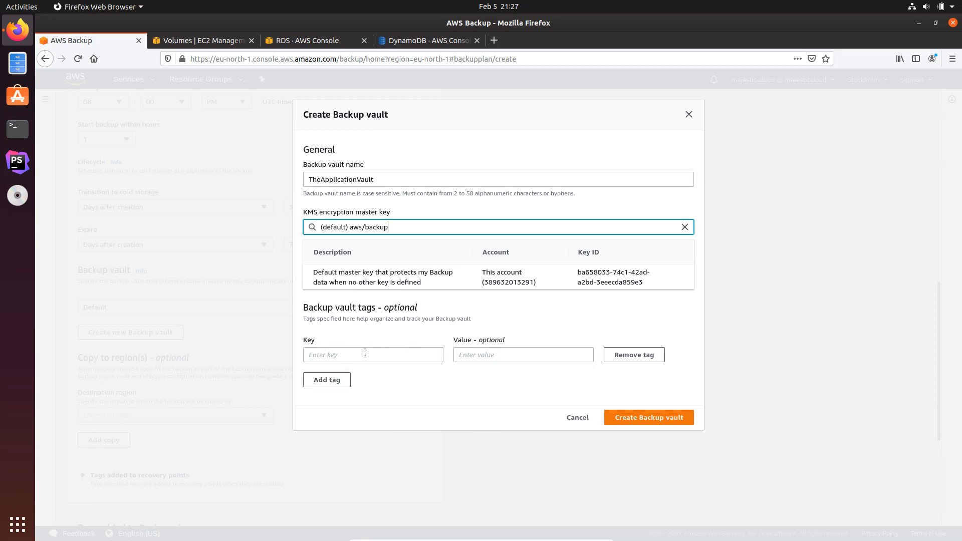
mouse_move(605, 400)
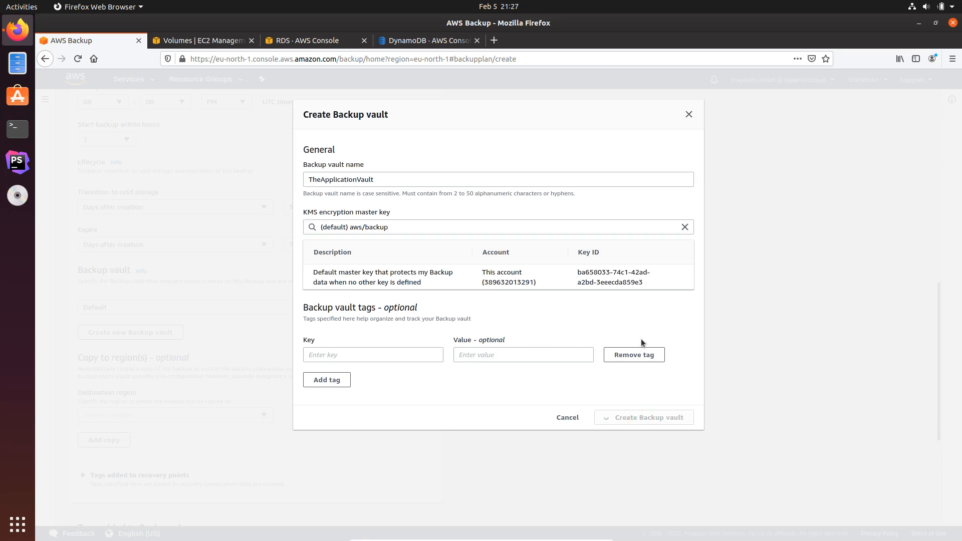
- Finish the vault and add a copy destination of Europe (Frankfurt)
click(649, 417)
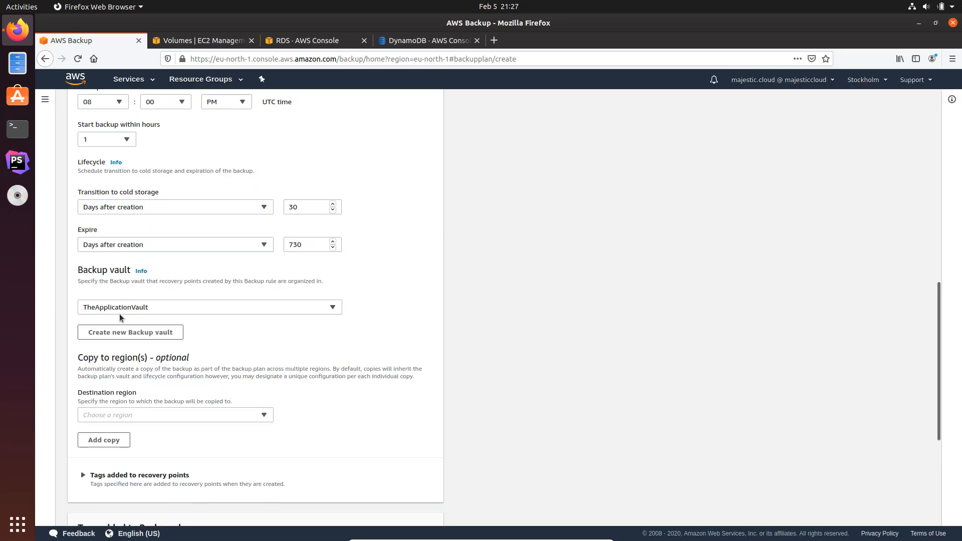
scroll(down, 3)
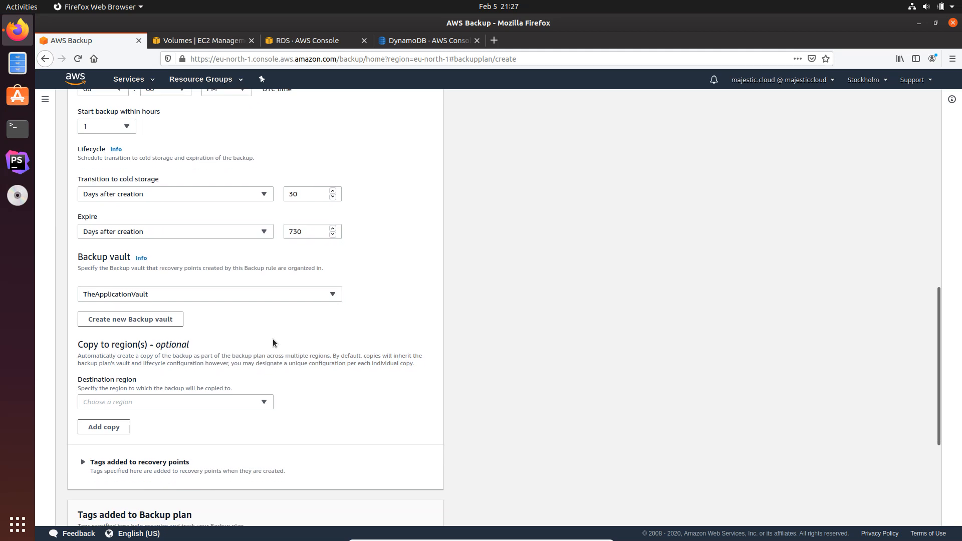
scroll(down, 3)
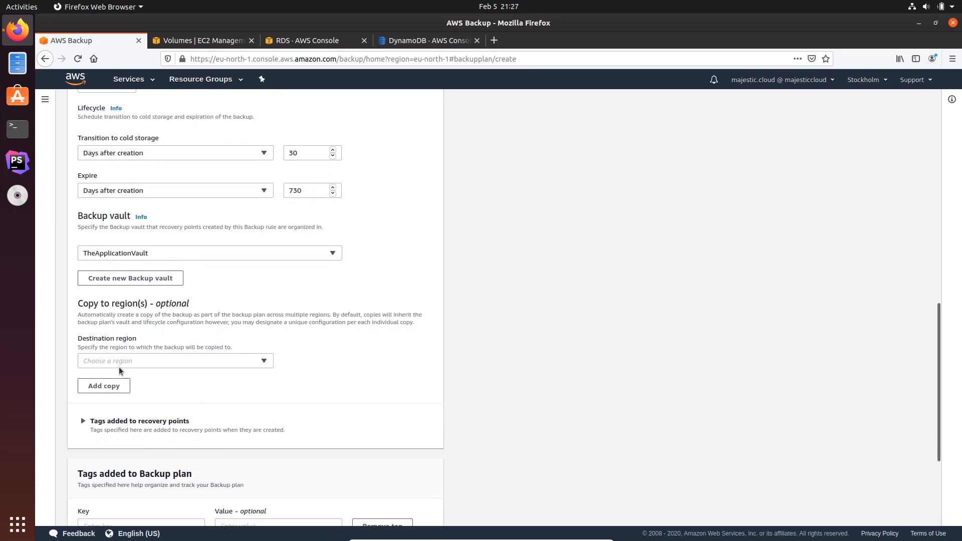
mouse_move(126, 368)
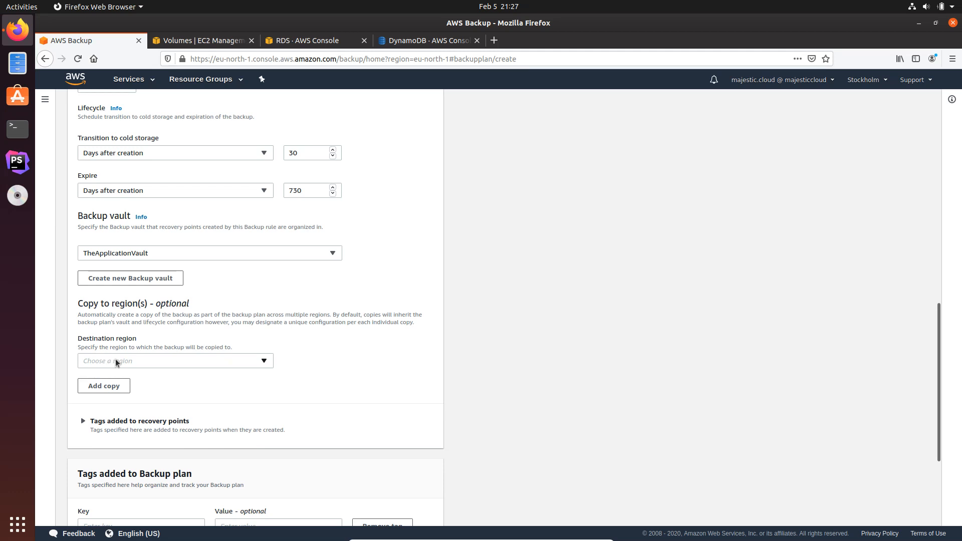
click(174, 359)
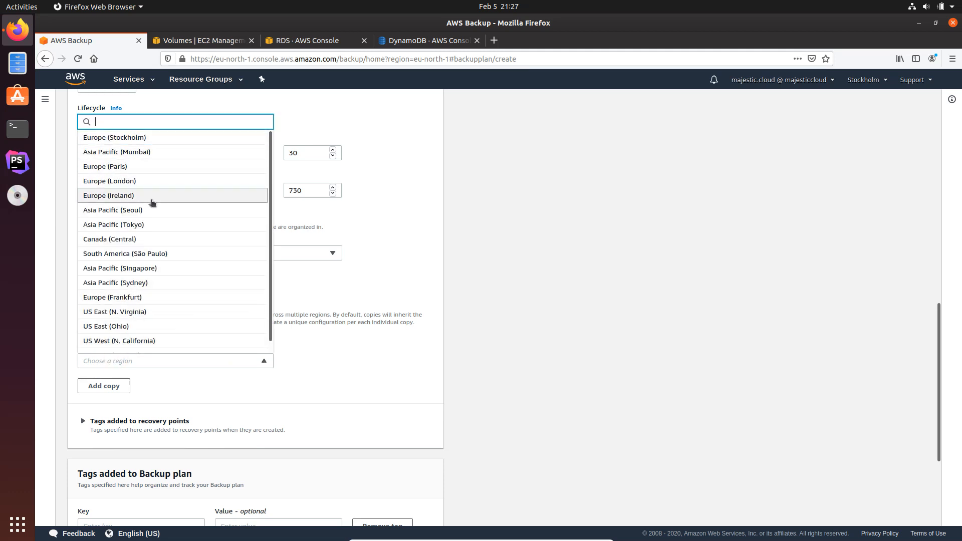
mouse_move(109, 196)
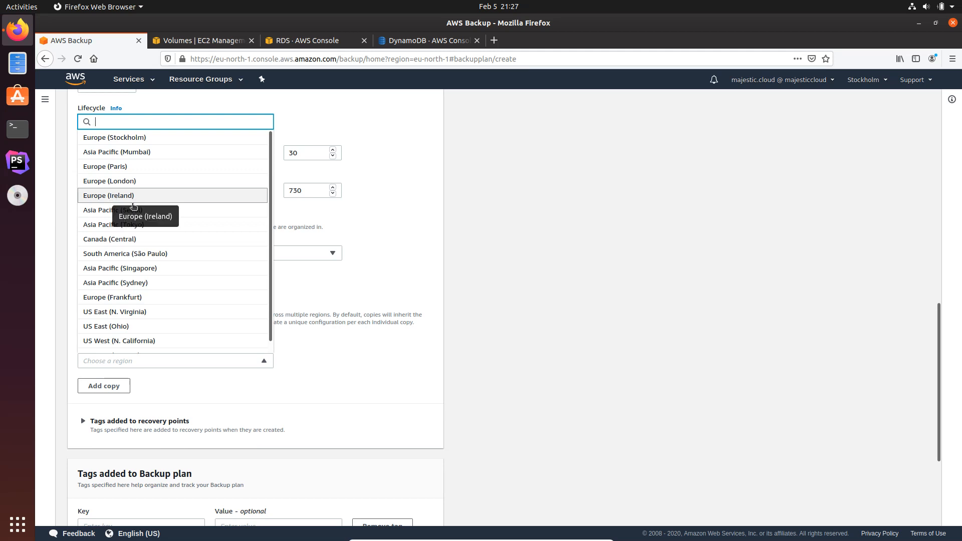
click(112, 296)
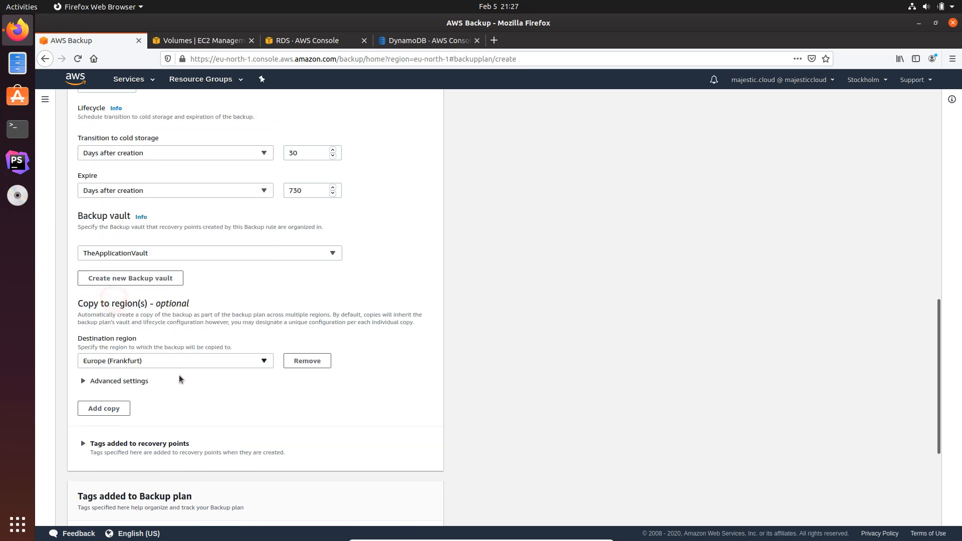
- Review the copy's advanced settings, keeping the default vault and never-expire retention
click(118, 380)
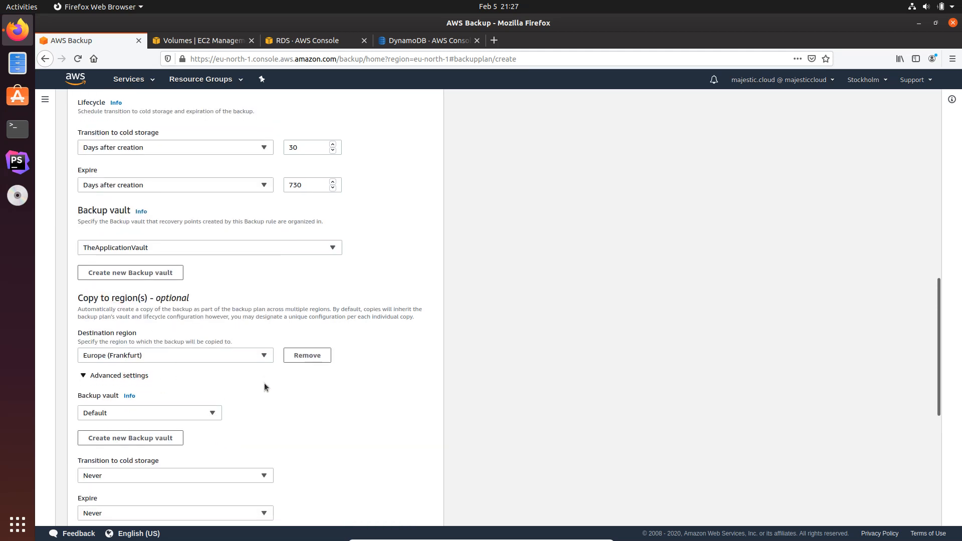
scroll(down, 3)
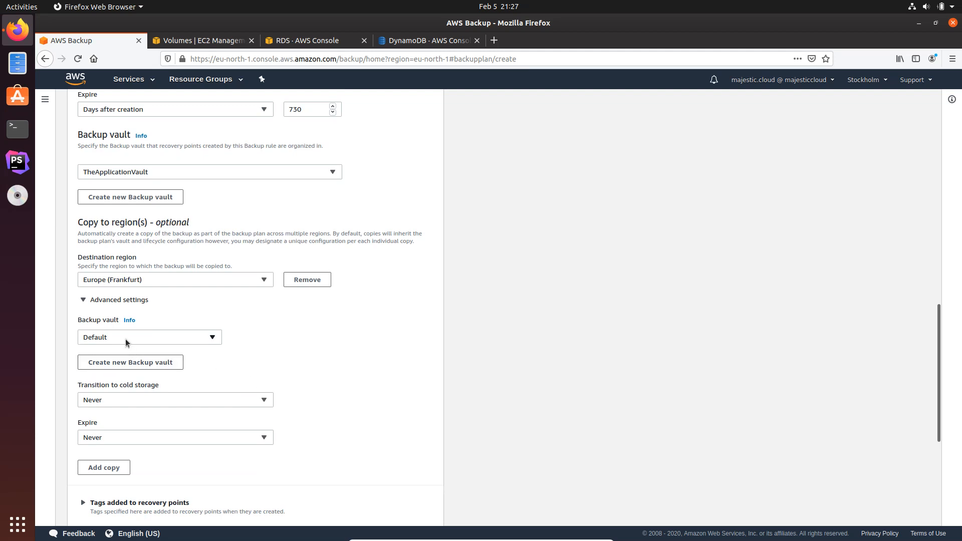
mouse_move(141, 362)
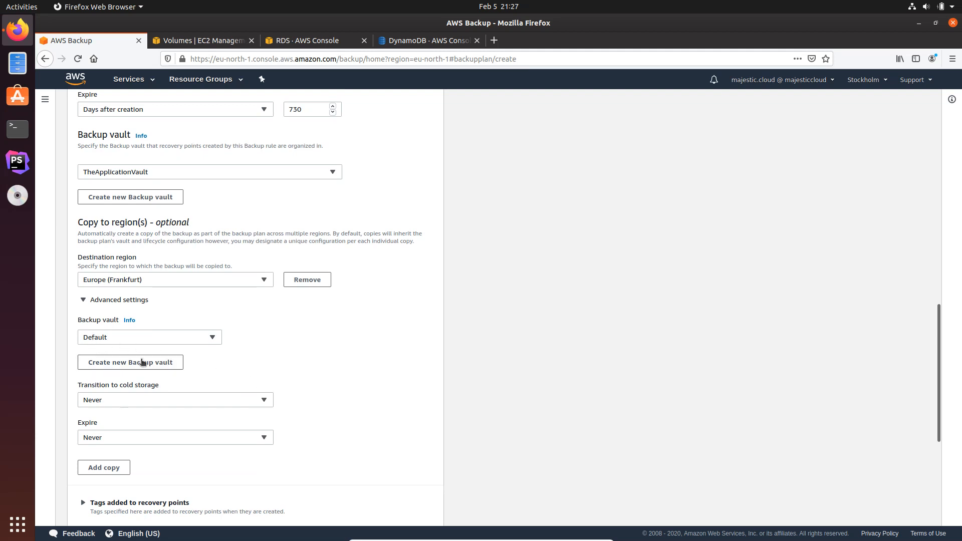
scroll(down, 3)
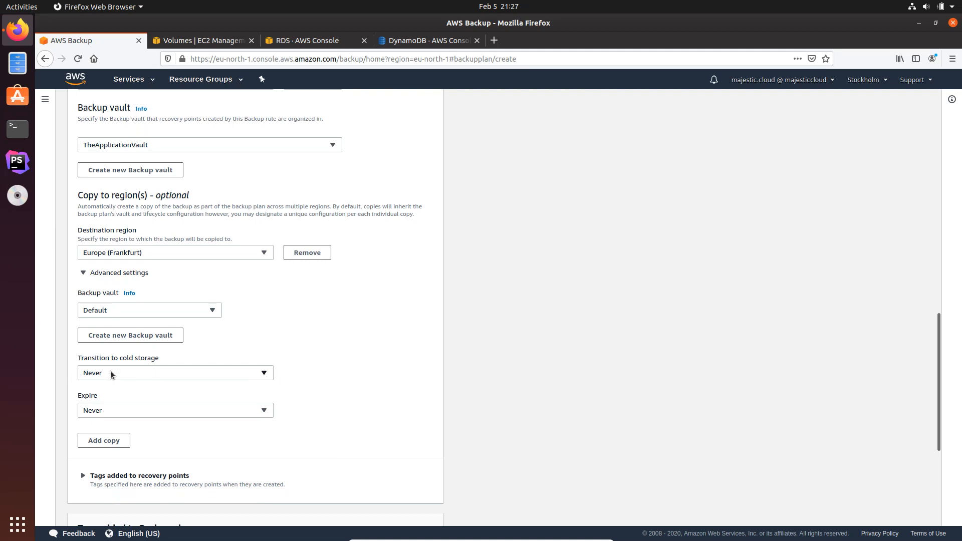
mouse_move(124, 355)
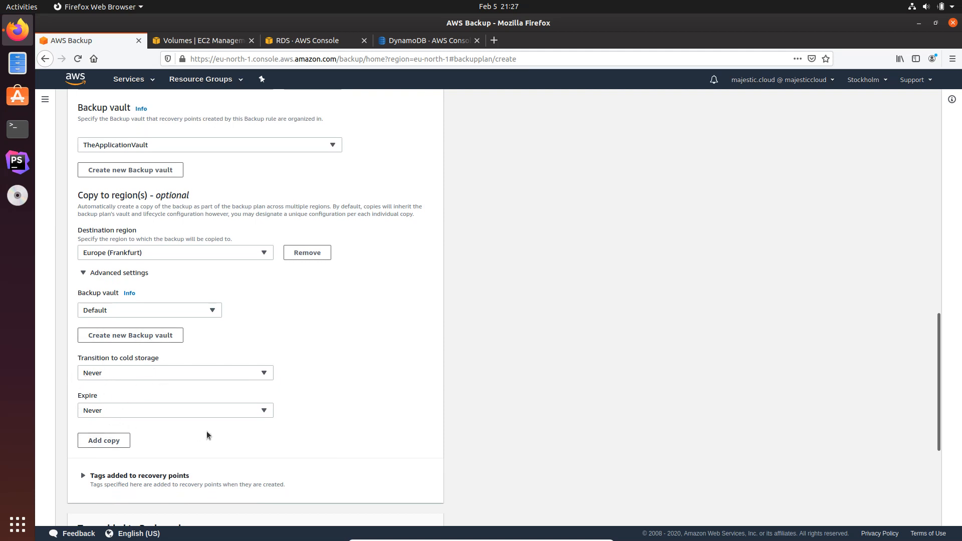
scroll(down, 3)
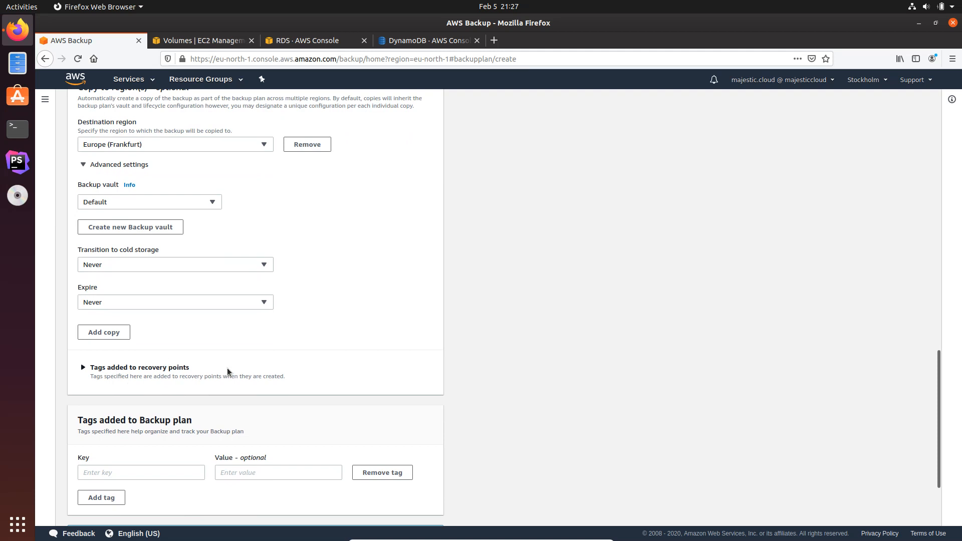
scroll(down, 3)
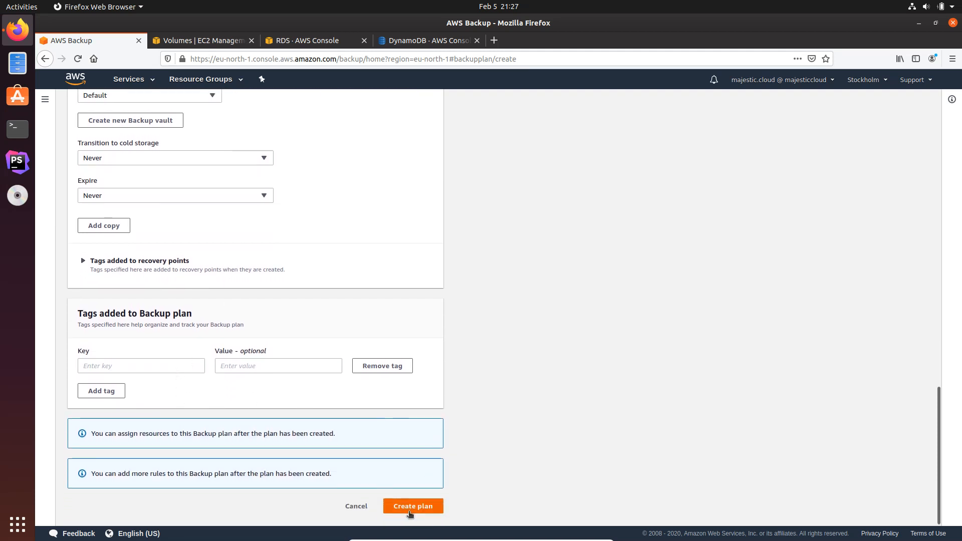
- Create the TheApplicationBackup plan and review the BackupApplicationData rule summary with its Frankfurt copy
click(411, 505)
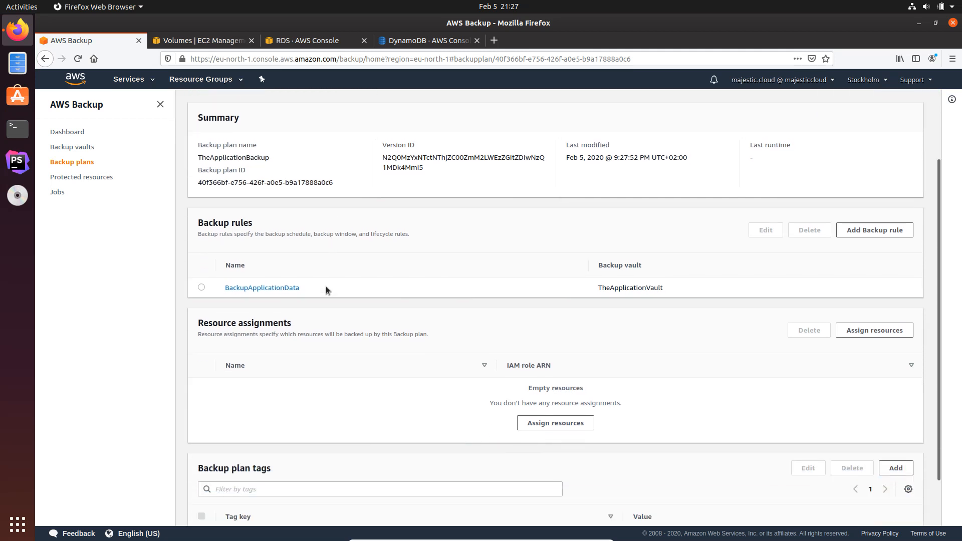
scroll(down, 3)
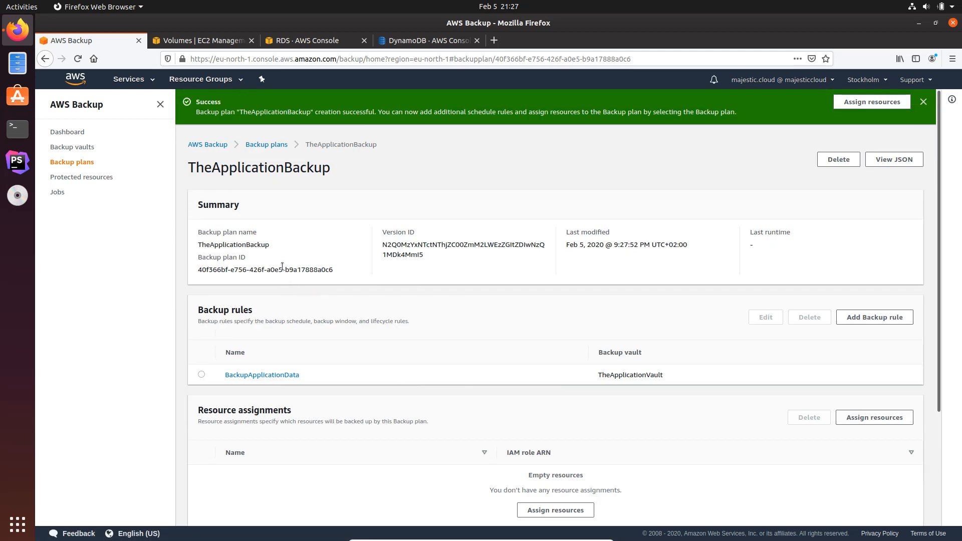
click(262, 374)
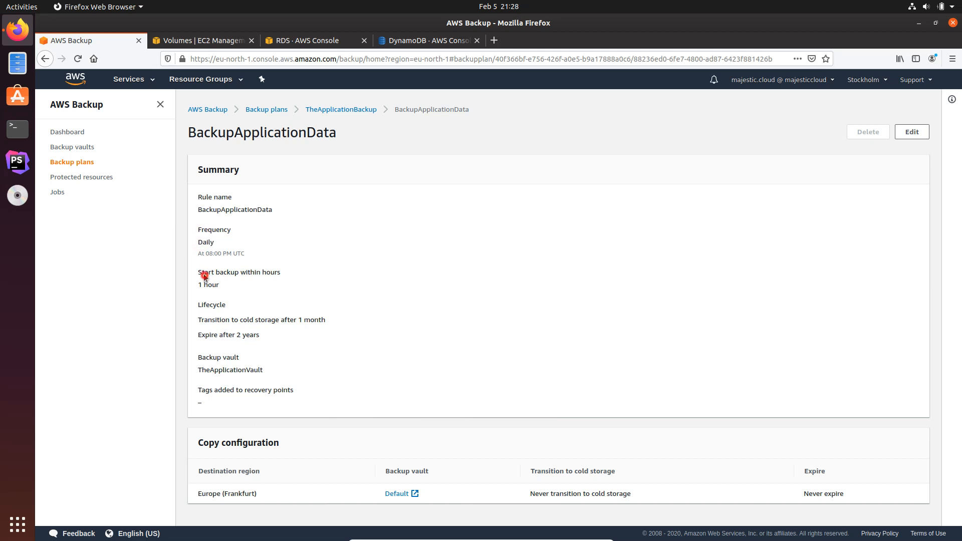
mouse_move(218, 365)
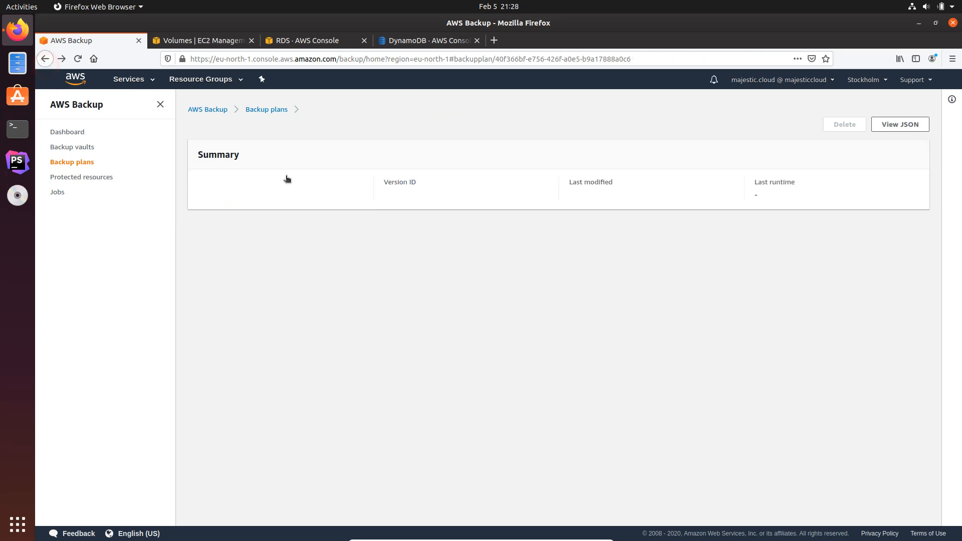
scroll(down, 3)
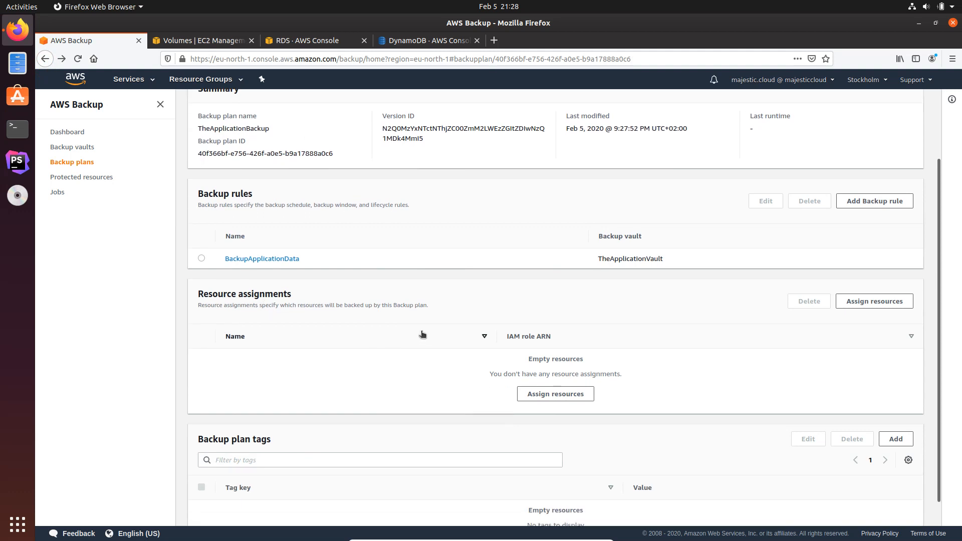
mouse_move(414, 330)
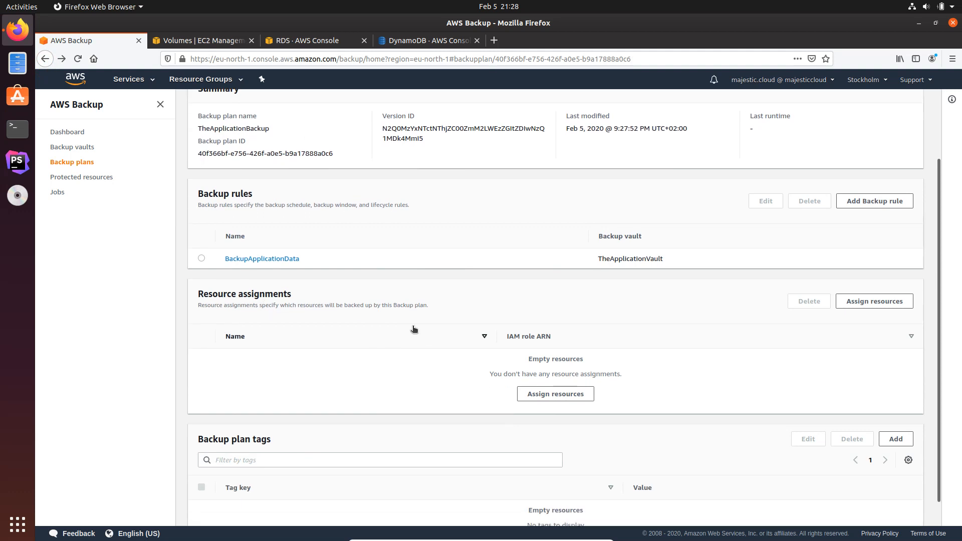
mouse_move(399, 351)
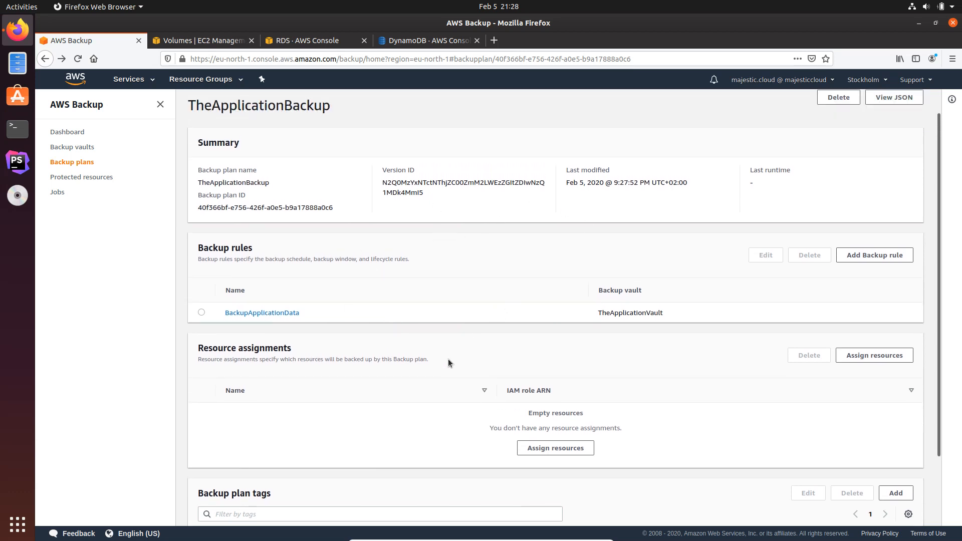
scroll(down, 3)
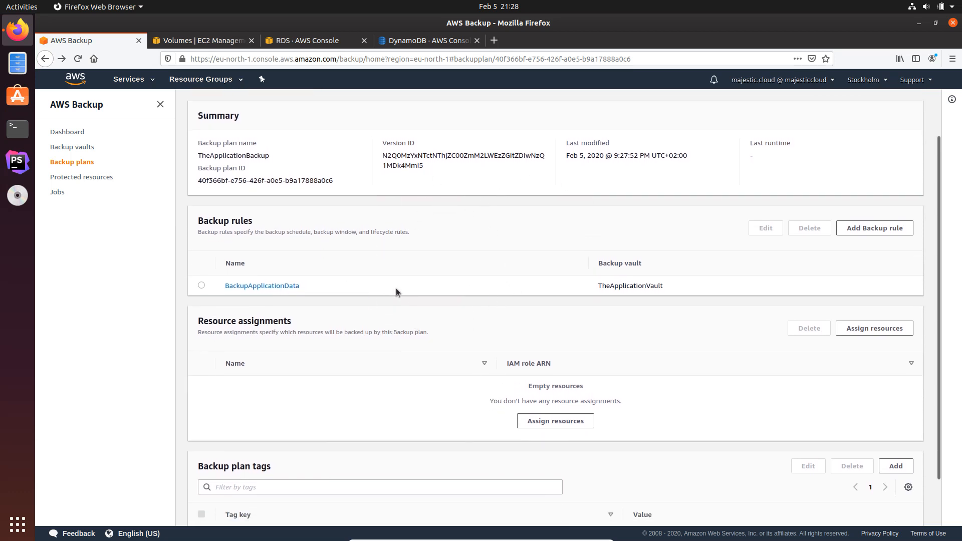
scroll(down, 3)
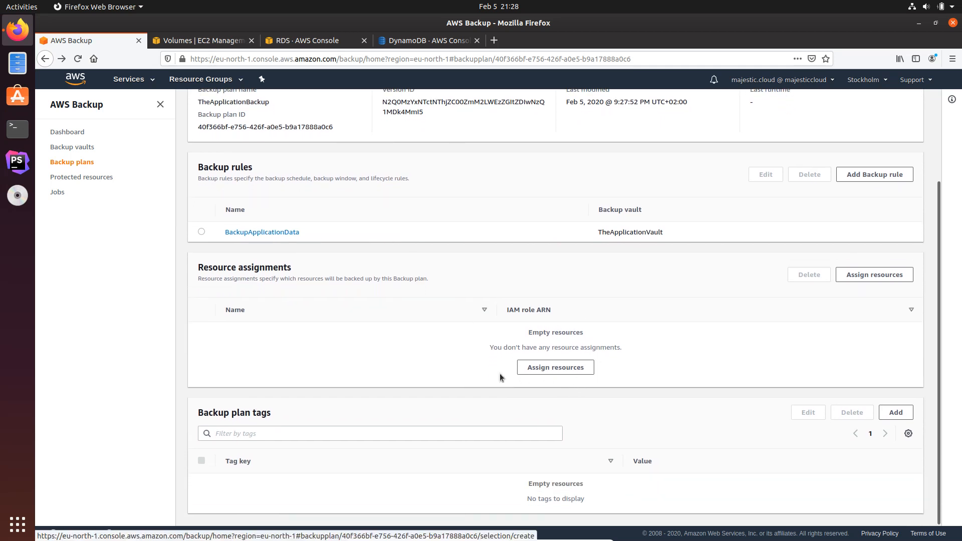
mouse_move(554, 366)
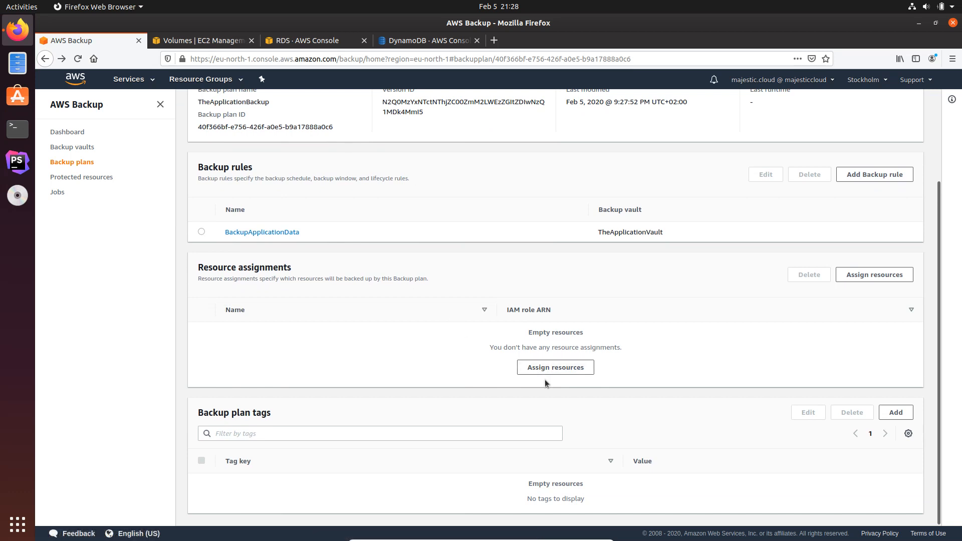
mouse_move(553, 310)
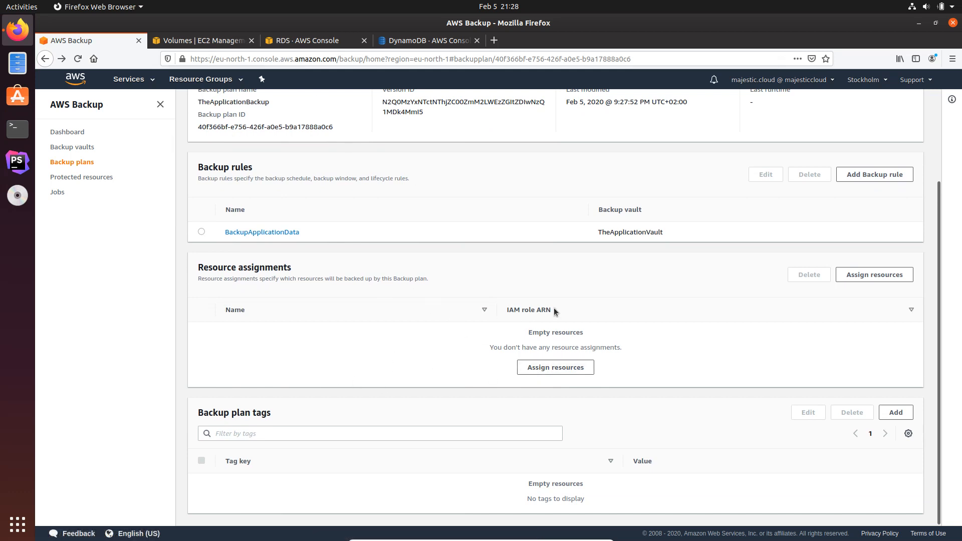
- Check the EBS volume's tags in EC2, confirming BackupPlan = MissionCritical
click(203, 40)
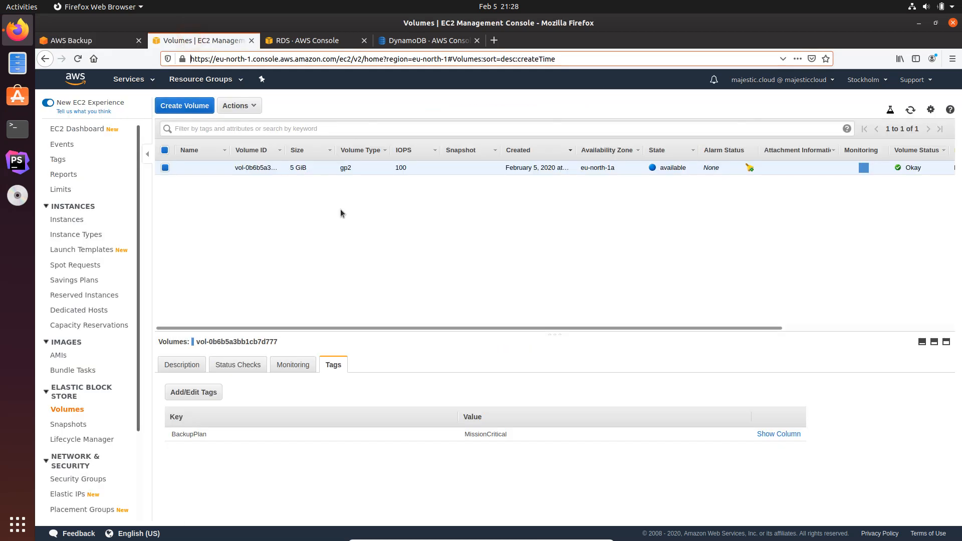
mouse_move(261, 195)
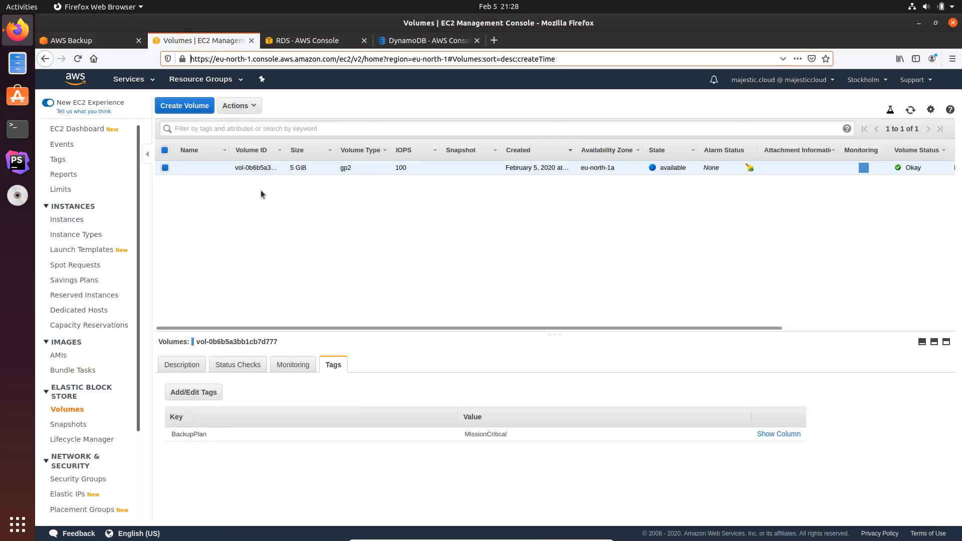
mouse_move(307, 154)
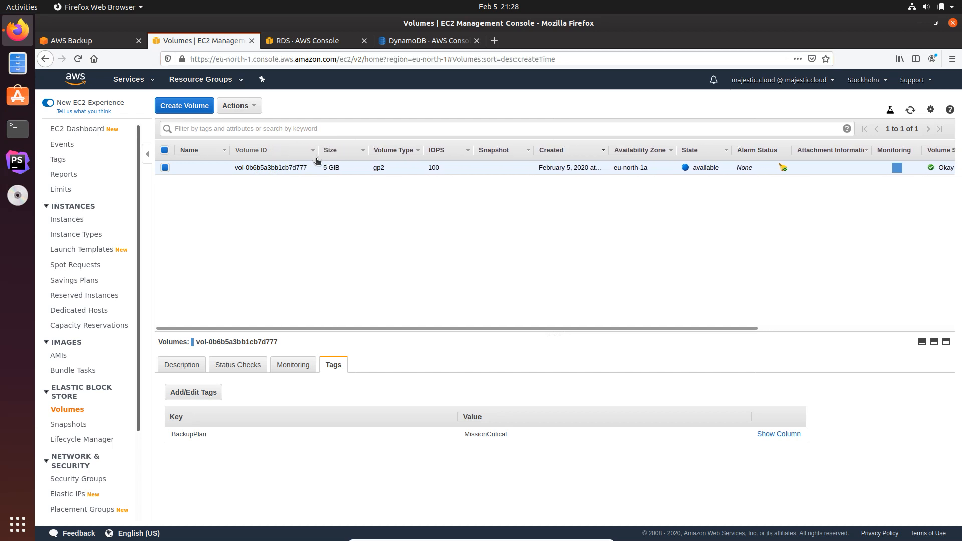
mouse_move(203, 445)
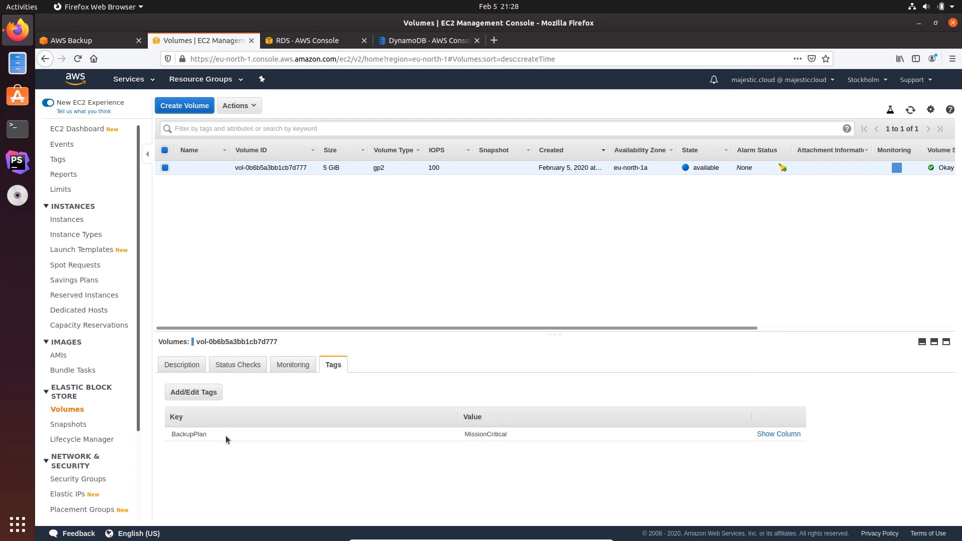
mouse_move(313, 290)
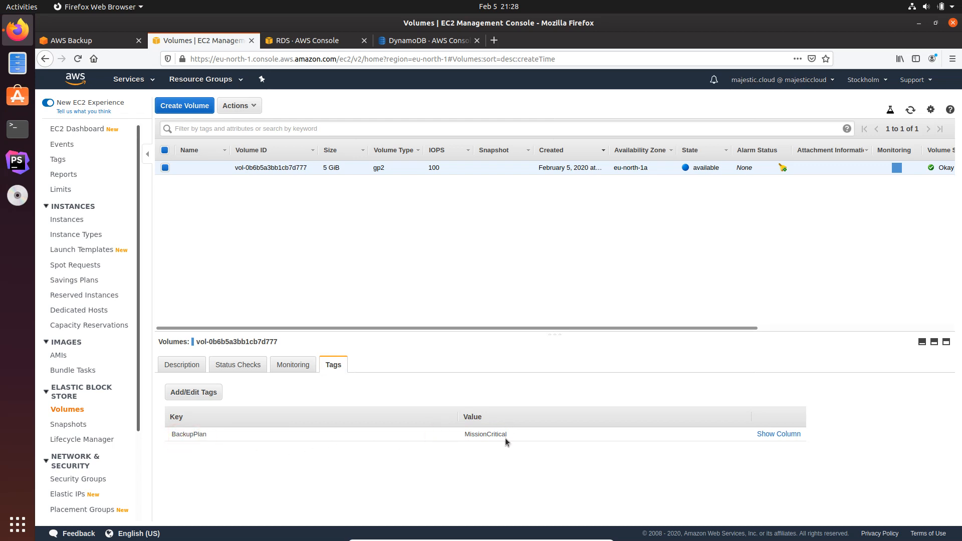
double_click(485, 434)
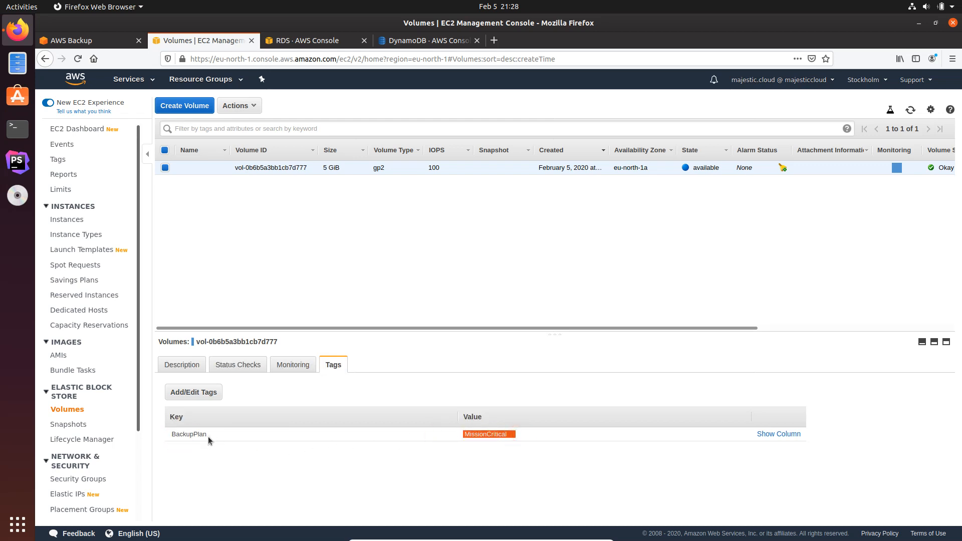
double_click(188, 433)
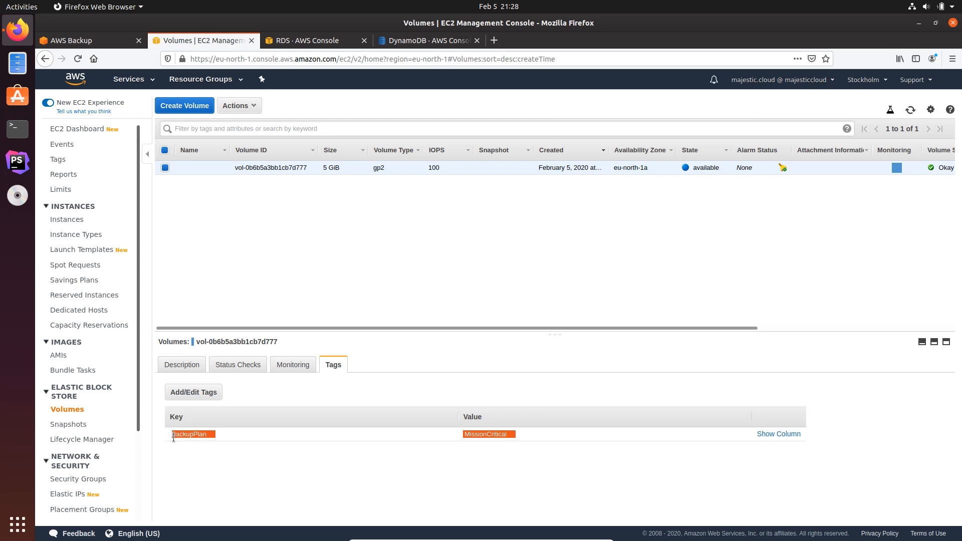
click(200, 449)
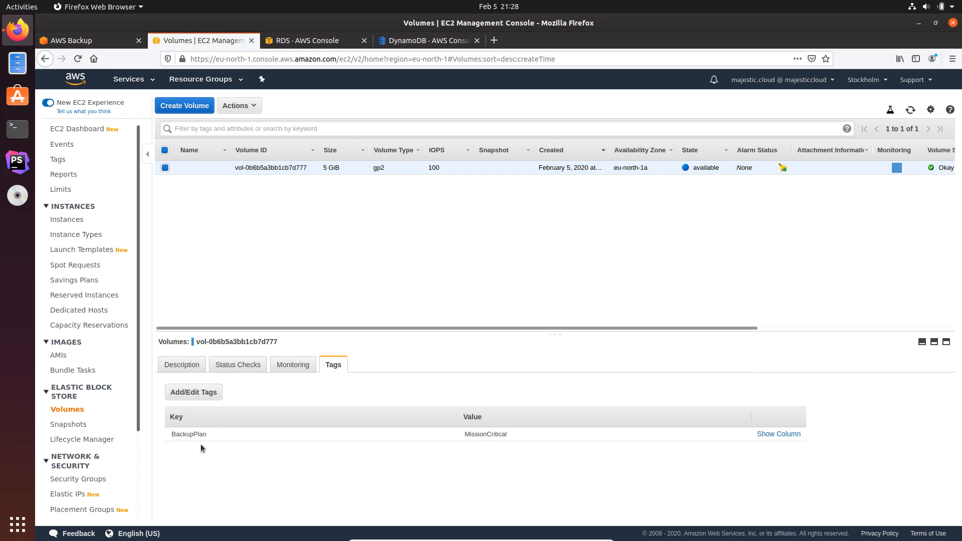
mouse_move(182, 441)
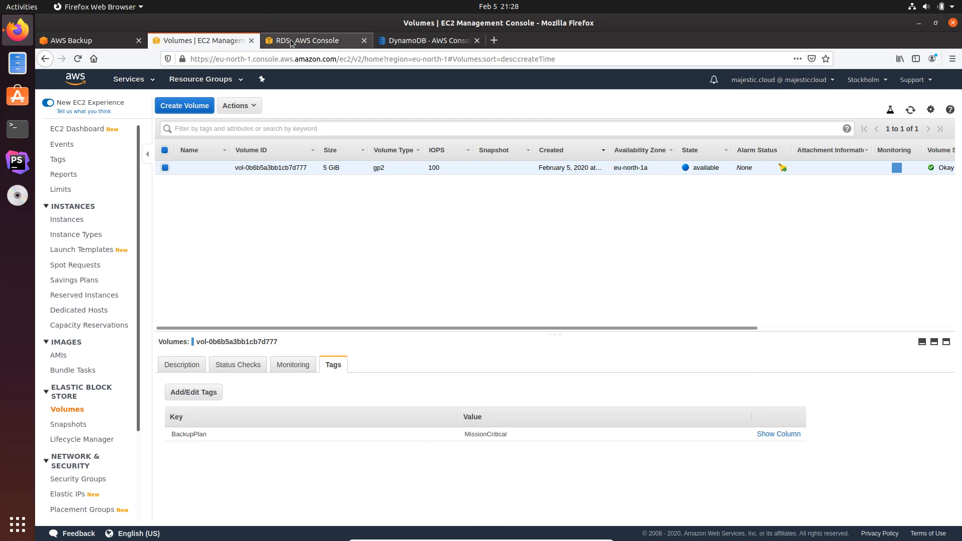
- Confirm the RDS application-database is tagged BackupPlan = MissionCritical, then move to DynamoDB tables
click(304, 40)
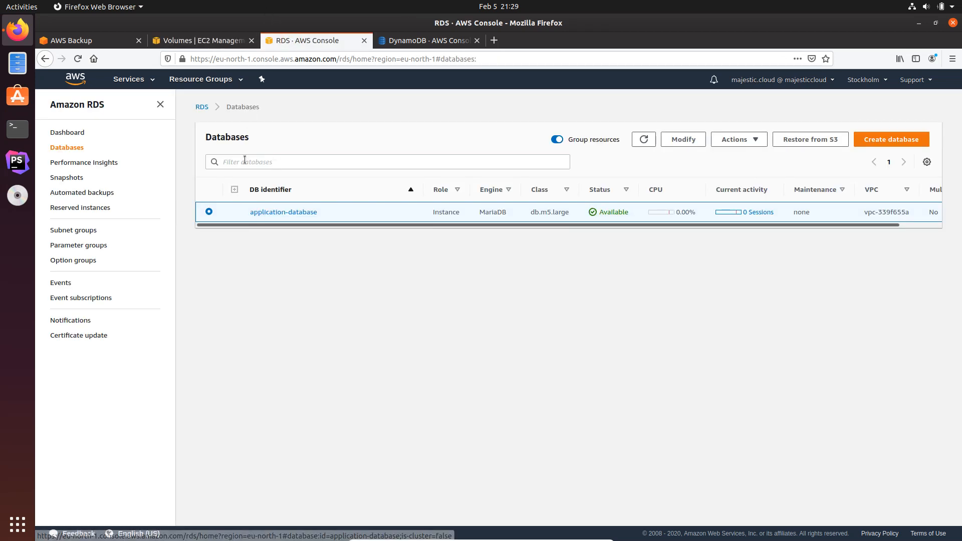
mouse_move(282, 212)
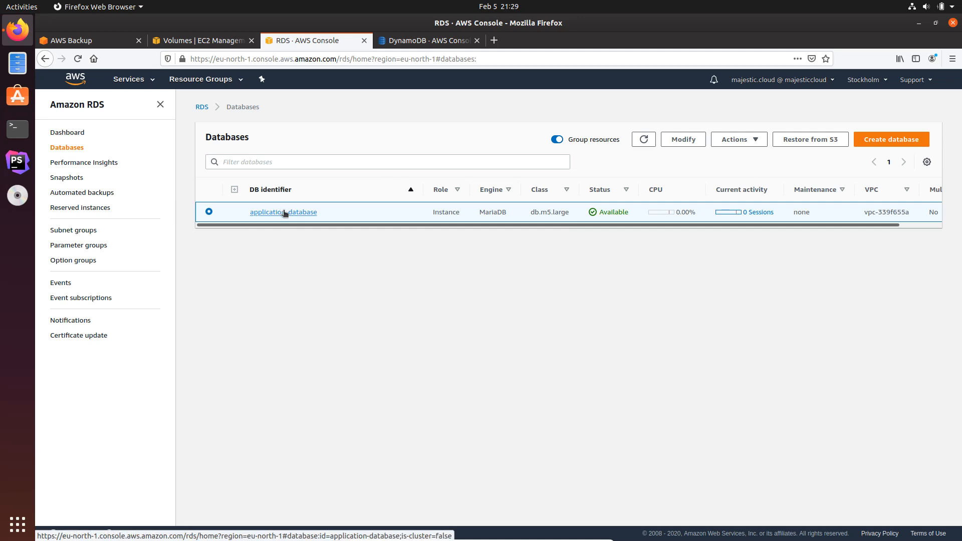
click(283, 211)
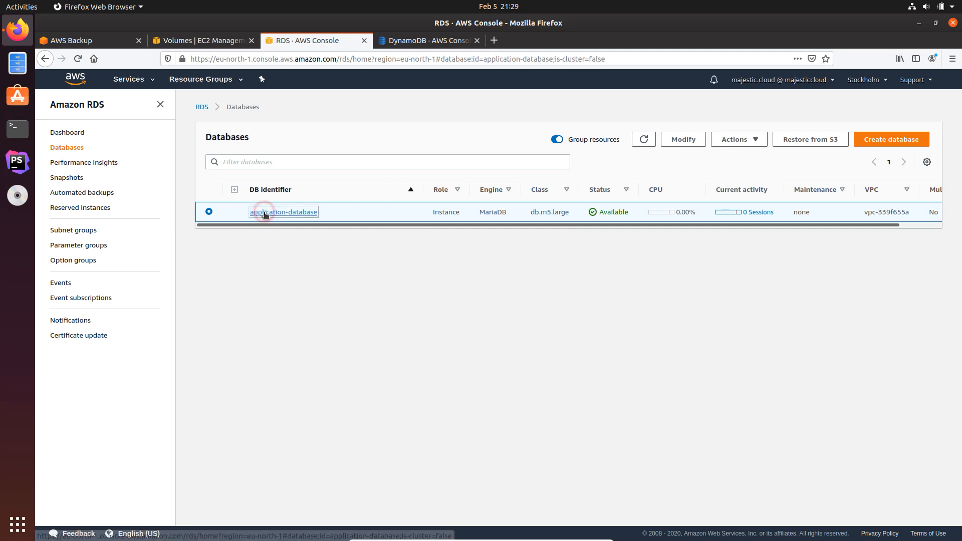
click(282, 212)
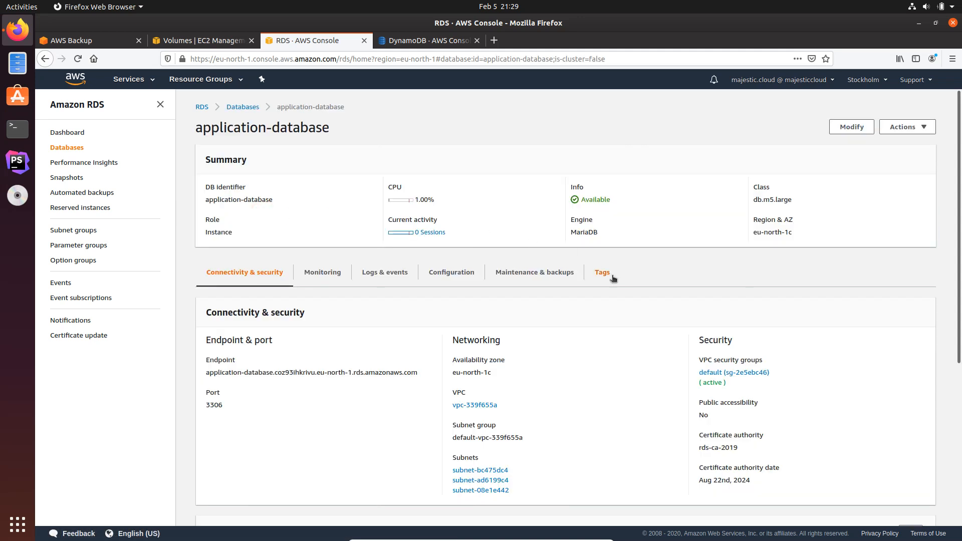
click(601, 271)
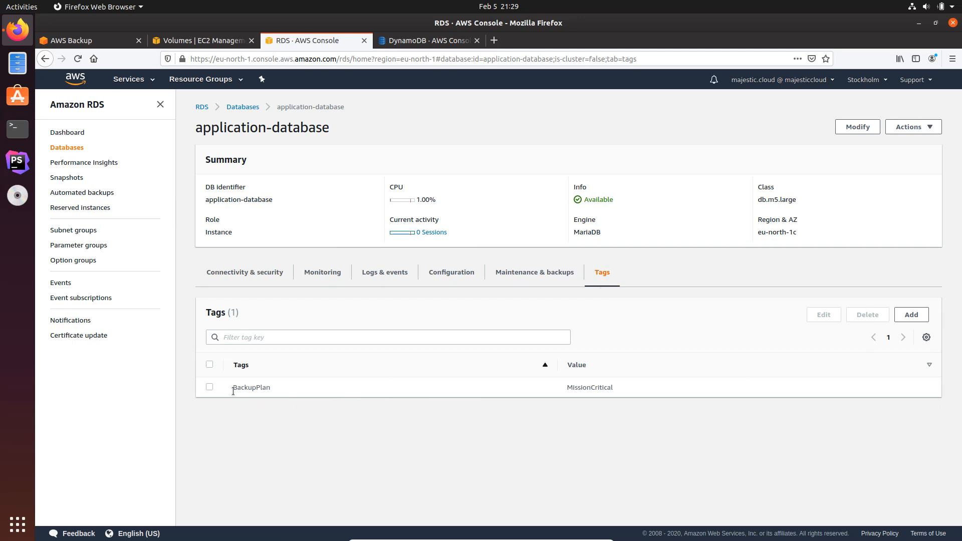
double_click(250, 386)
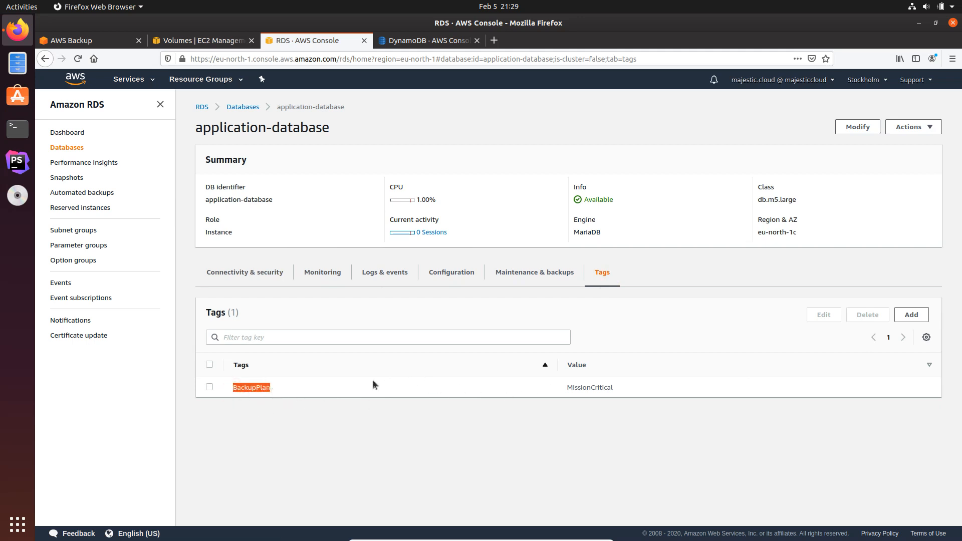
mouse_move(613, 401)
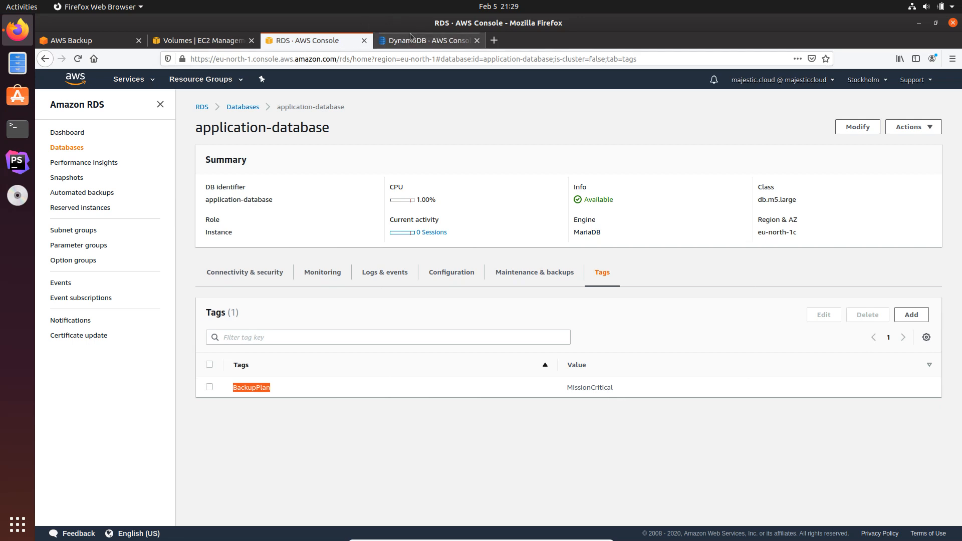
click(427, 41)
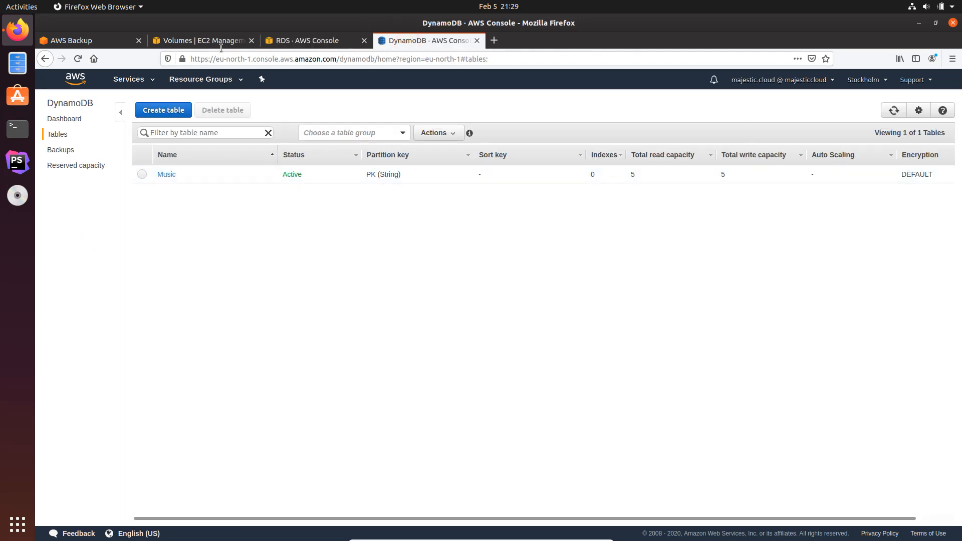
- View the Music table's two items in the DynamoDB console
click(166, 174)
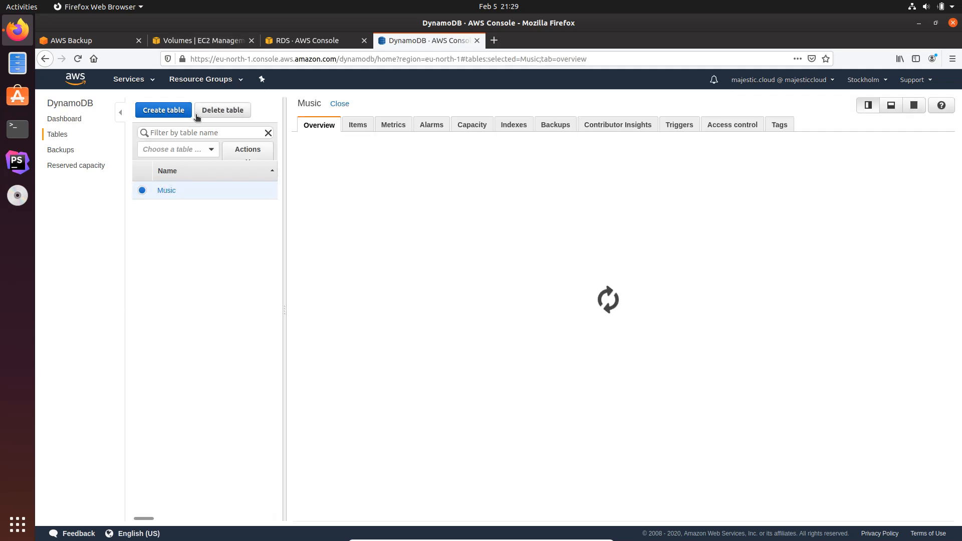
click(356, 124)
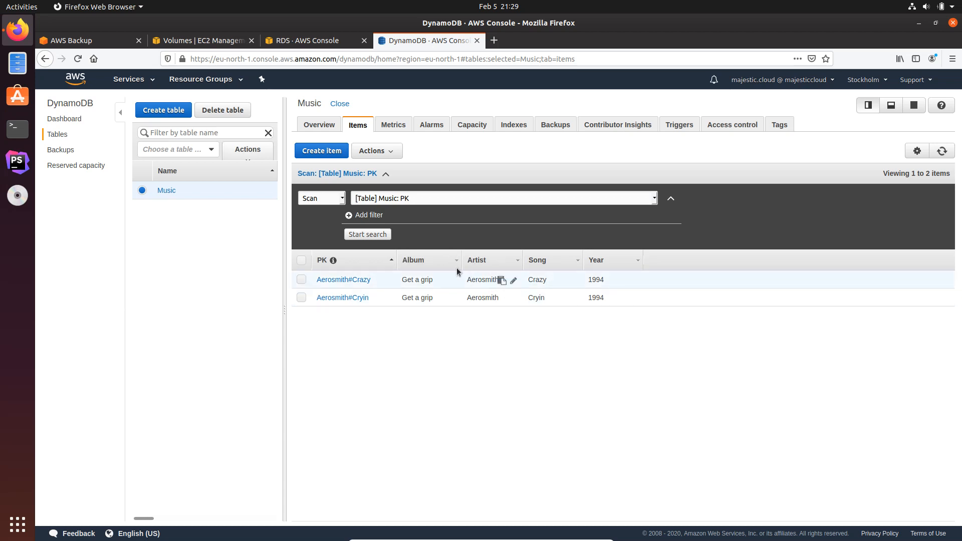
mouse_move(404, 146)
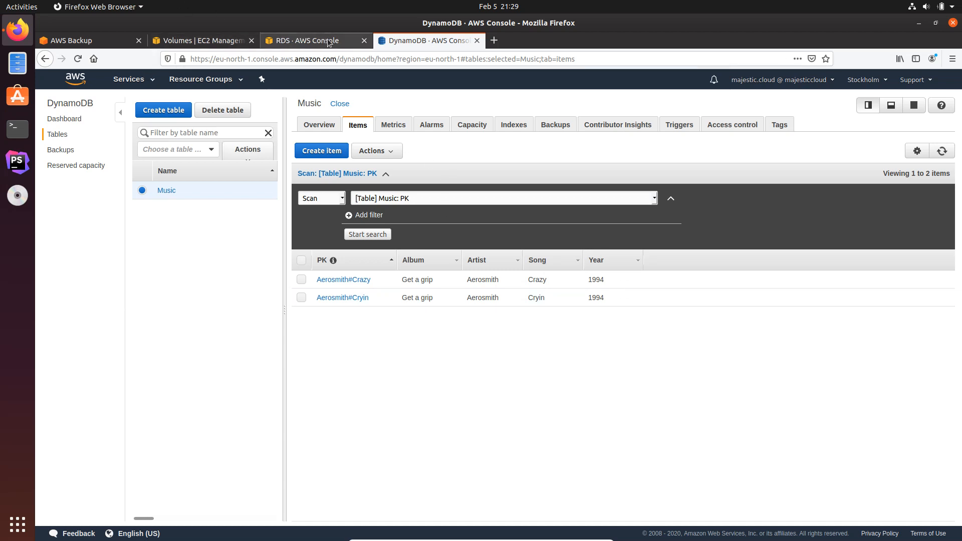
click(312, 40)
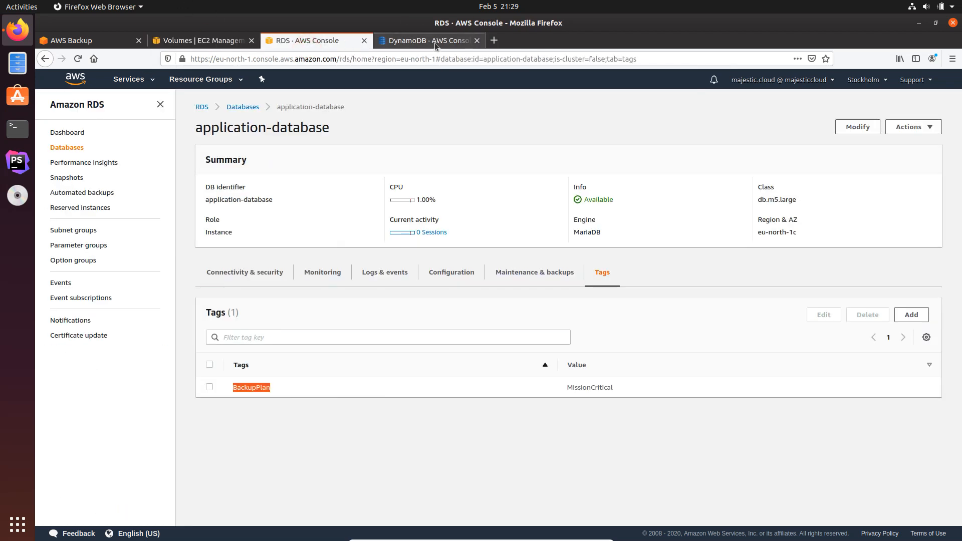
click(69, 40)
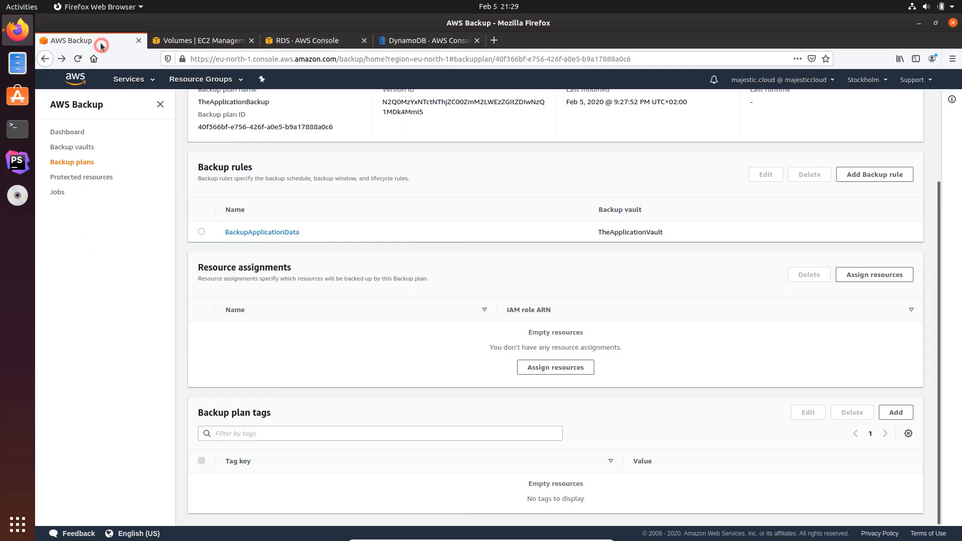
- Confirm the Music table's tag BackupPlan = MissionCritical and return to TheApplicationBackup plan
click(428, 40)
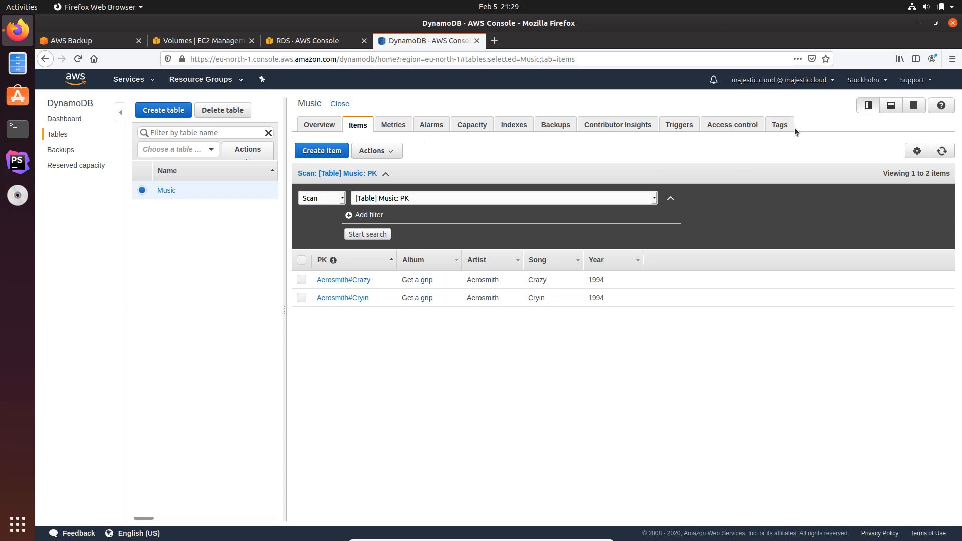
click(778, 124)
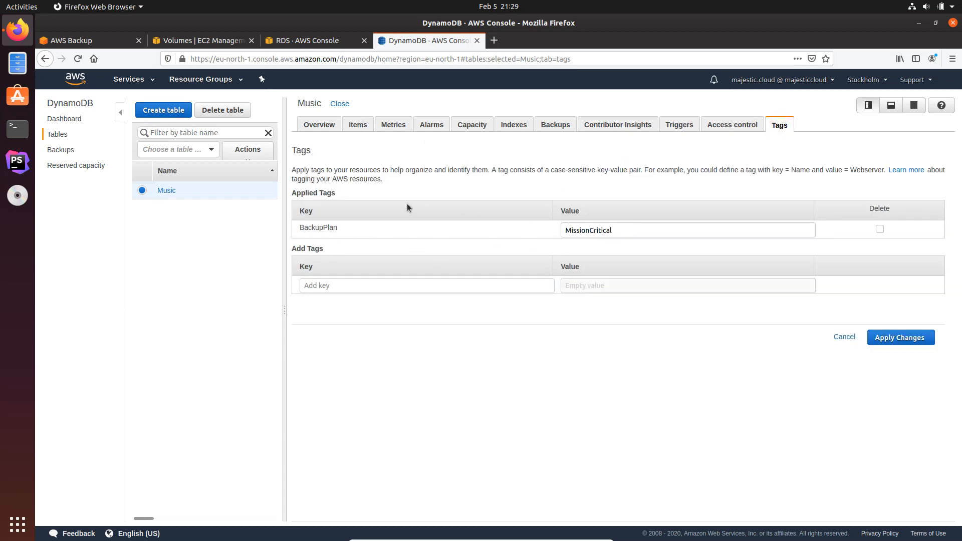
click(69, 40)
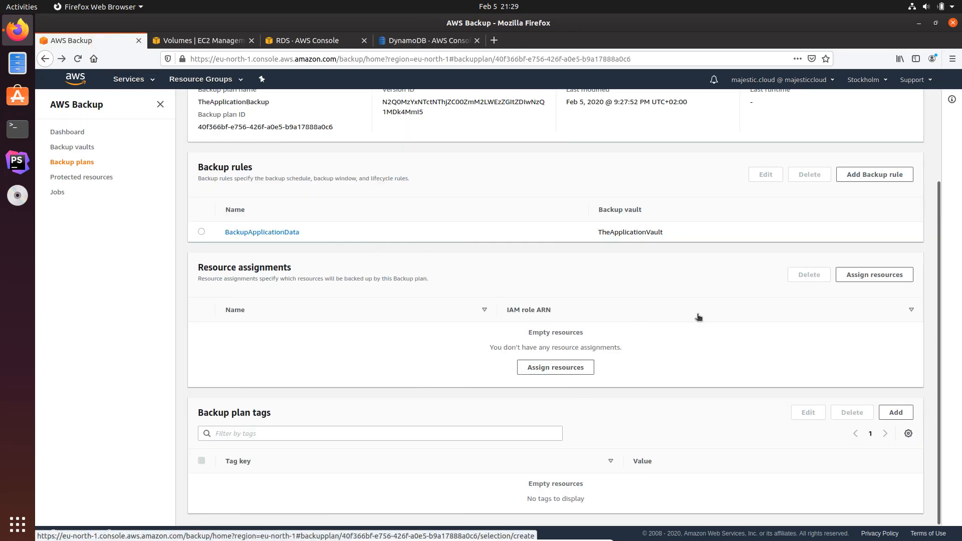
mouse_move(580, 312)
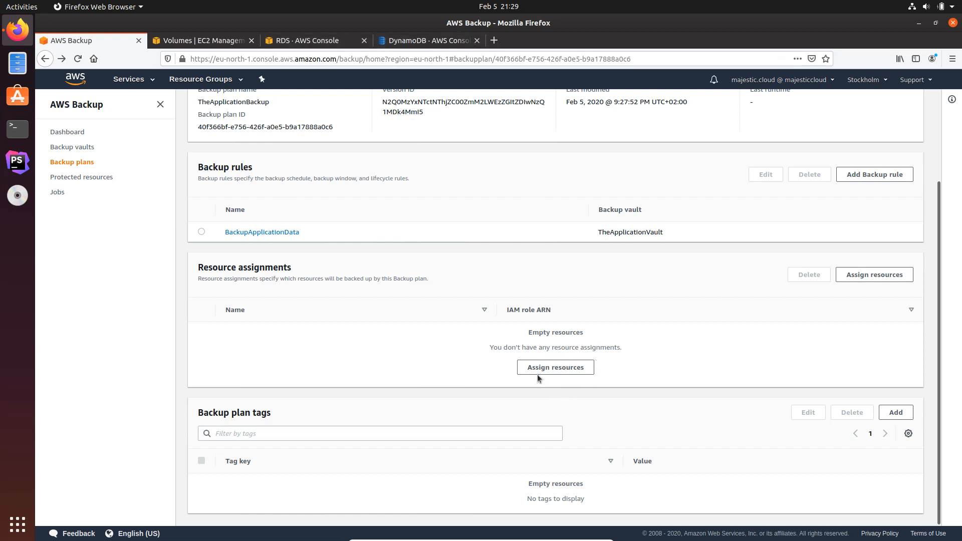
- Start a resource assignment named BackupPlanMissionCritical with the default role
click(553, 367)
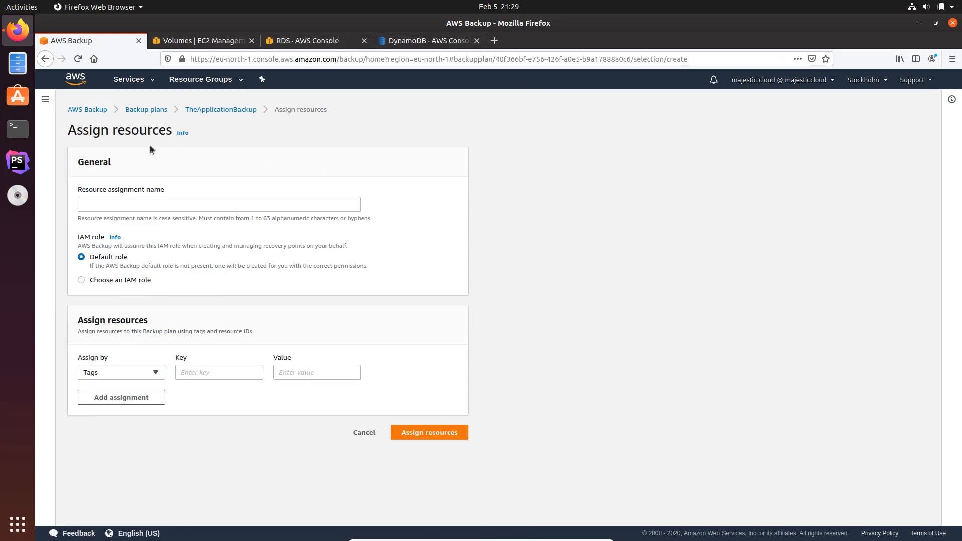
click(218, 203)
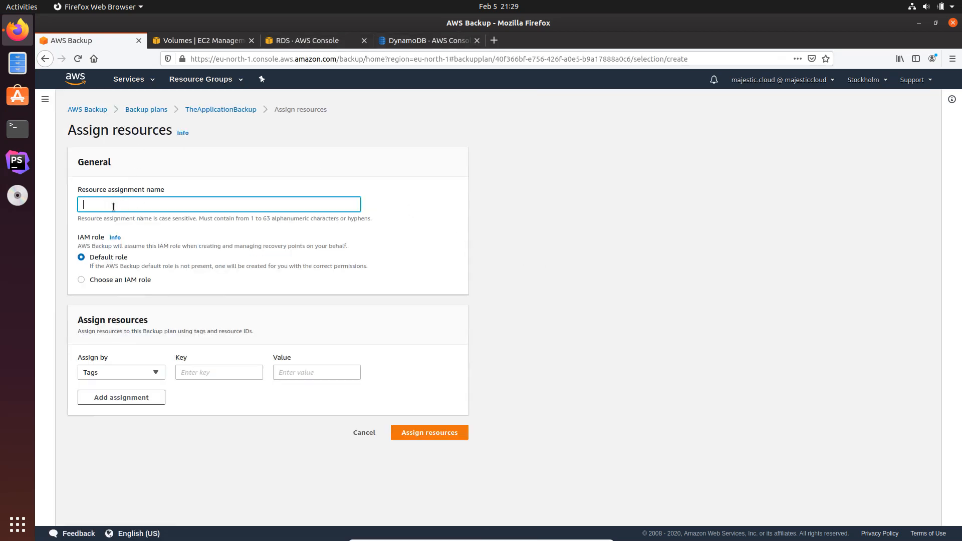
text(B)
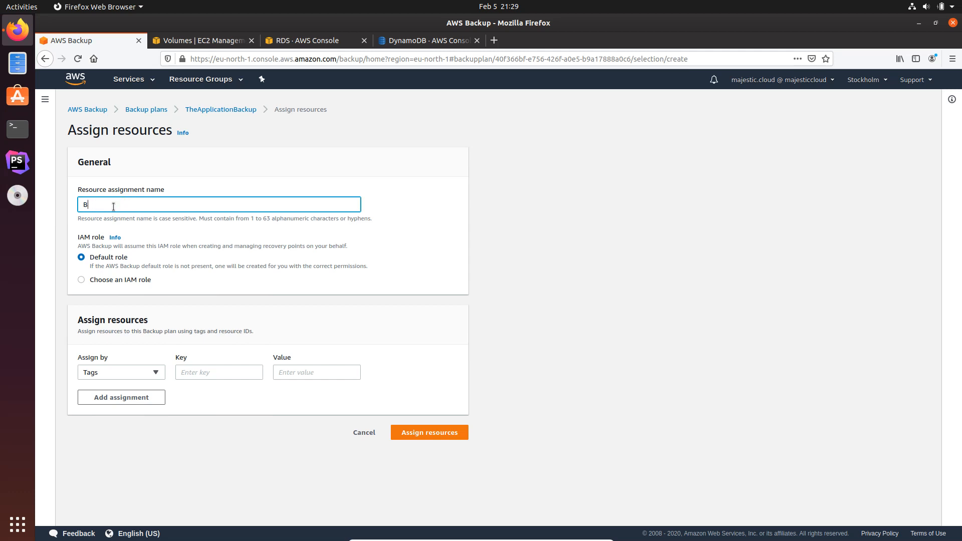
text(ackupPlan)
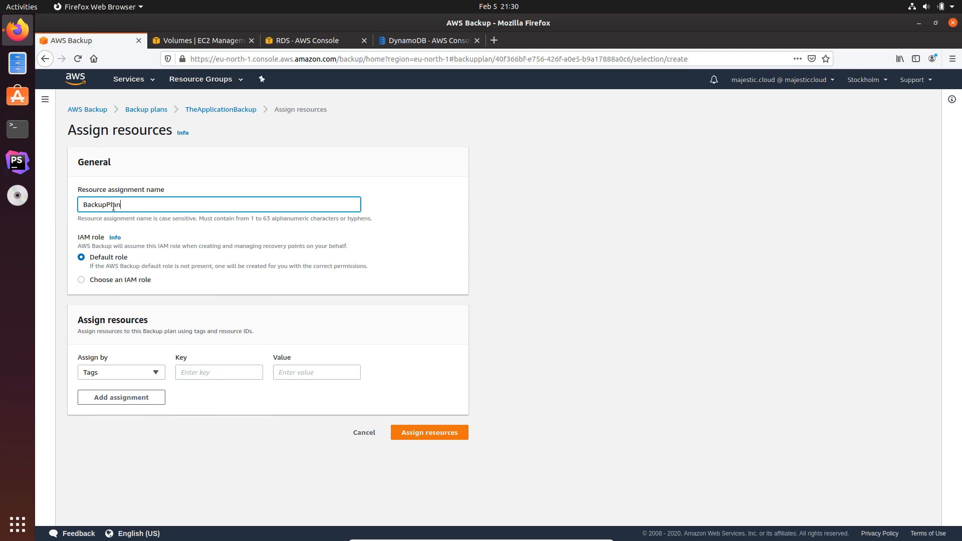
text(Mission)
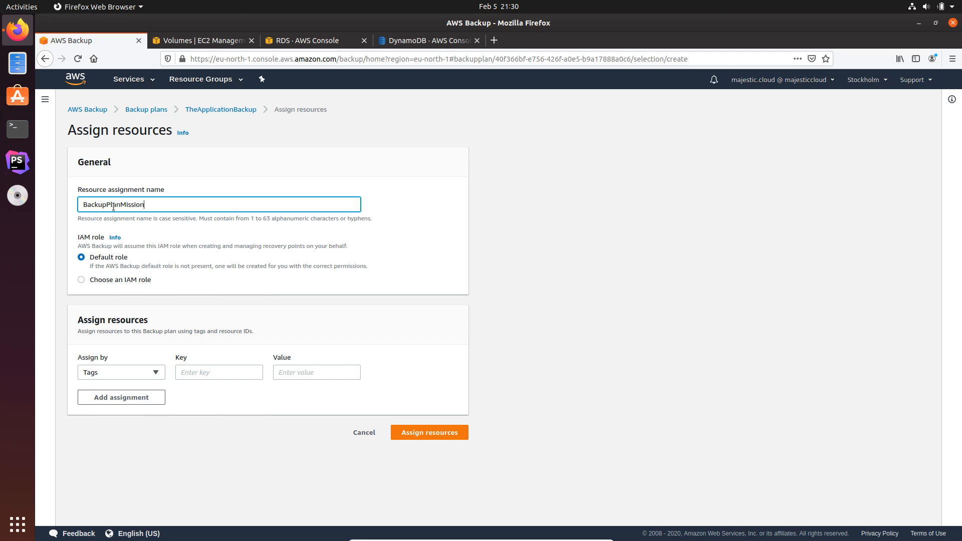
text(Critical)
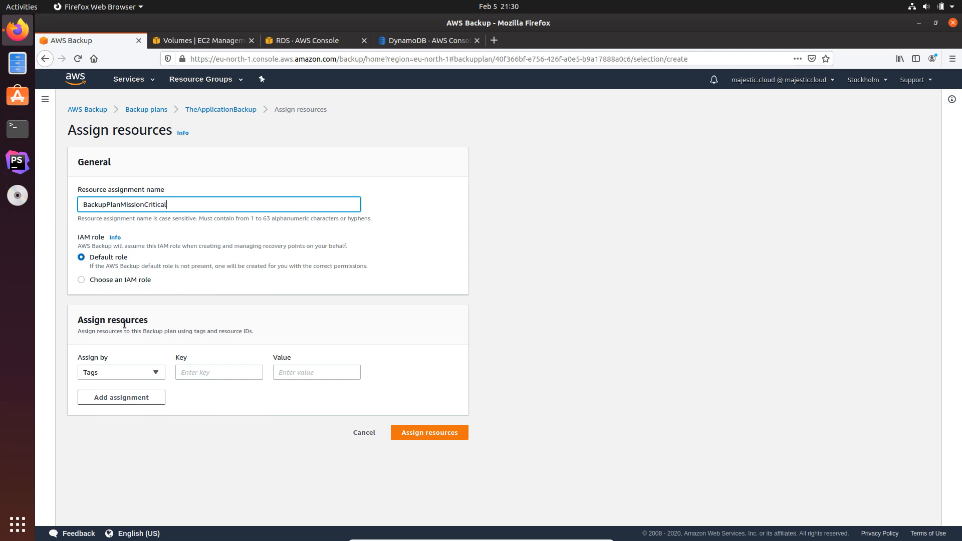
mouse_move(104, 313)
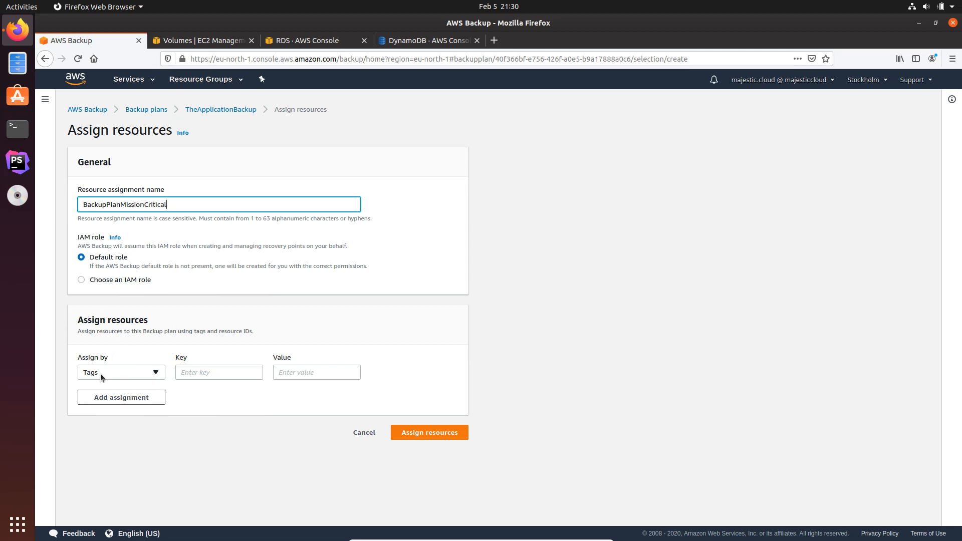
mouse_move(115, 379)
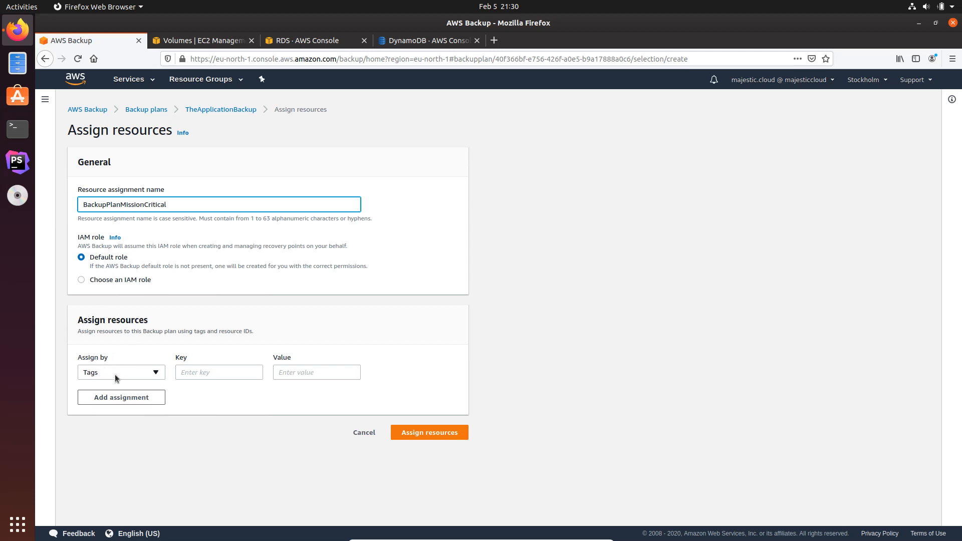
- Assign by tag BackupPlan = MissionCritical and submit the resource assignment
click(218, 372)
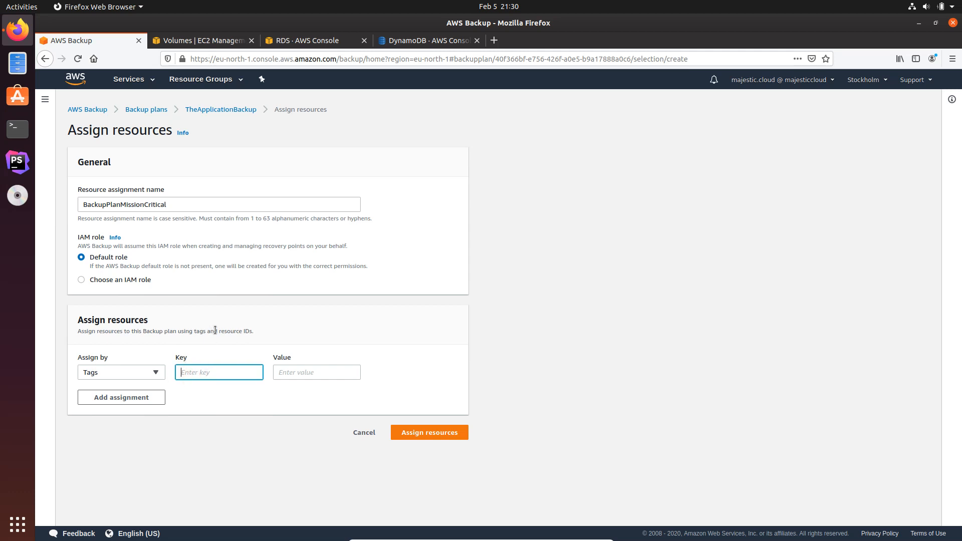
click(202, 40)
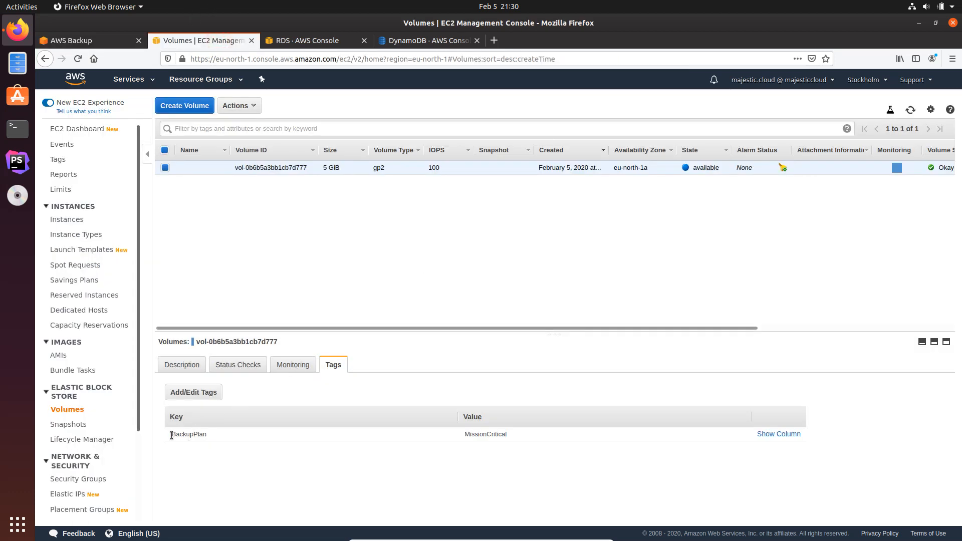
double_click(188, 434)
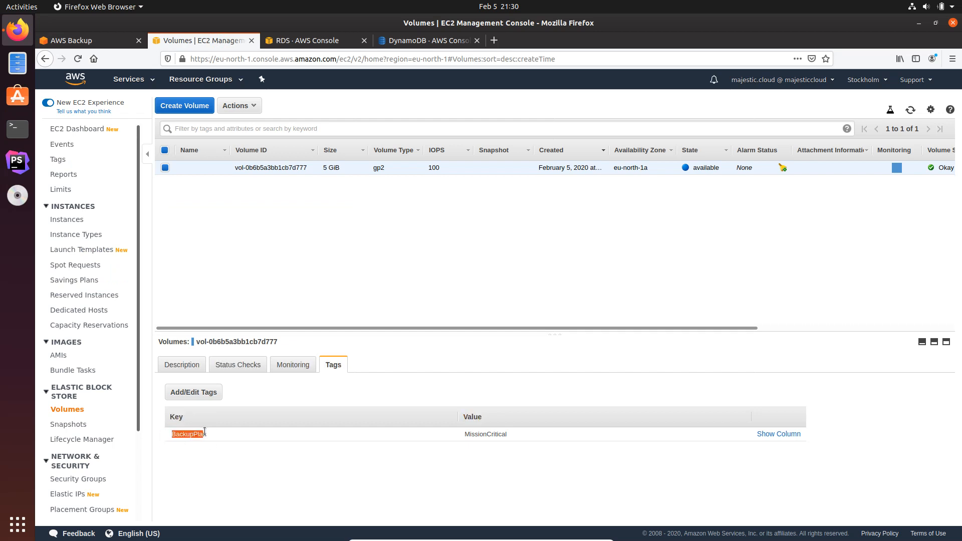
click(85, 40)
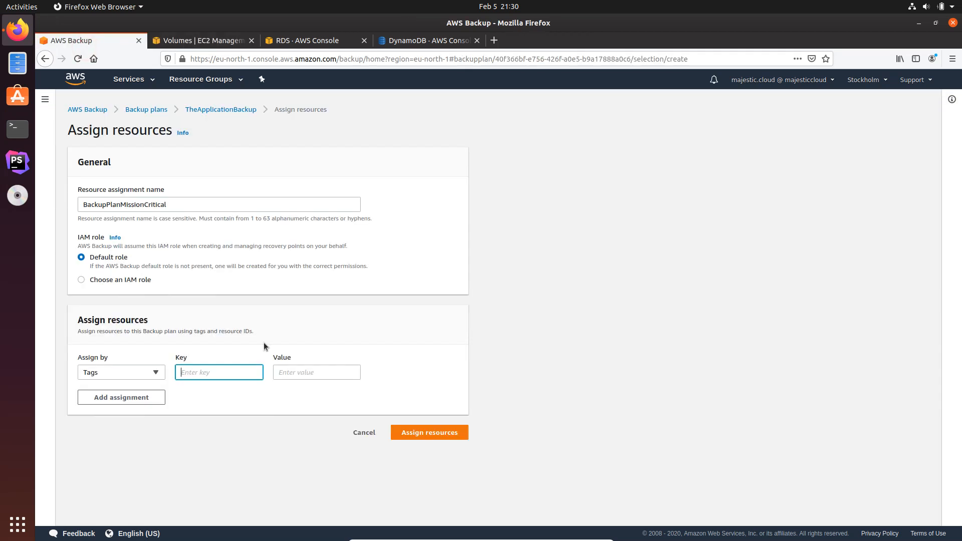
text(BackupPlan)
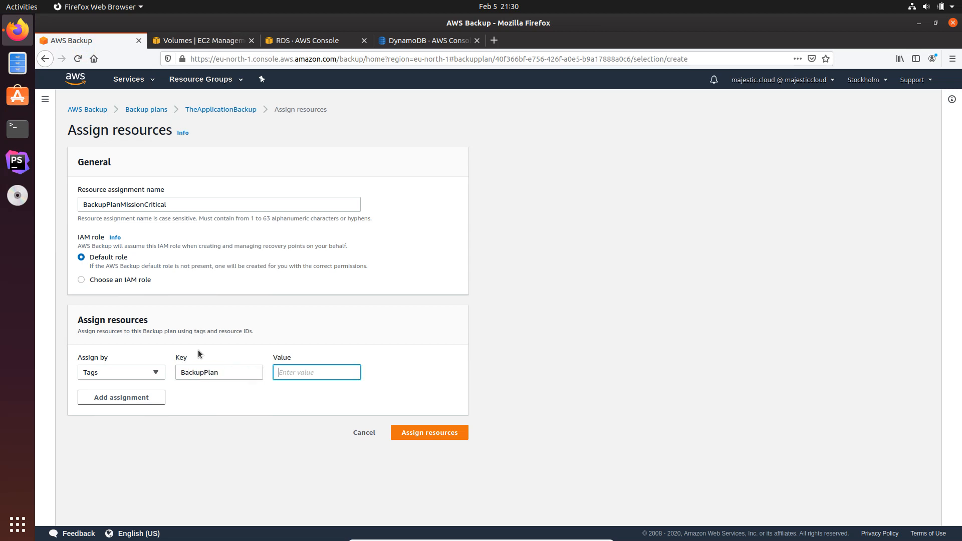
text(MissionCritical)
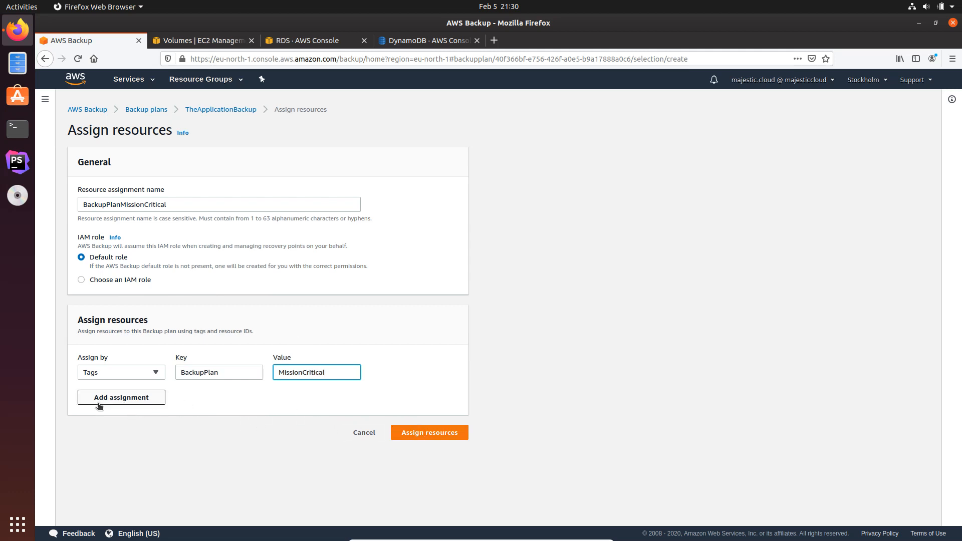
click(430, 432)
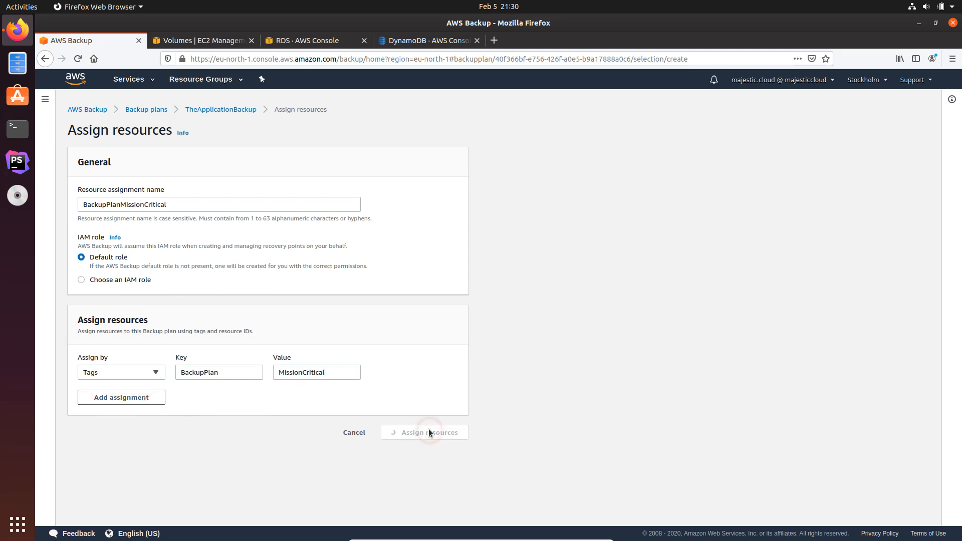
- Verify BackupPlanMissionCritical matches tag BackupPlan = MissionCritical, then return to TheApplicationBackup overview
click(424, 431)
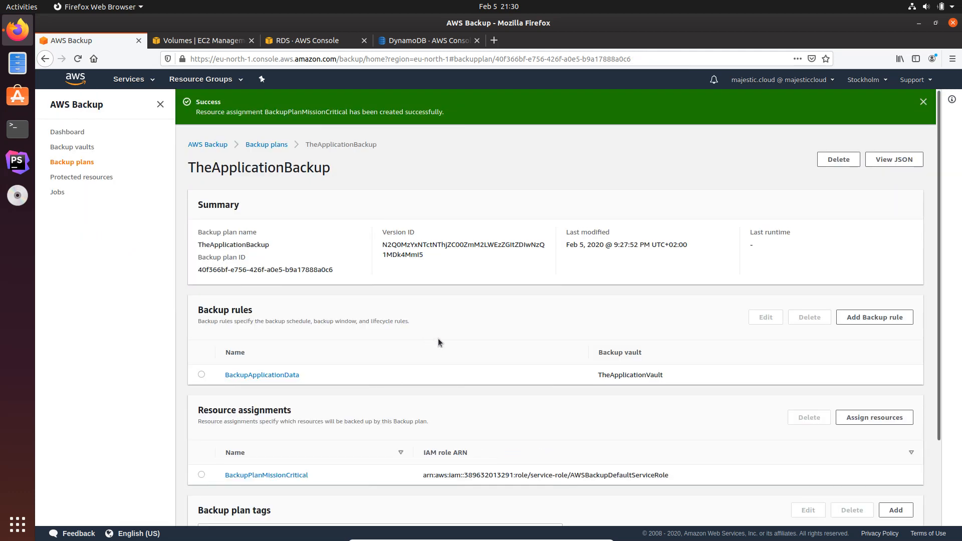
scroll(down, 3)
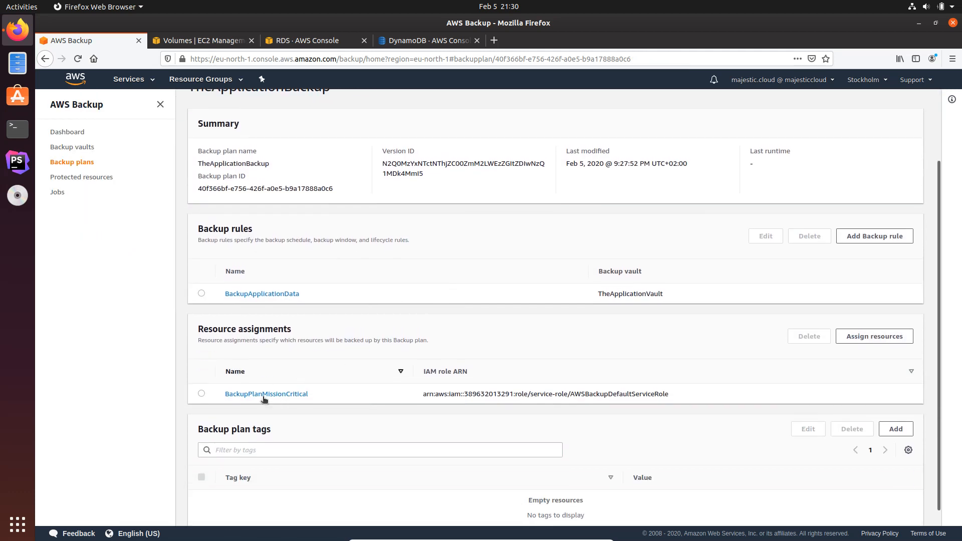
click(266, 393)
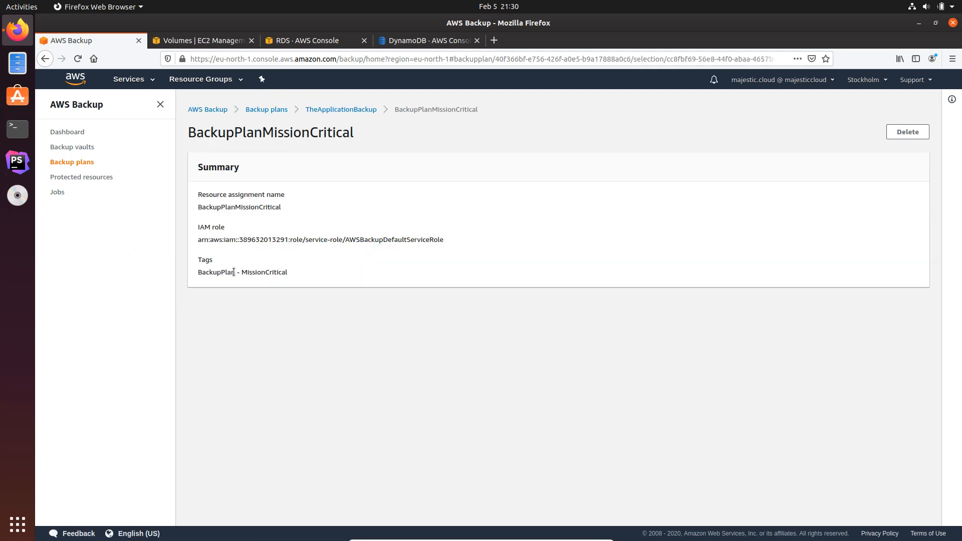
double_click(241, 271)
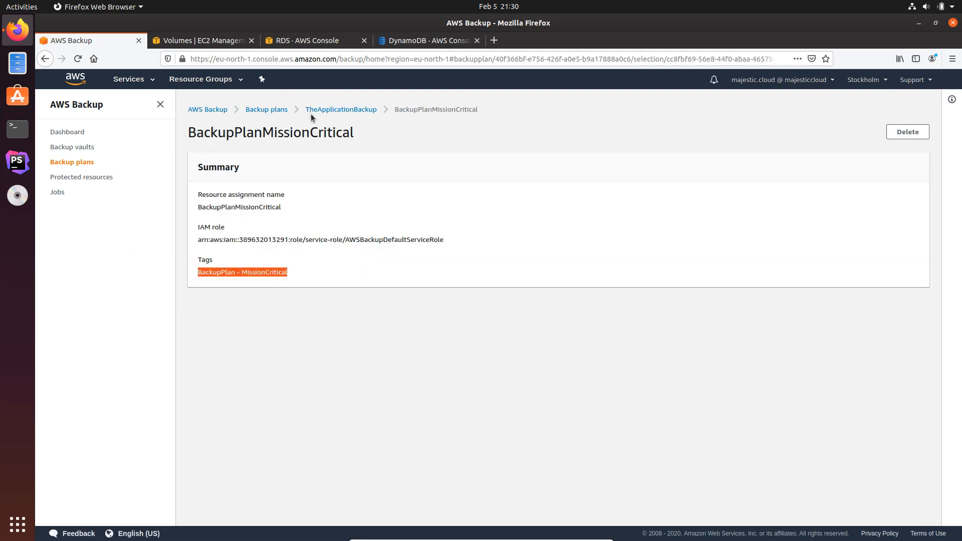
click(341, 109)
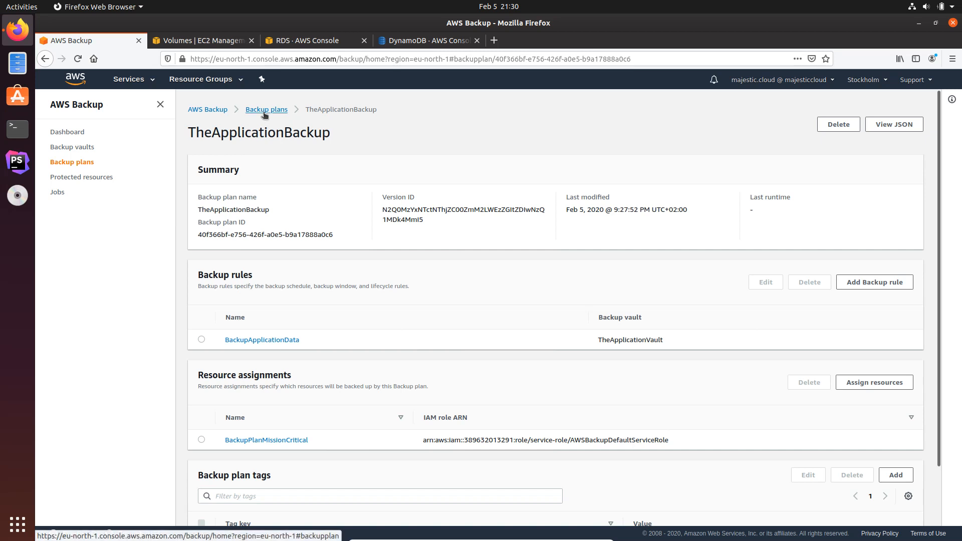
mouse_move(325, 286)
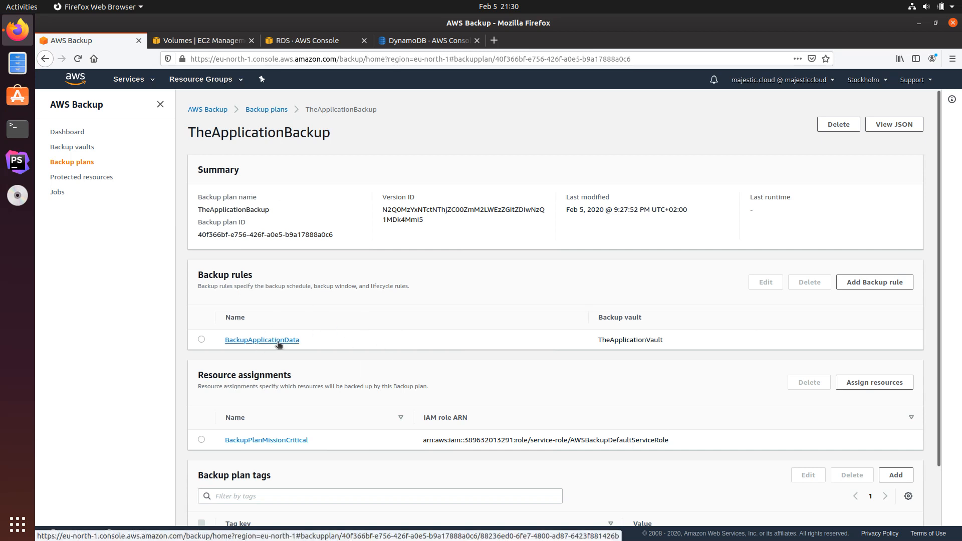
click(262, 340)
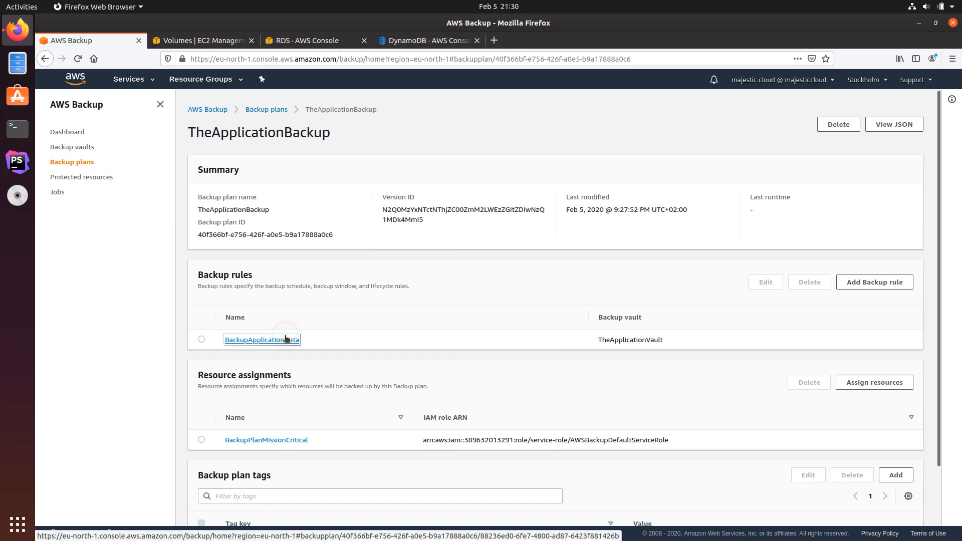
click(261, 339)
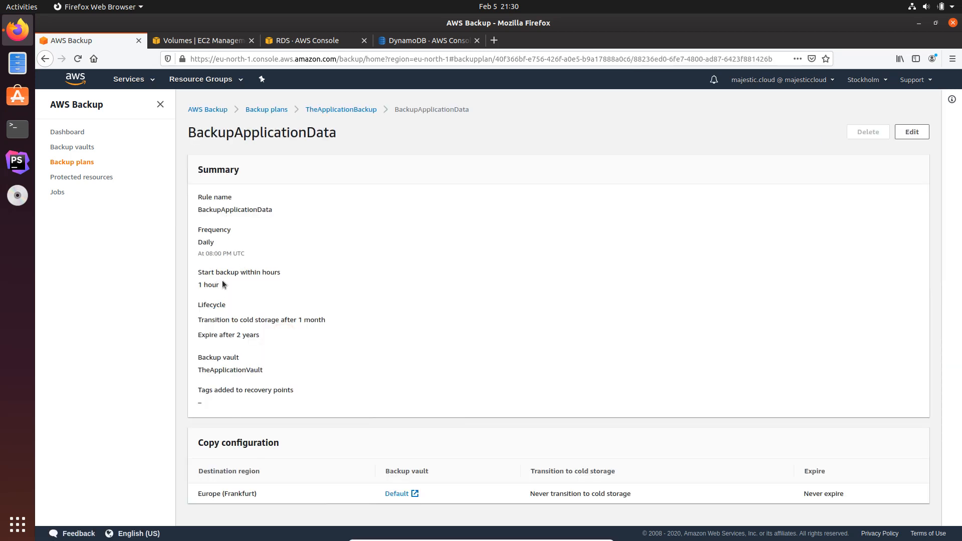
double_click(220, 254)
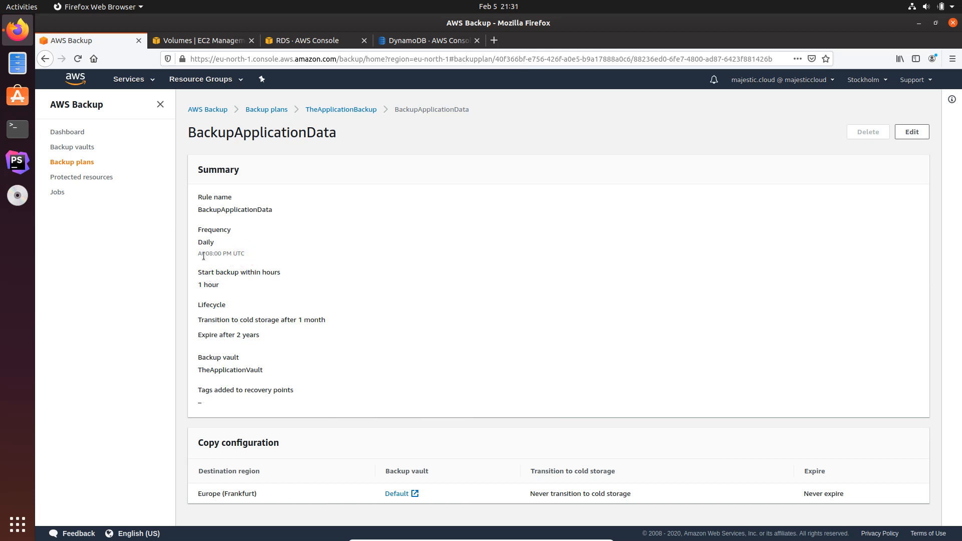
double_click(208, 284)
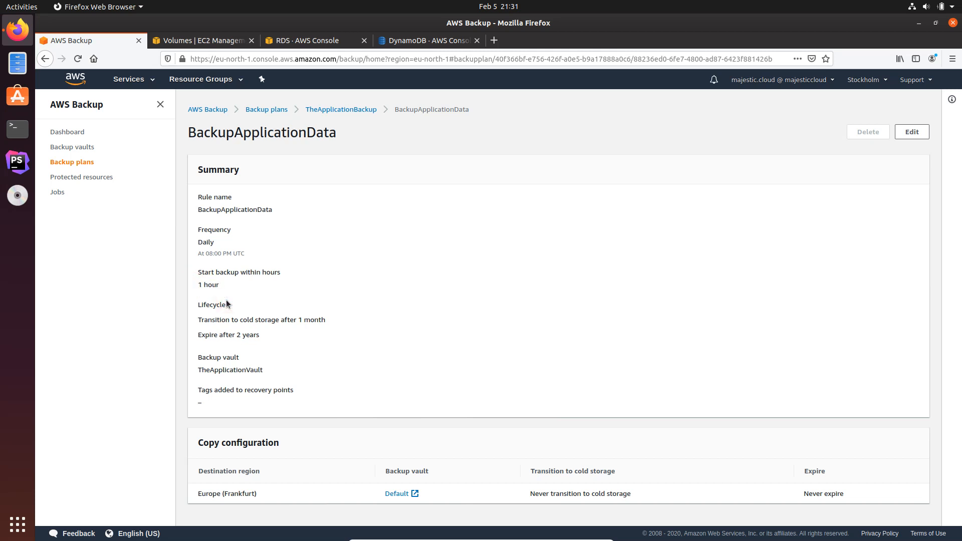
mouse_move(341, 109)
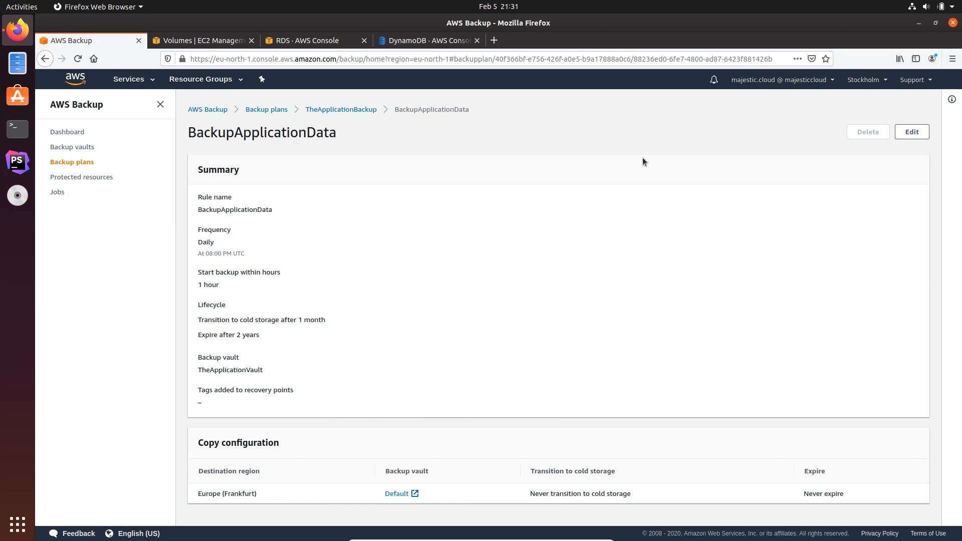
mouse_move(169, 234)
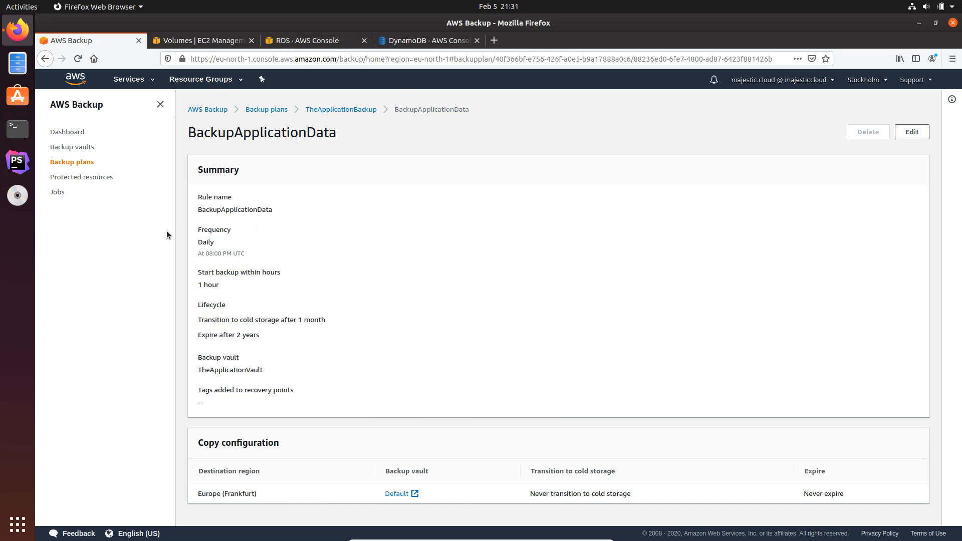
mouse_move(271, 285)
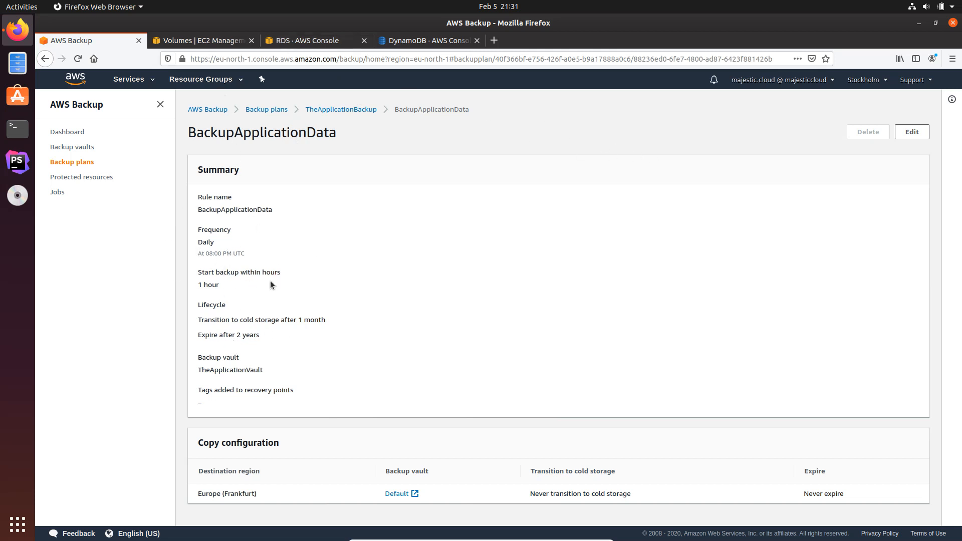
mouse_move(244, 219)
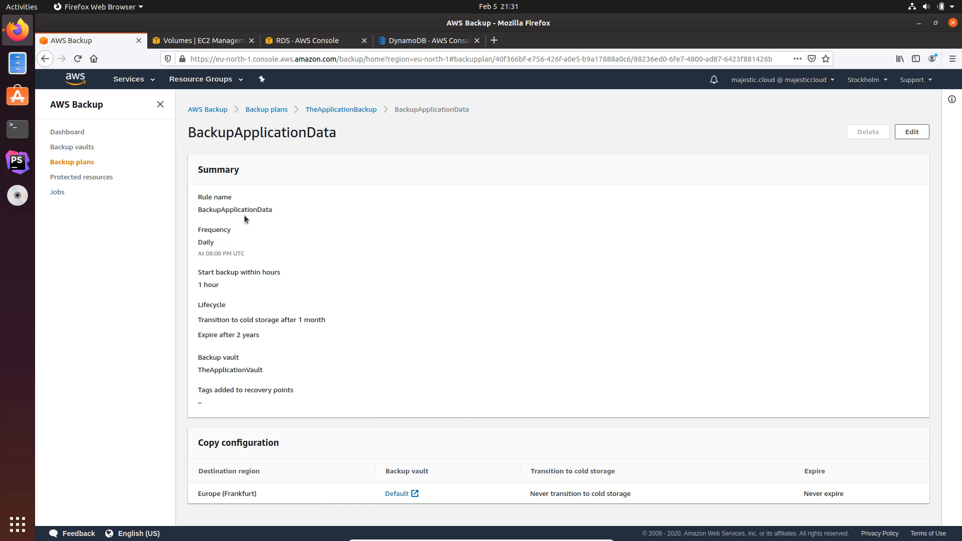
mouse_move(269, 171)
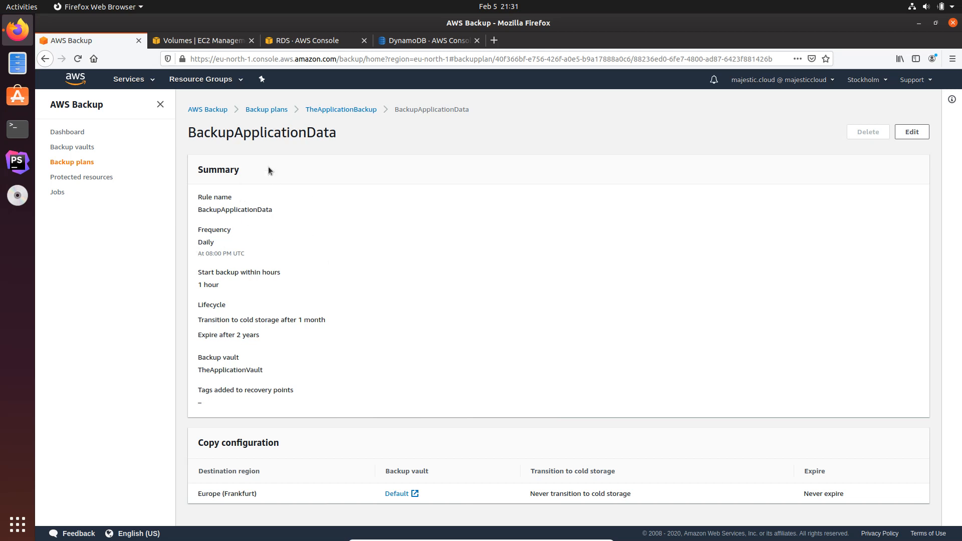
mouse_move(323, 132)
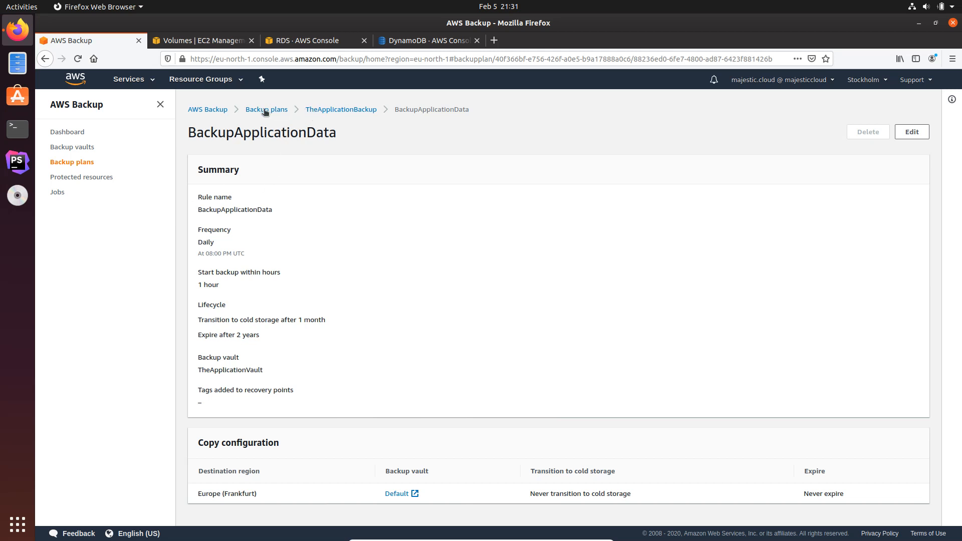
mouse_move(313, 119)
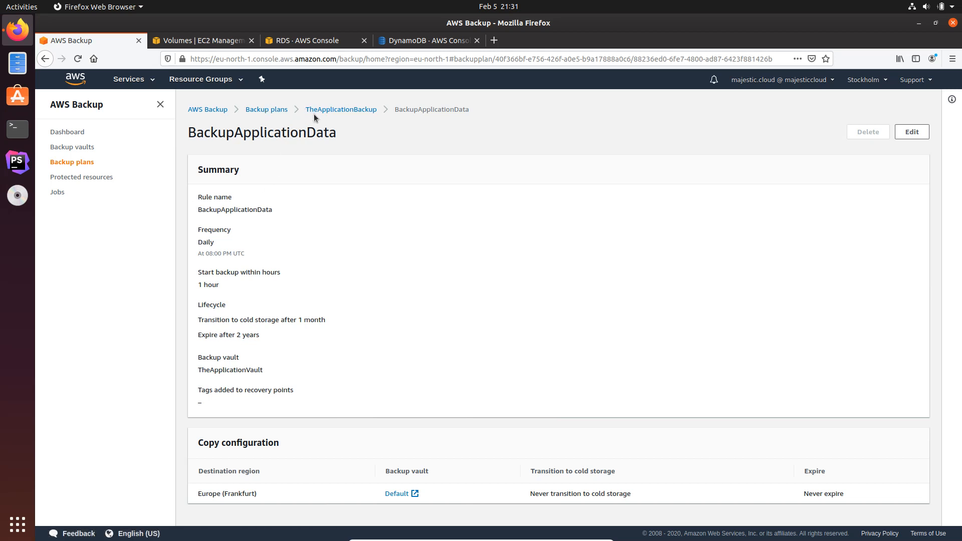
mouse_move(94, 190)
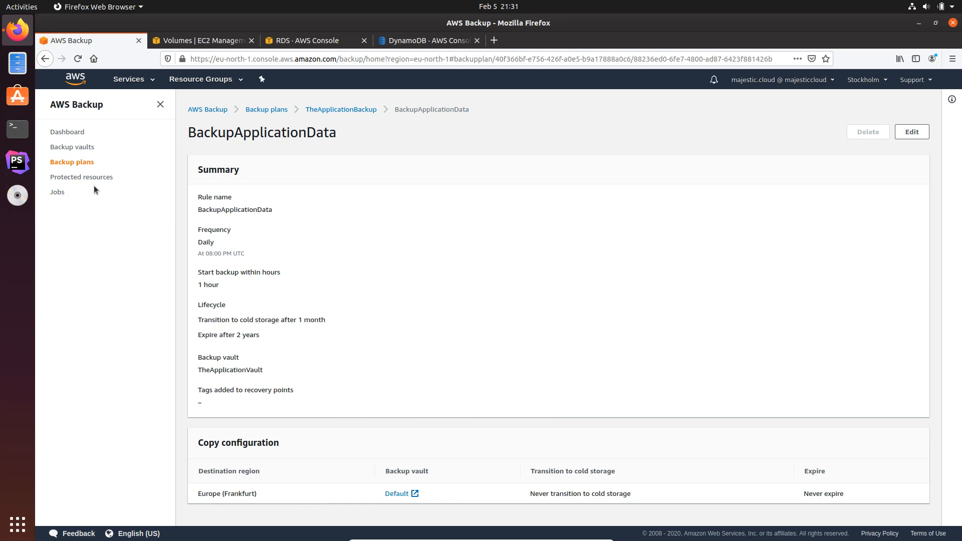
mouse_move(340, 109)
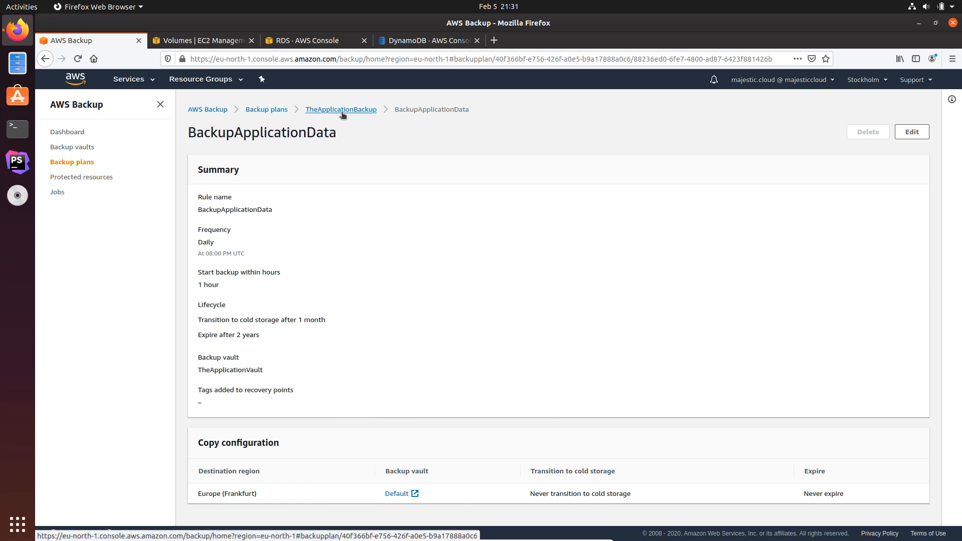
click(341, 109)
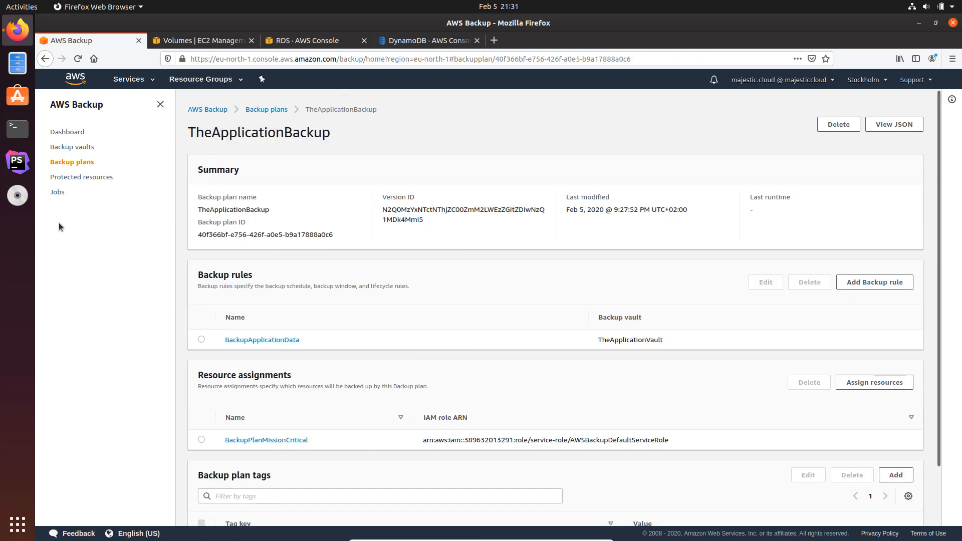
- Check the empty Backup jobs list, then the empty Protected resources page
click(58, 191)
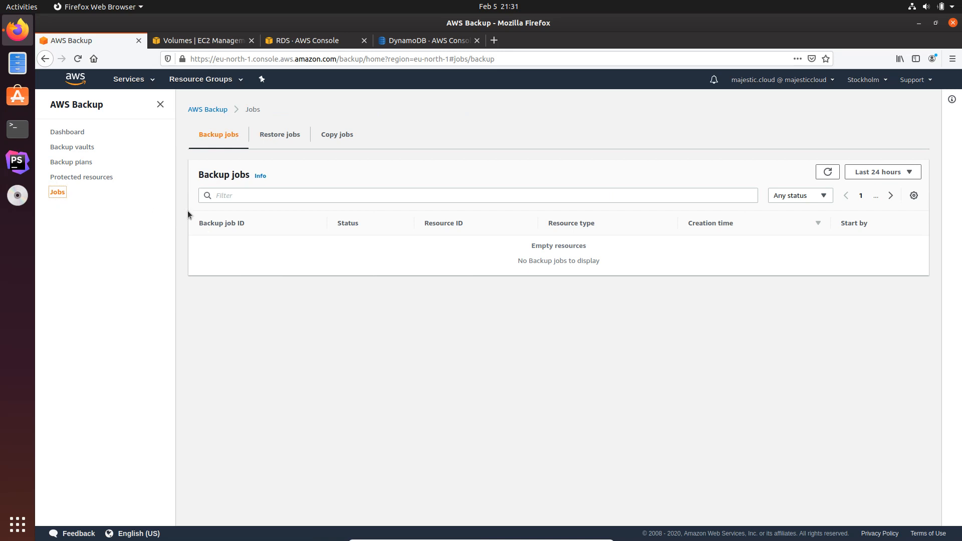
click(81, 176)
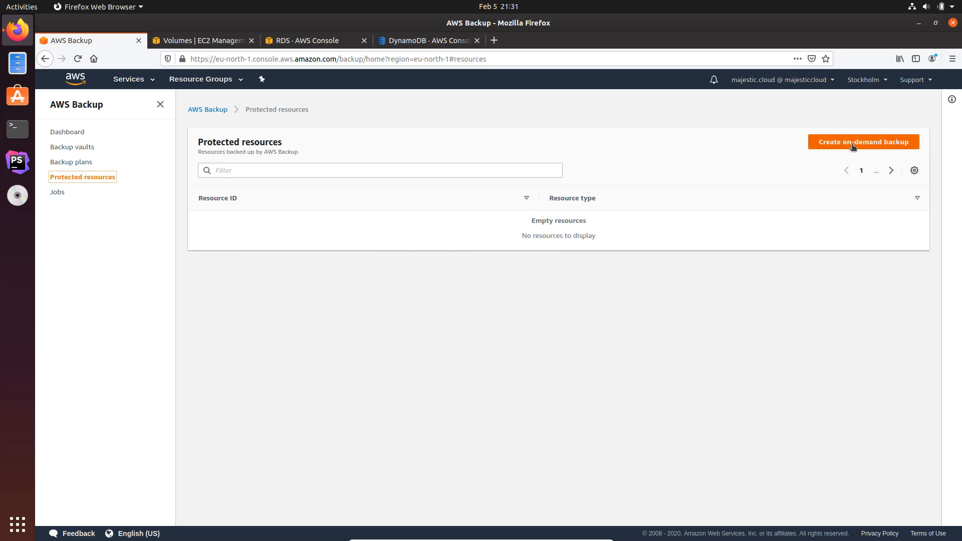
- Start an on-demand backup with resource type DynamoDB and table Music selected
click(861, 141)
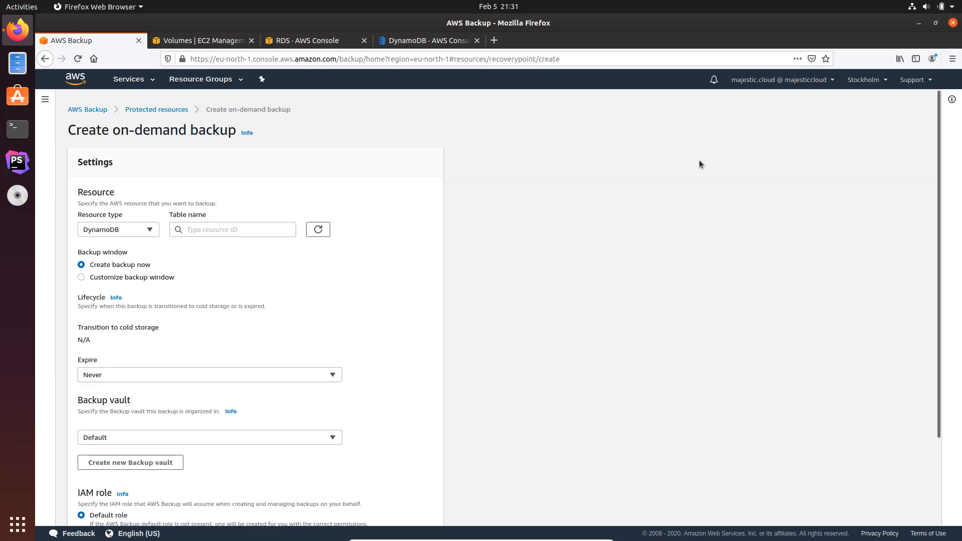
scroll(down, 3)
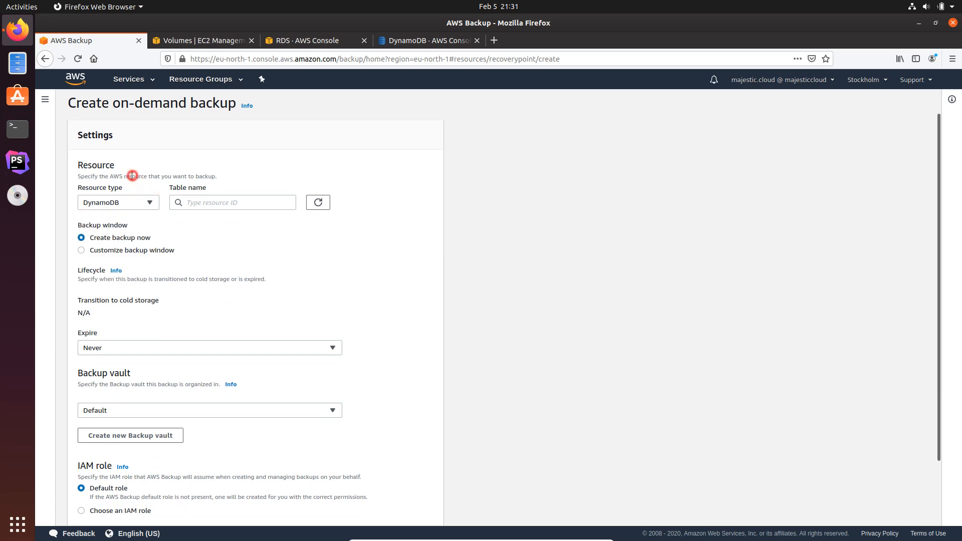
click(118, 202)
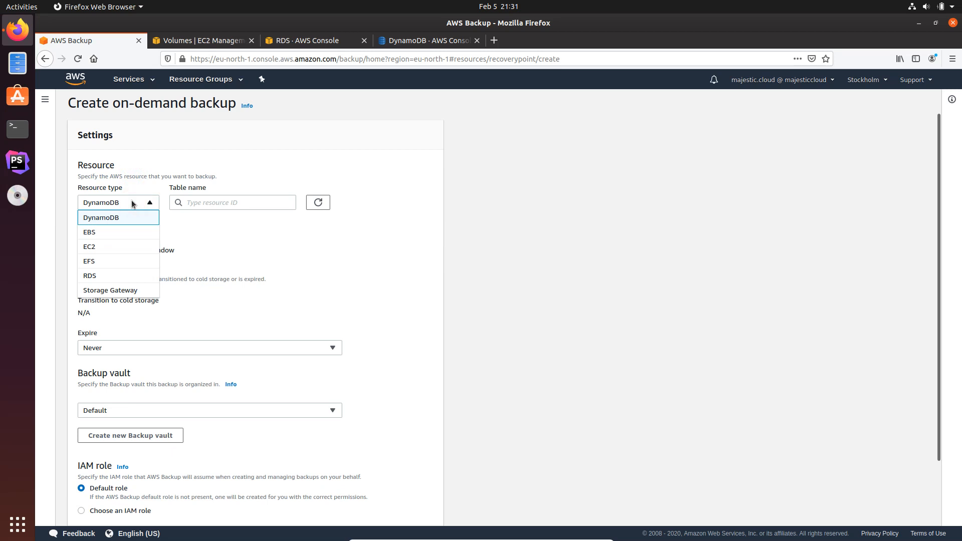
click(100, 217)
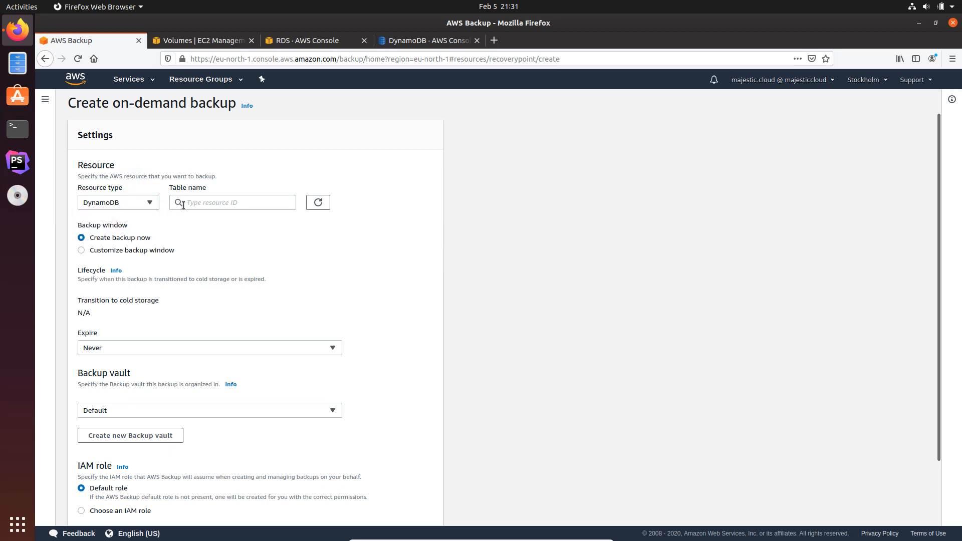
click(232, 203)
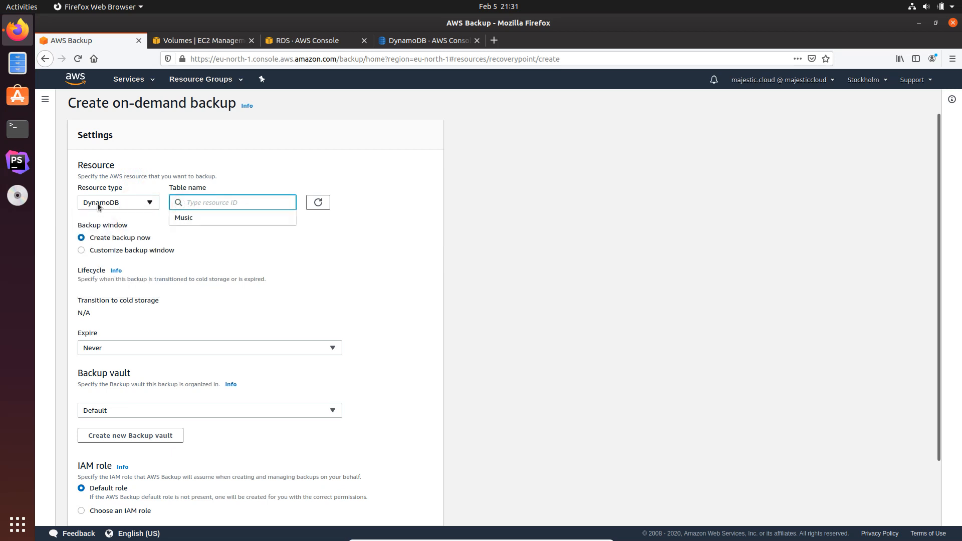
click(182, 218)
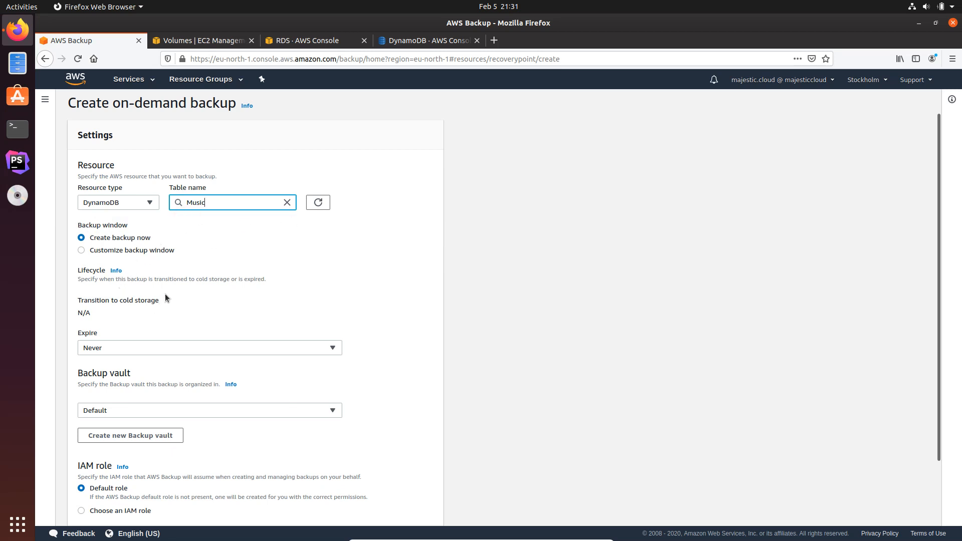
- Create the on-demand backup so a Music table backup job appears with status Created
scroll(down, 3)
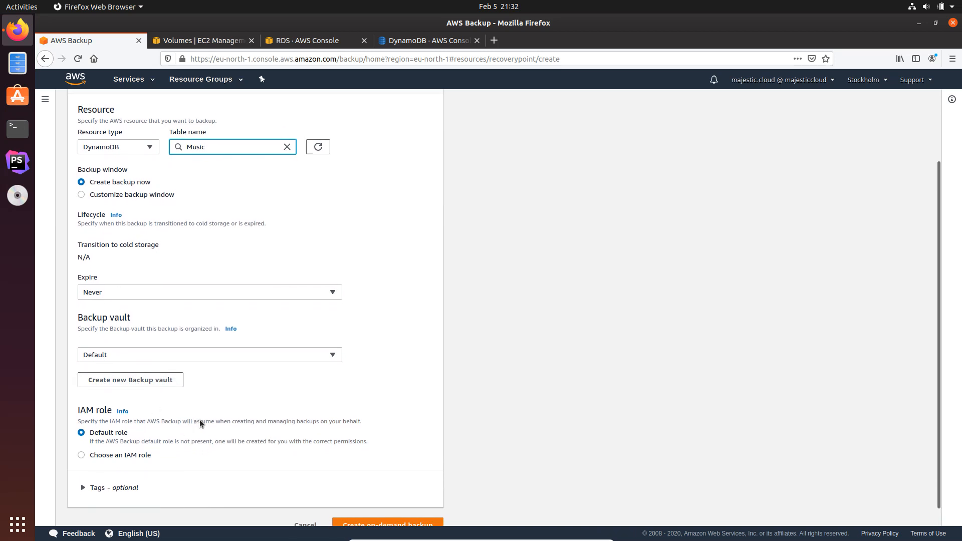
scroll(down, 3)
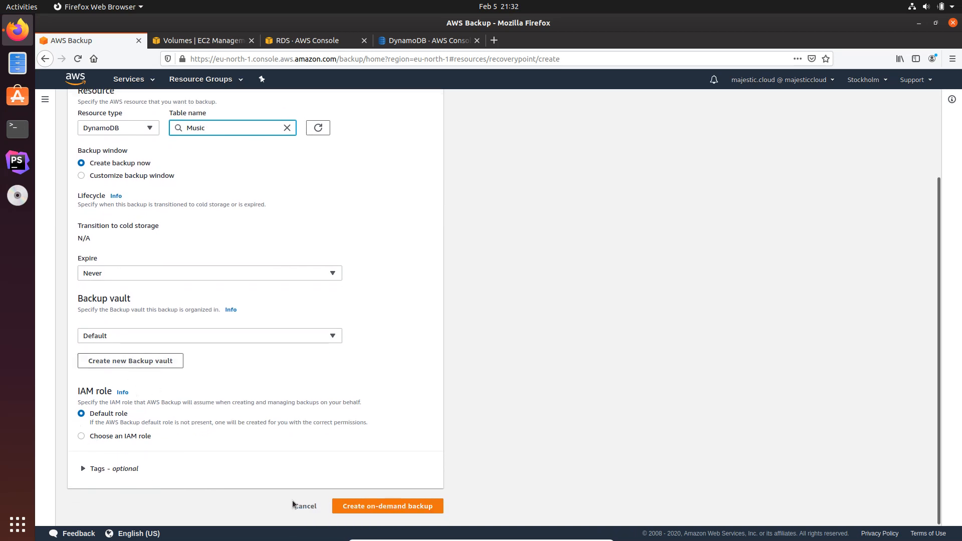
click(387, 505)
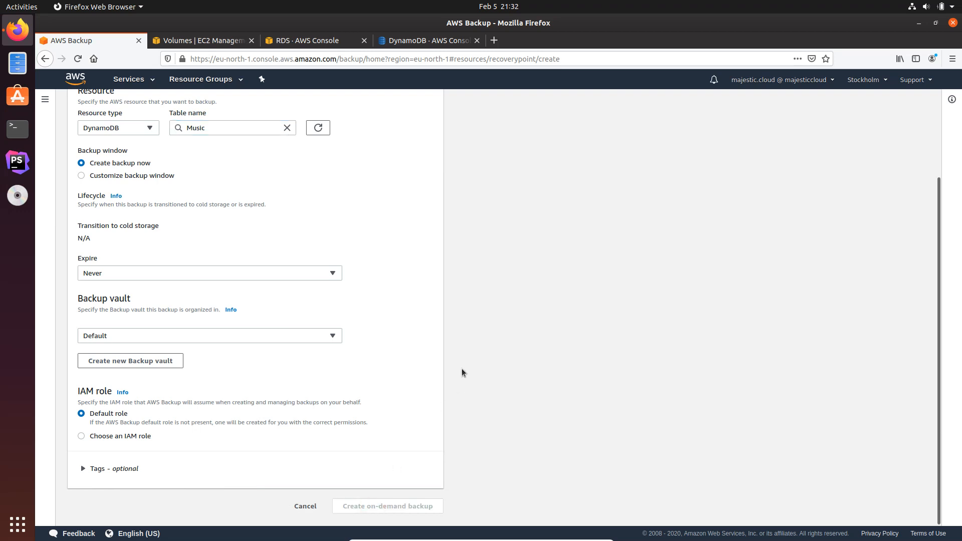
click(387, 505)
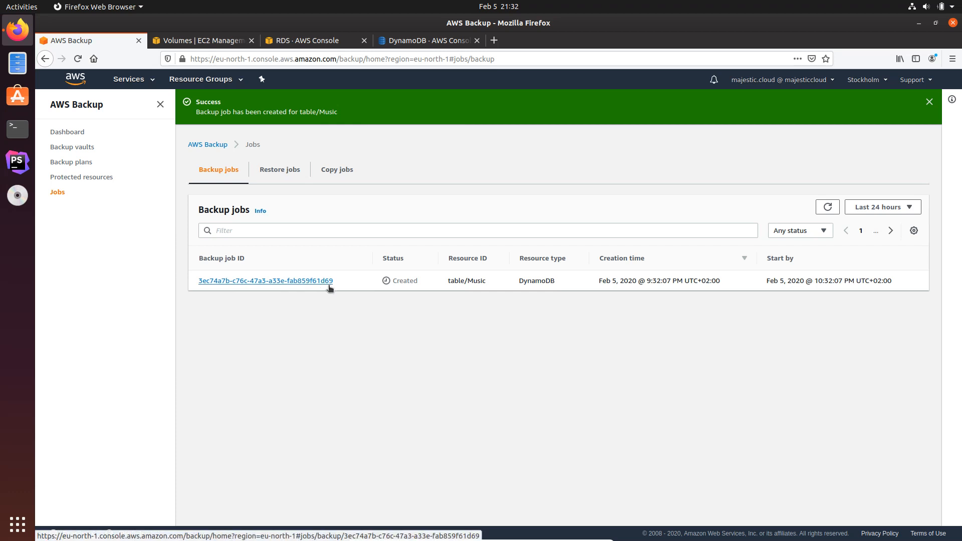
mouse_move(79, 159)
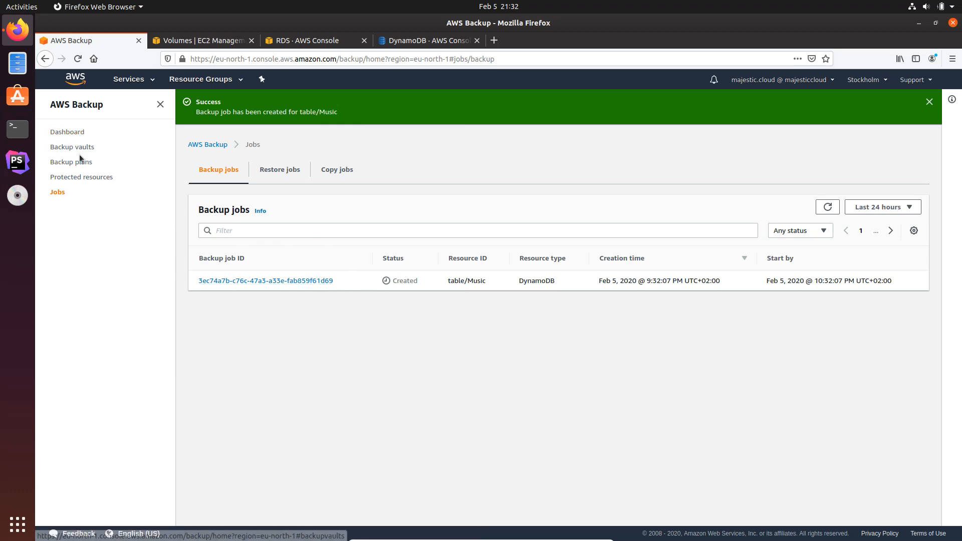
mouse_move(70, 162)
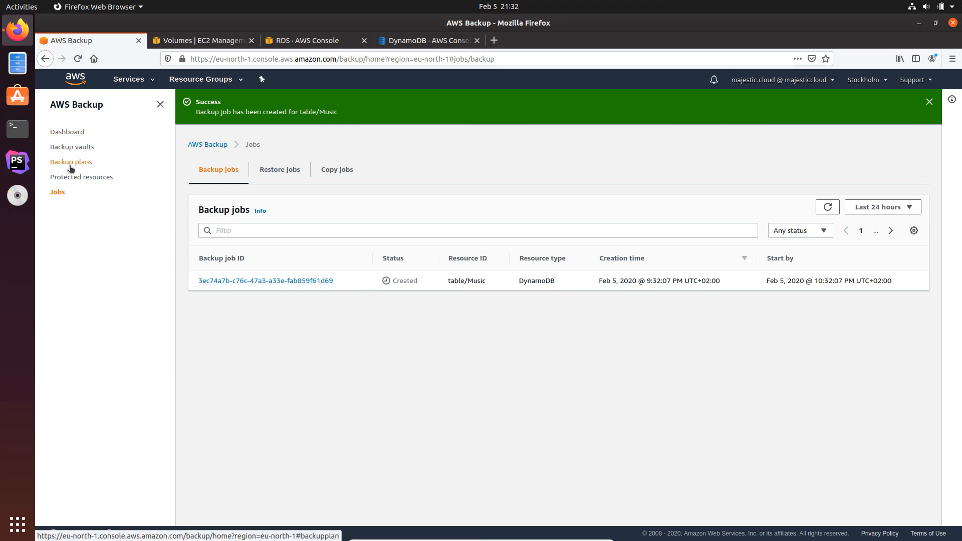
- Open TheApplicationBackup plan and look through the Add Backup rule form
click(71, 161)
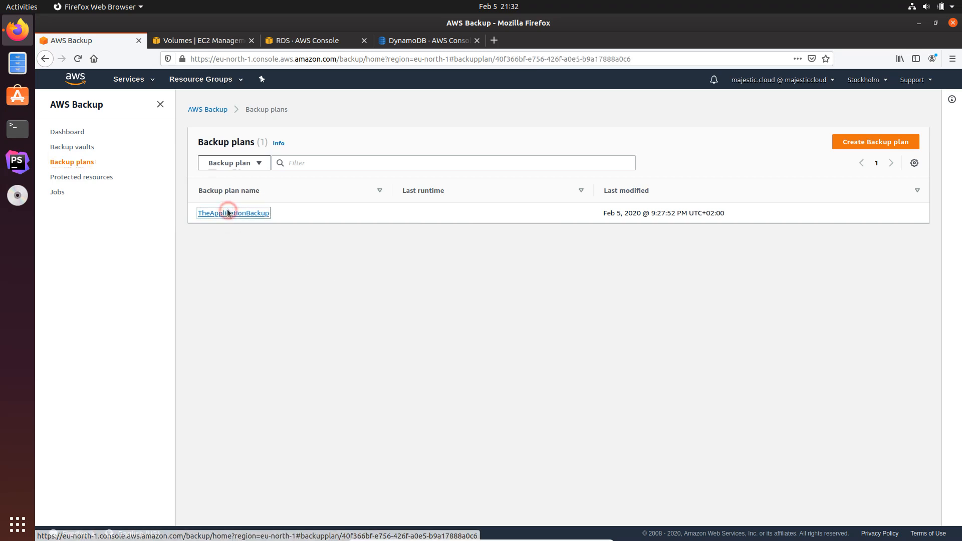
click(233, 213)
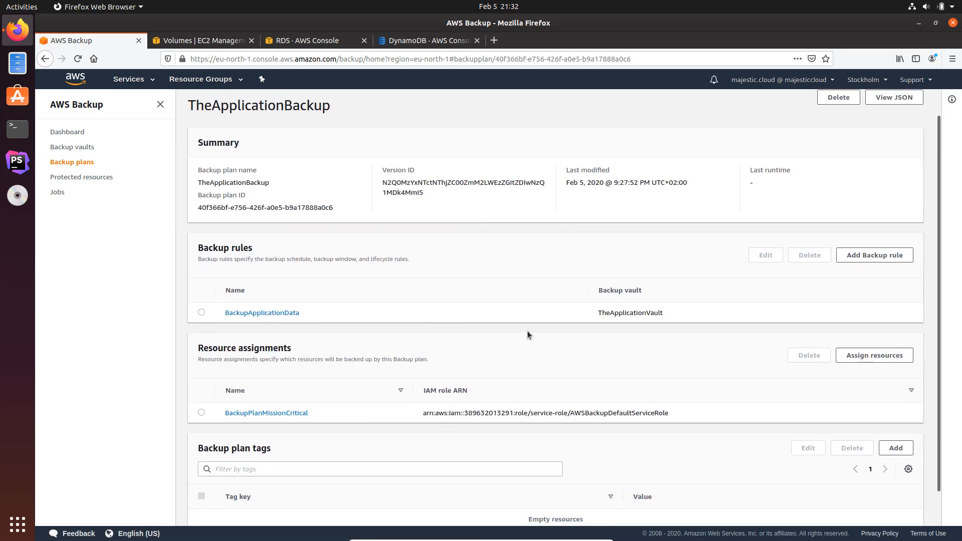
mouse_move(824, 258)
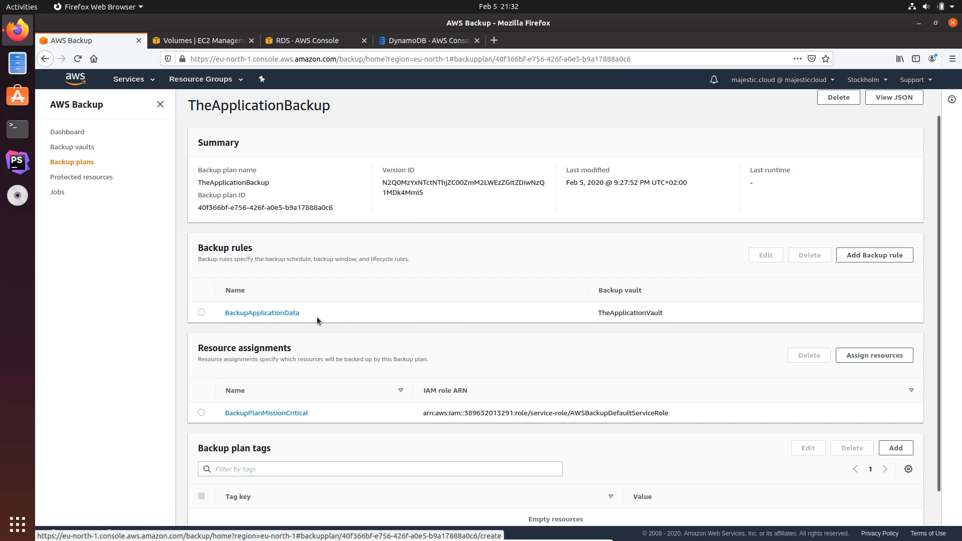
mouse_move(873, 254)
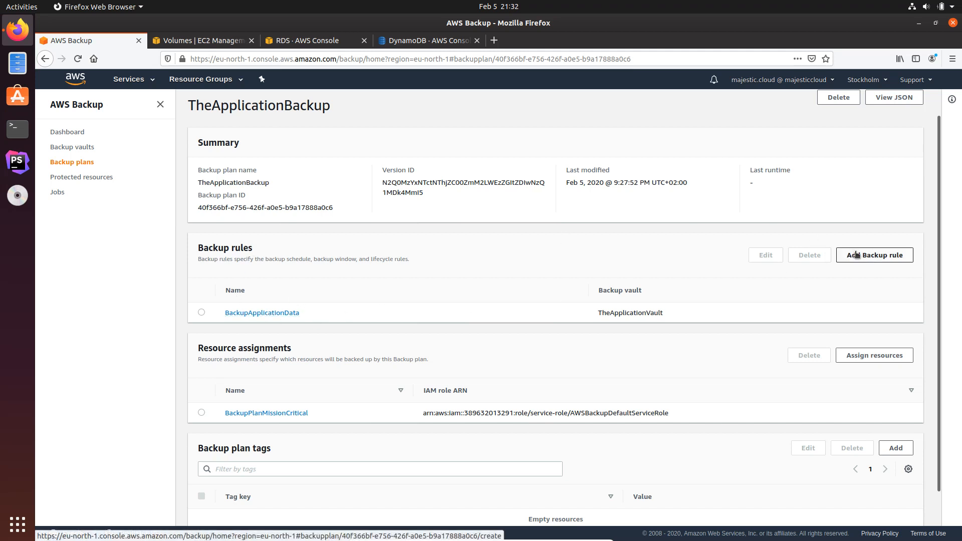
click(873, 255)
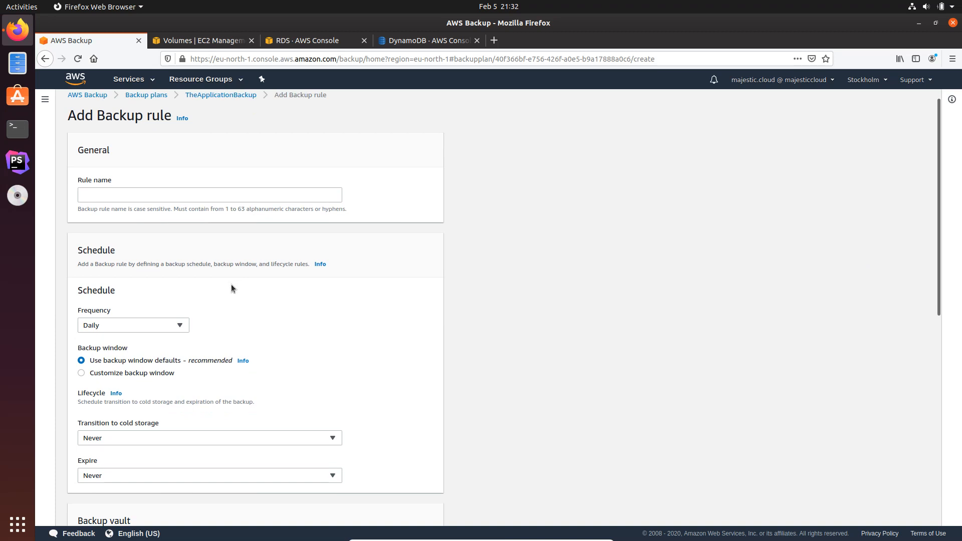
scroll(down, 3)
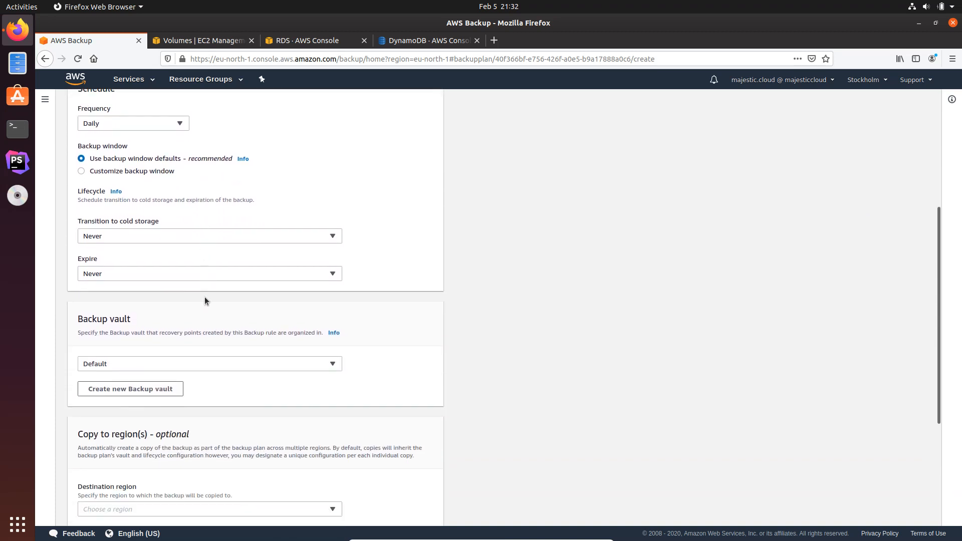
scroll(down, 3)
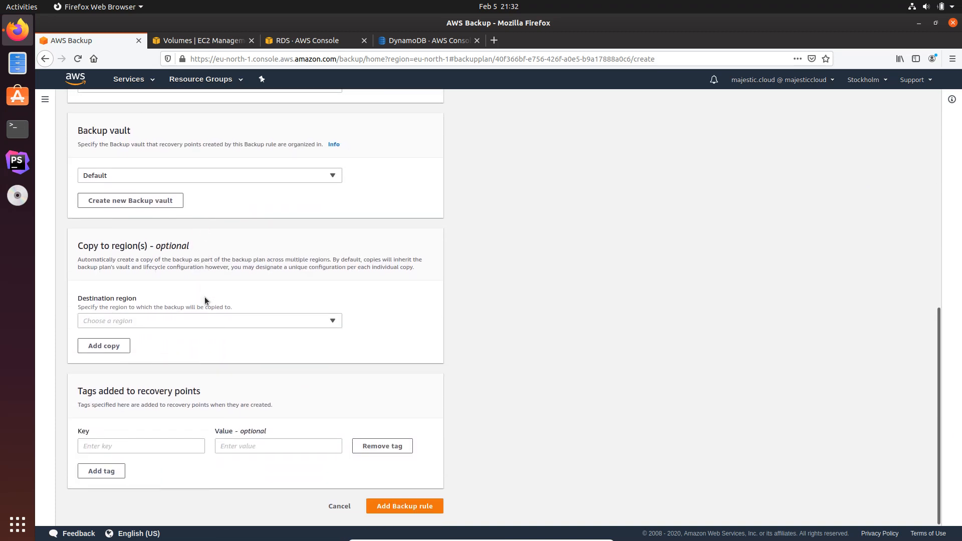
scroll(up, 3)
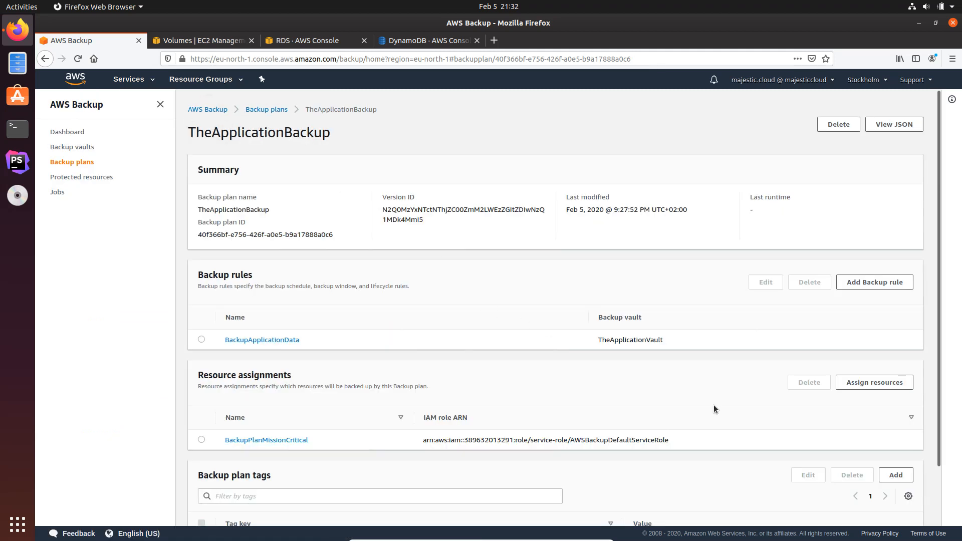
scroll(down, 3)
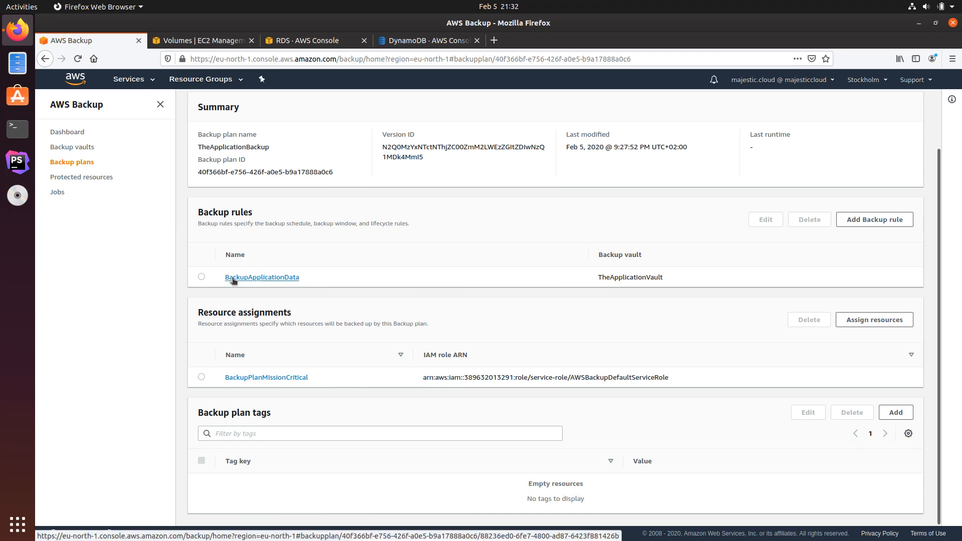
mouse_move(286, 279)
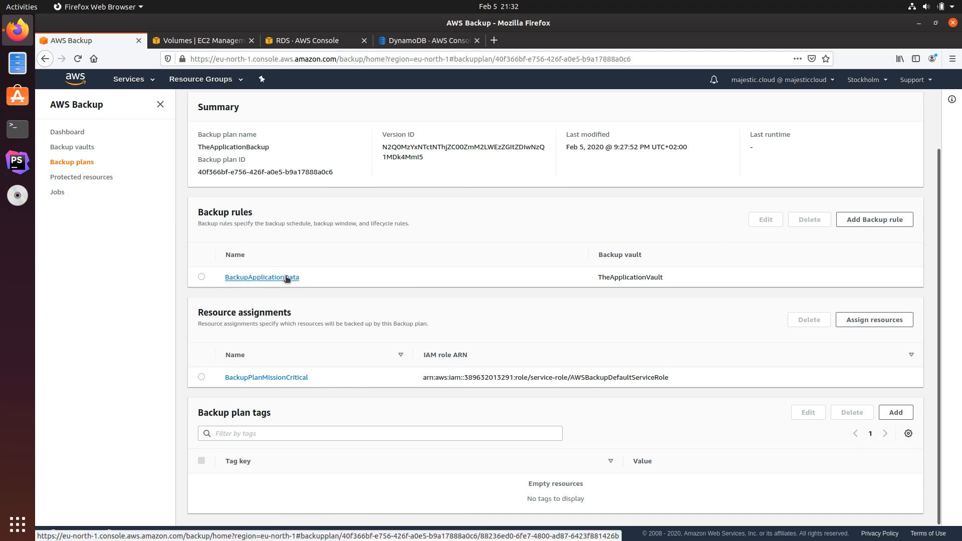
mouse_move(343, 267)
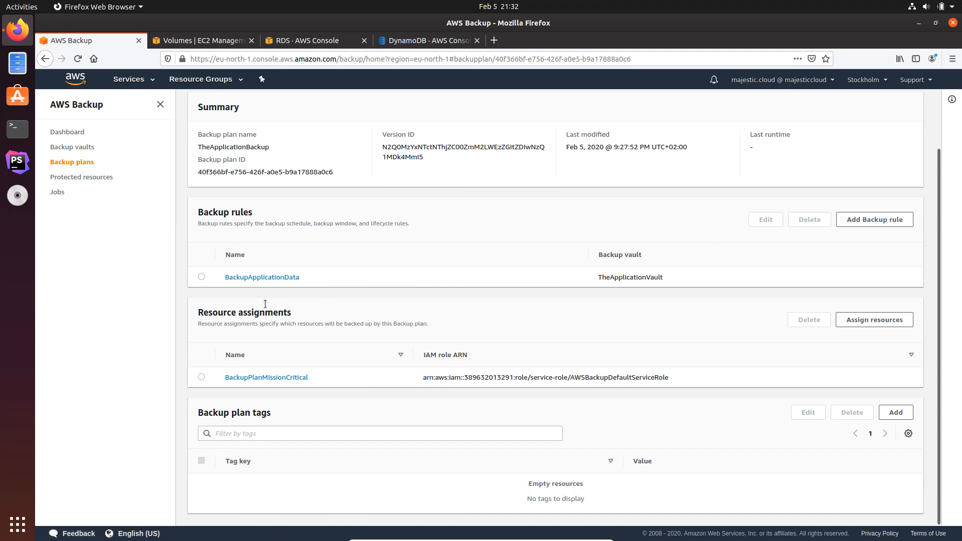
mouse_move(264, 285)
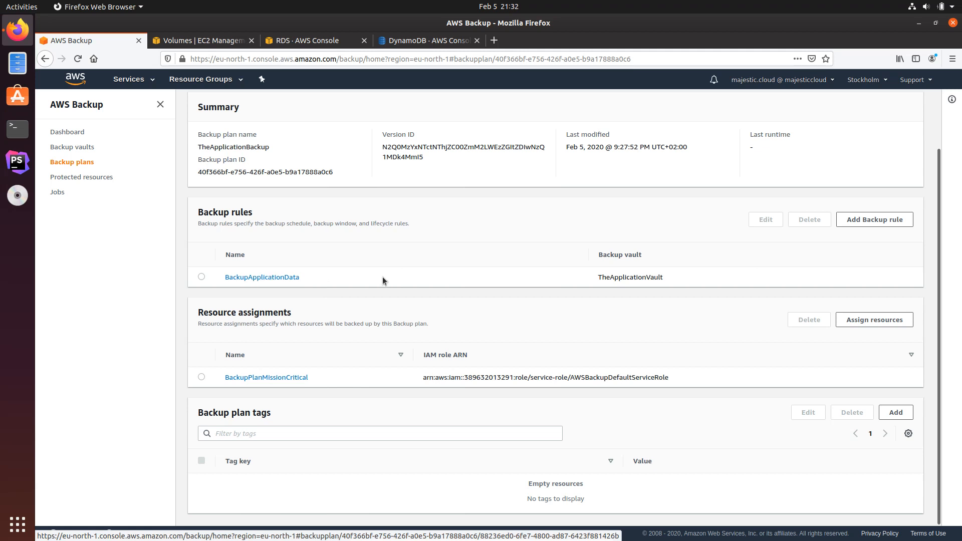
mouse_move(291, 376)
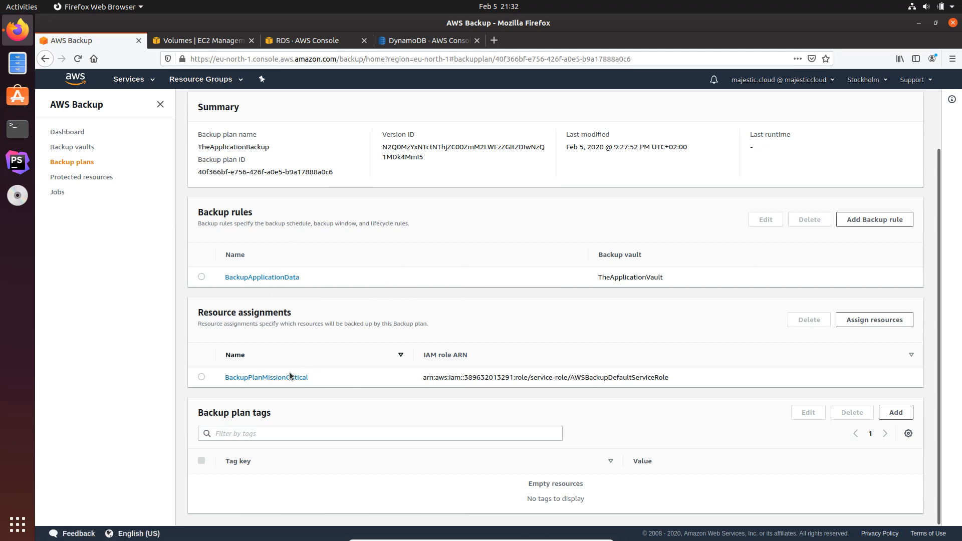
- Return to the plan and open the Assign resources form
double_click(245, 312)
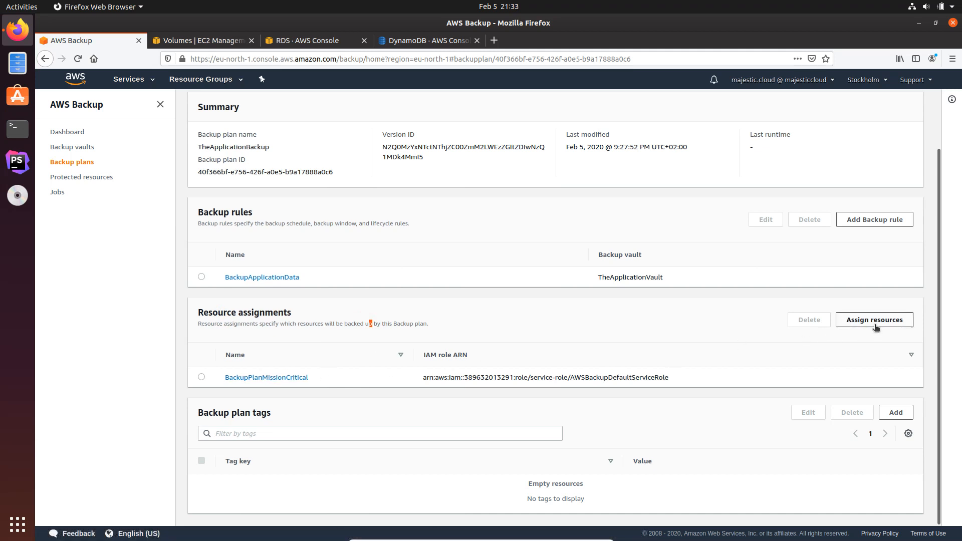
click(874, 320)
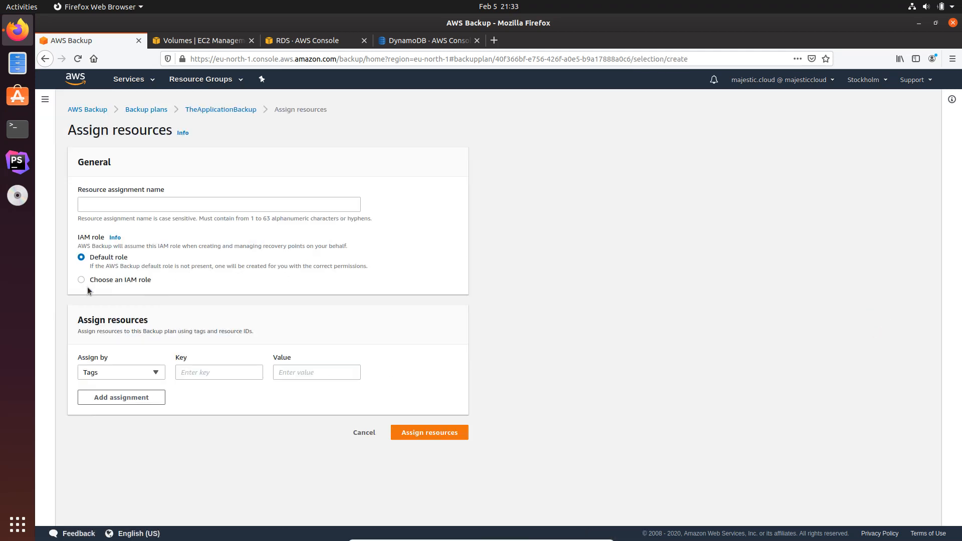
- Set Assign by to Resource ID with resource type DynamoDB and choose the Music table
click(121, 372)
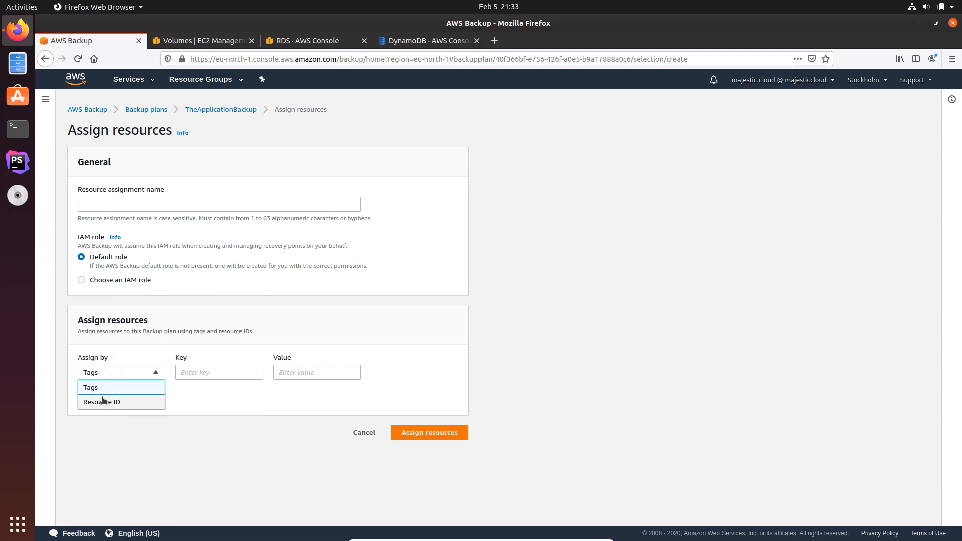
click(102, 402)
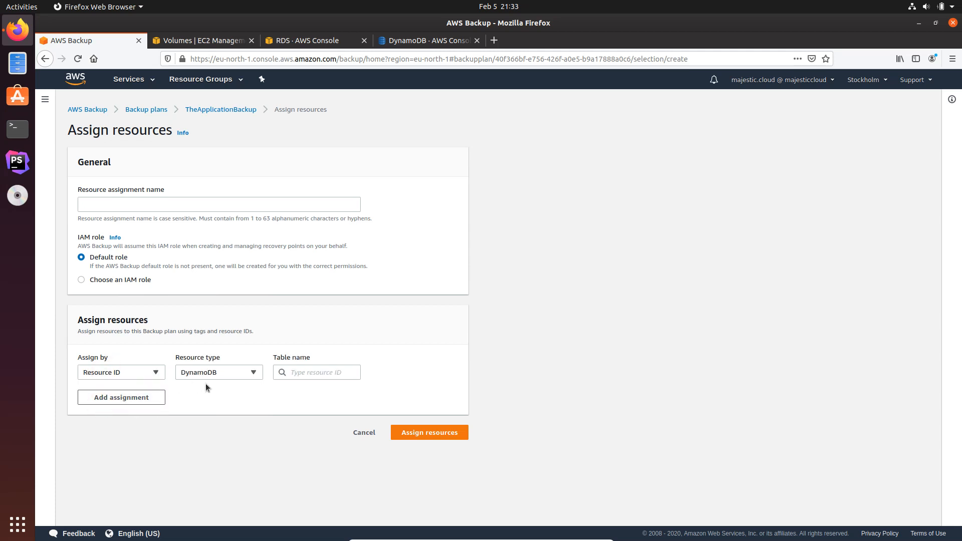
click(218, 372)
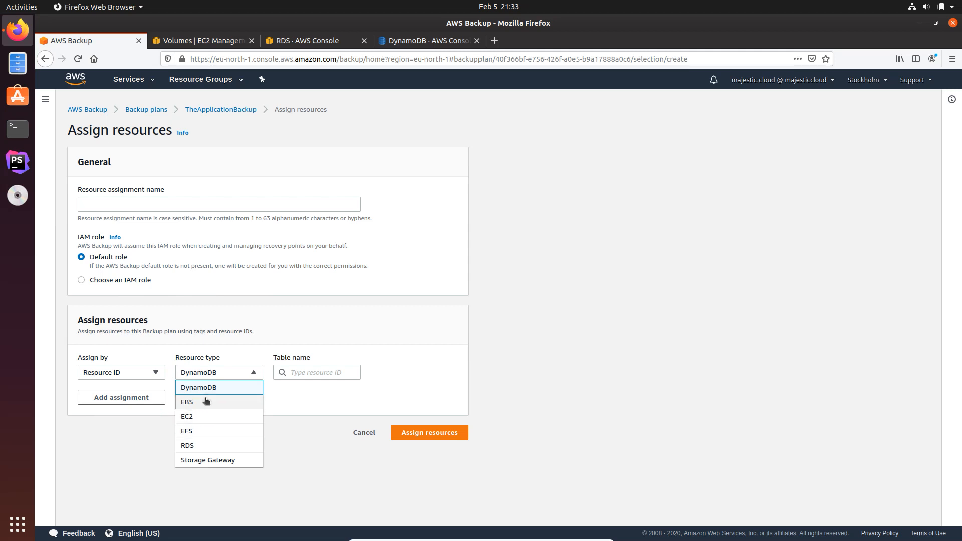
click(217, 372)
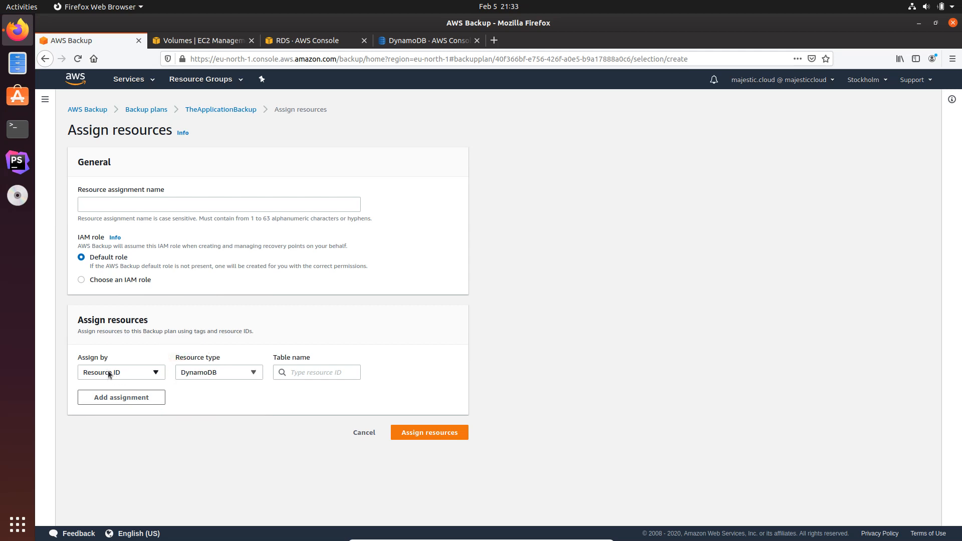
click(121, 371)
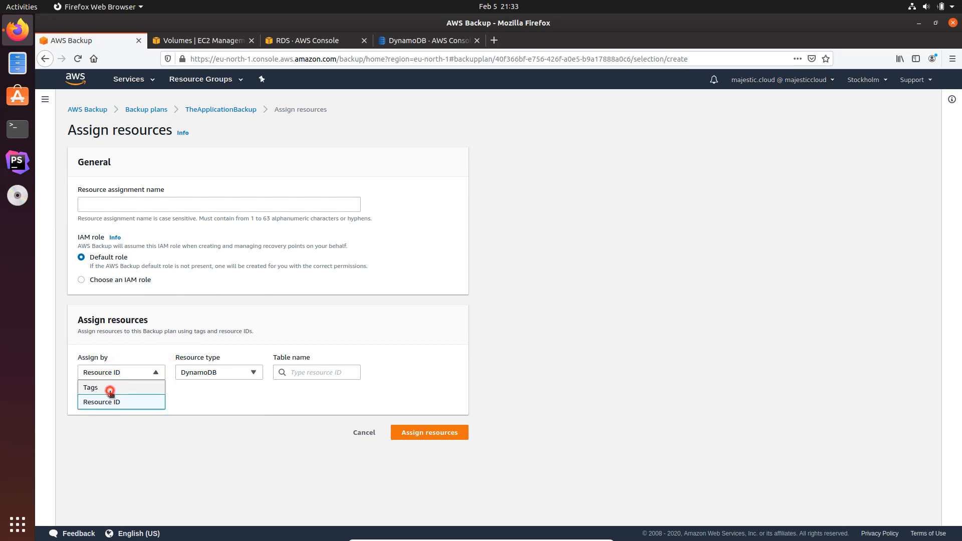
click(218, 371)
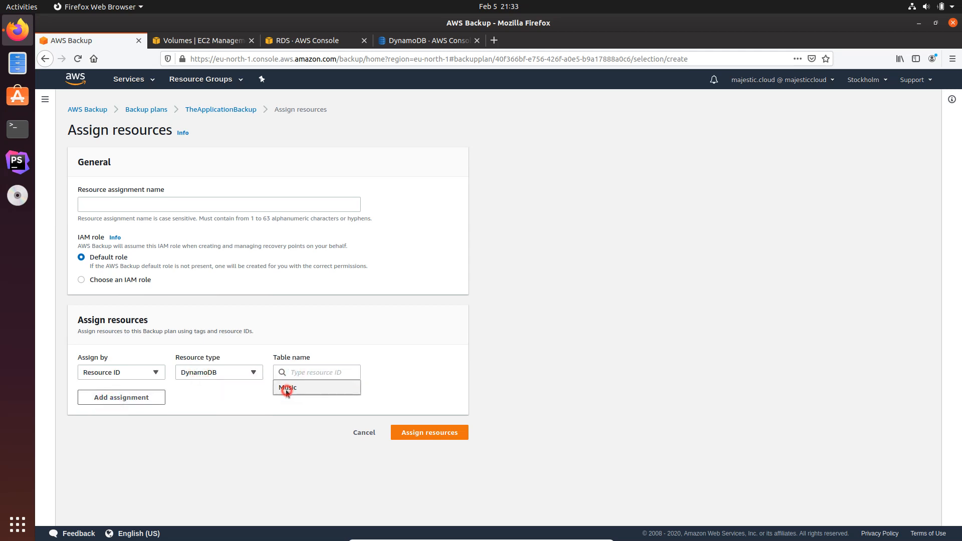
click(288, 387)
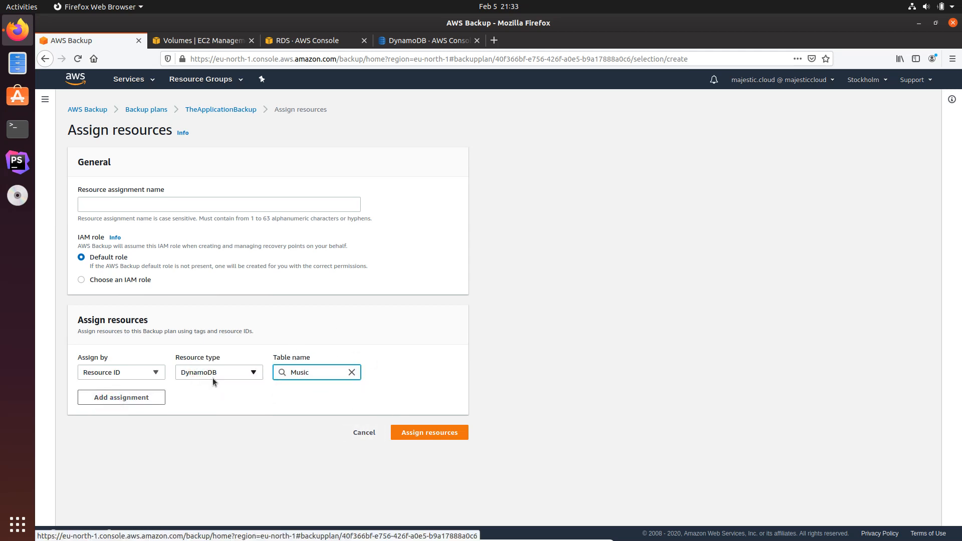
- Switch the resource type to RDS offering application-database, then return to the Backup plans list
click(218, 372)
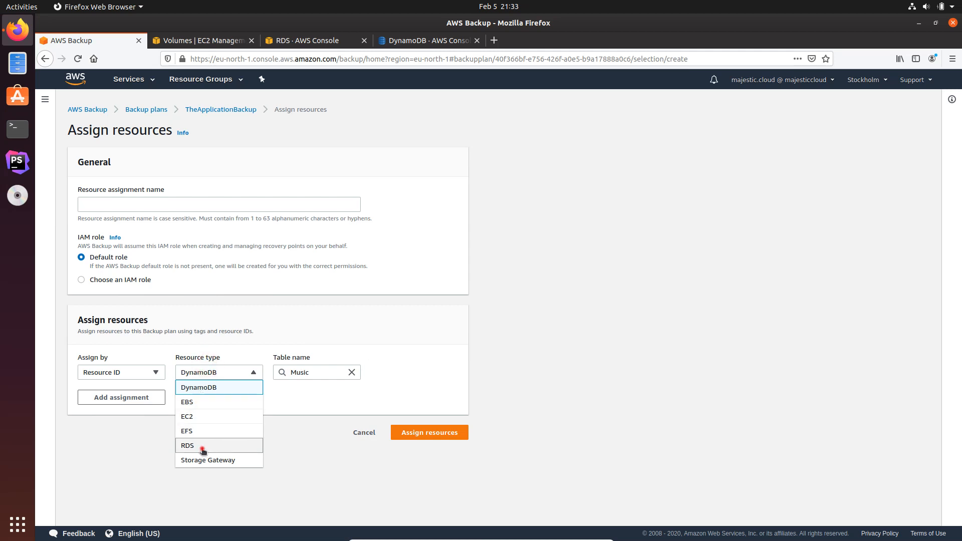
click(187, 444)
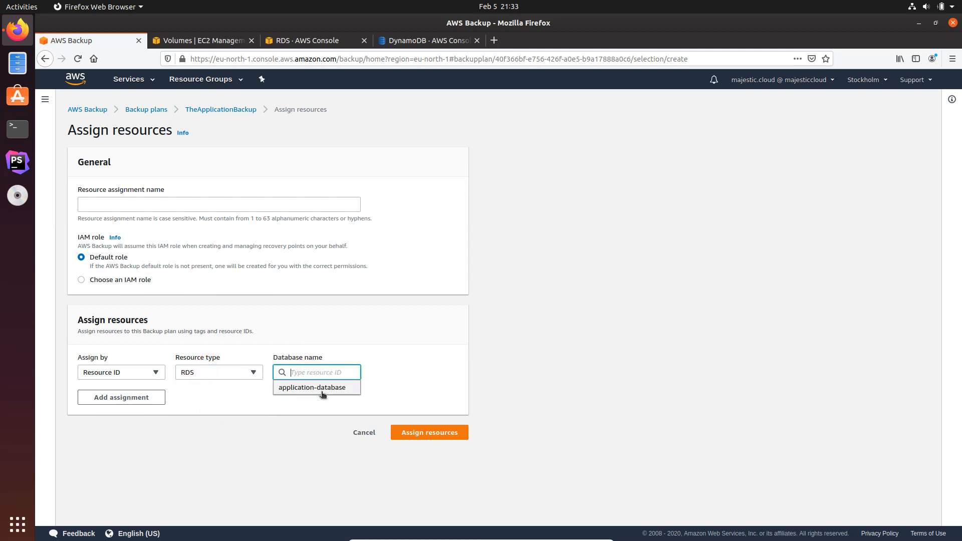
click(306, 40)
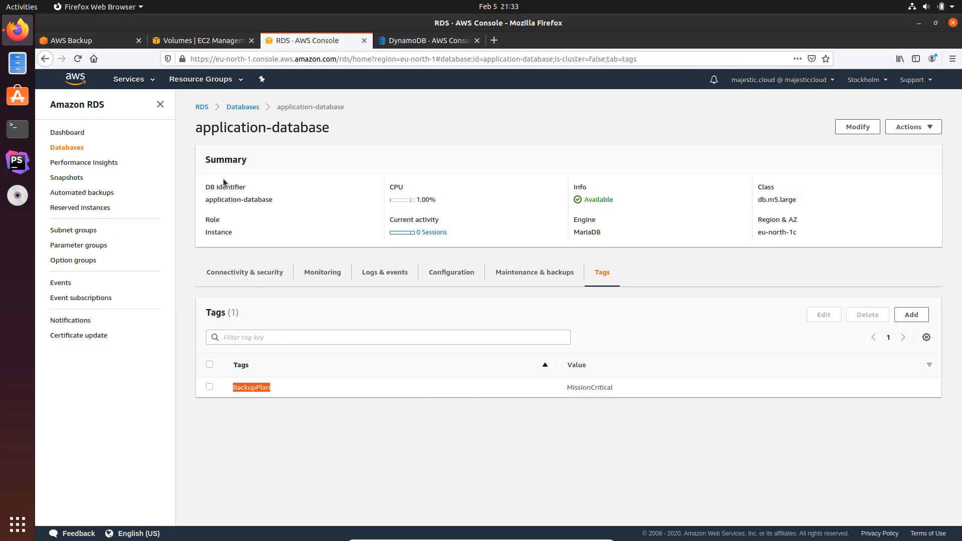
click(73, 40)
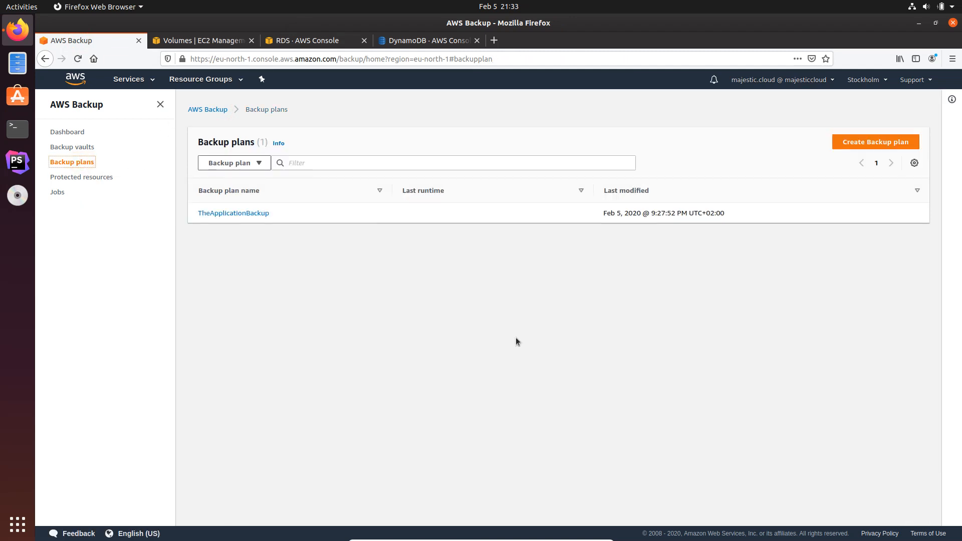
- Review TheApplicationBackup's rule and resource assignment, then go to the Backup jobs list
click(234, 212)
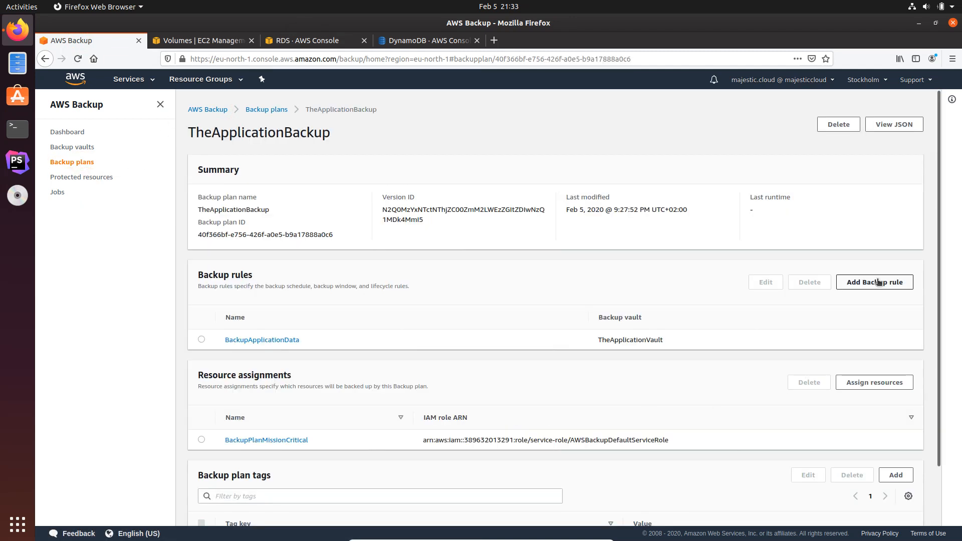
scroll(down, 3)
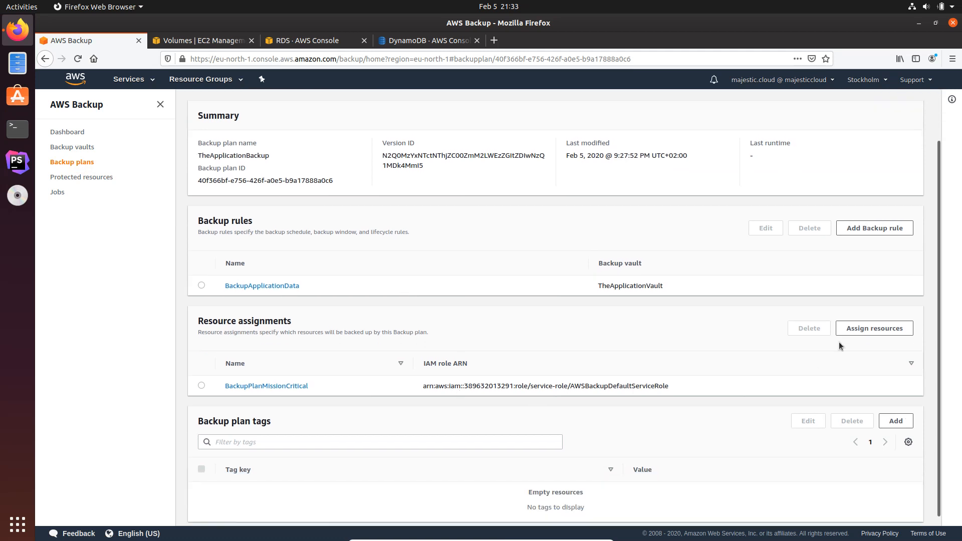
scroll(down, 3)
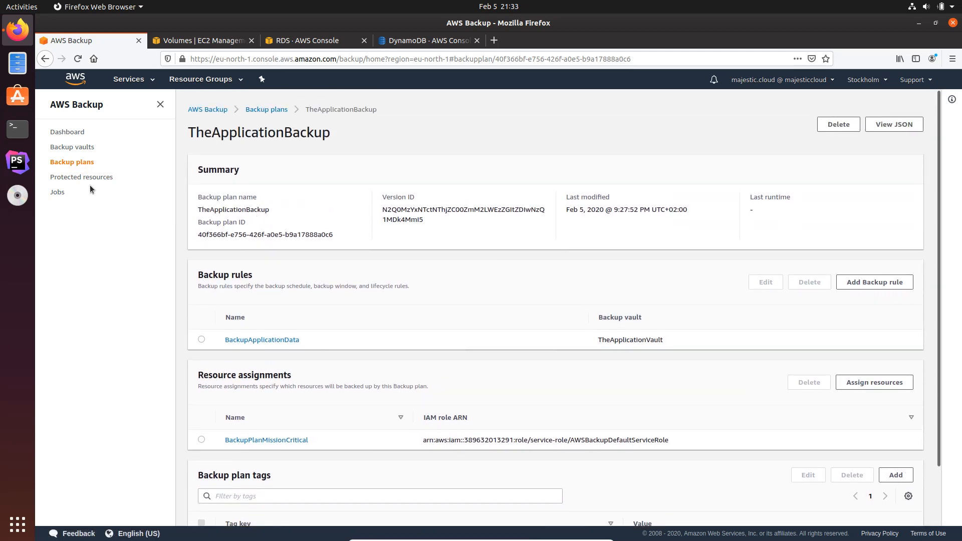
click(57, 191)
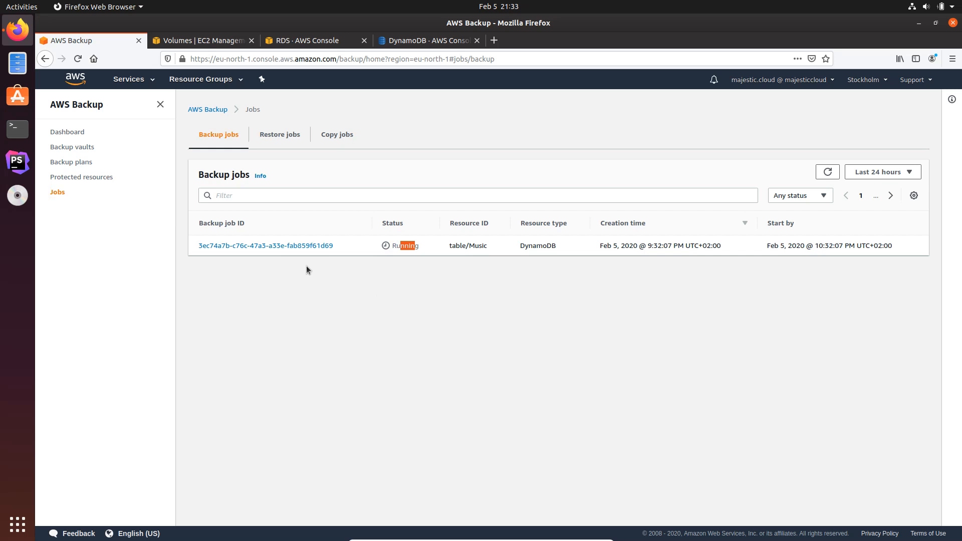
mouse_move(438, 264)
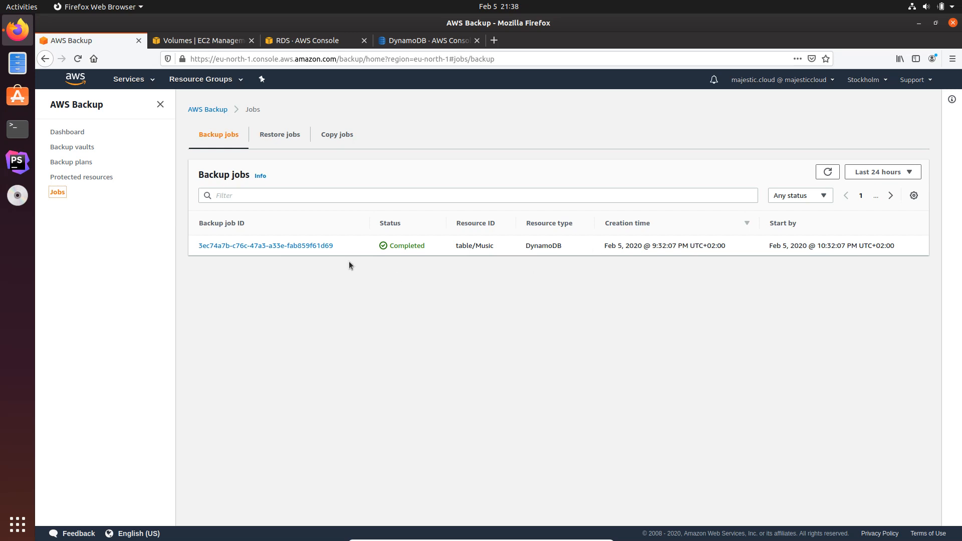
- Confirm the table/Music backup job shows Completed and view Protected resources listing table/Music
double_click(406, 246)
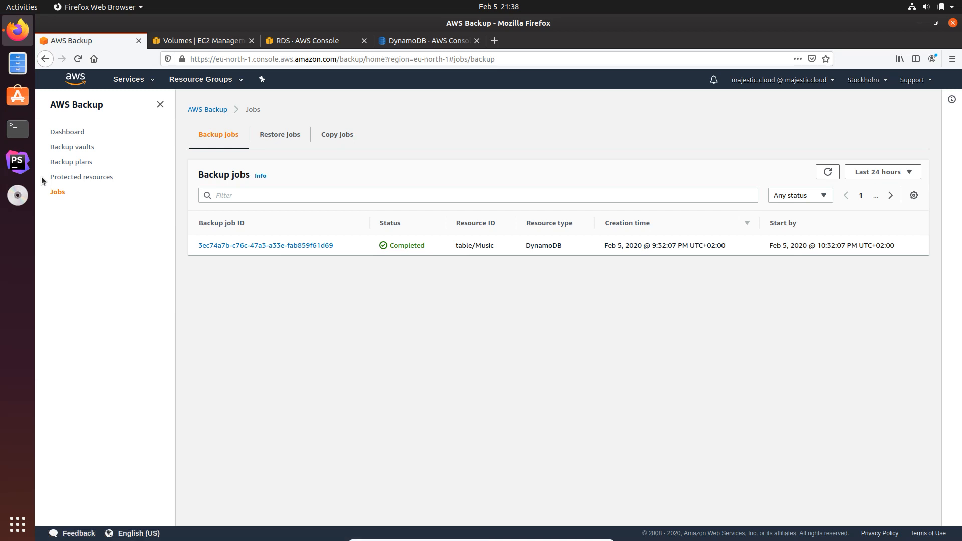
click(81, 176)
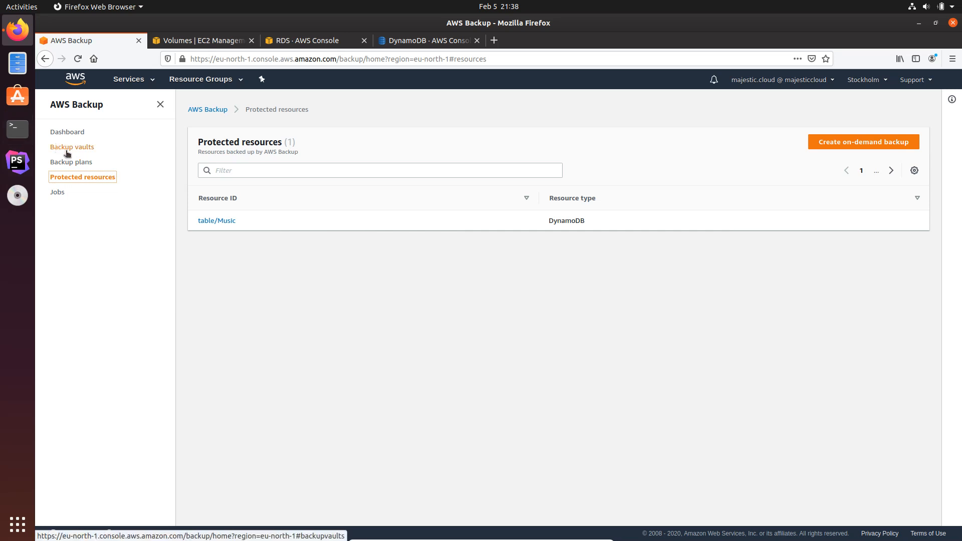
- In the Default vault select the table/Music recovery point and start Restore
click(72, 146)
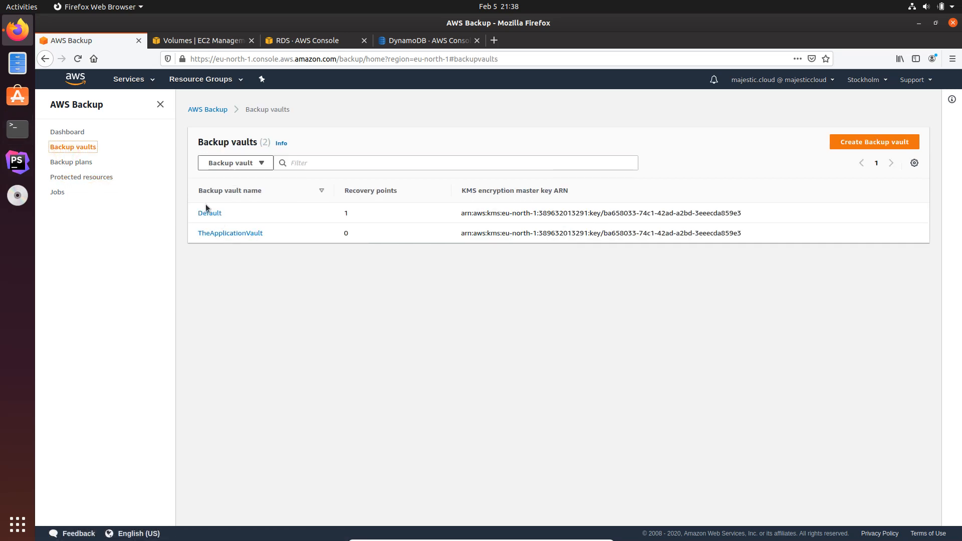
mouse_move(216, 222)
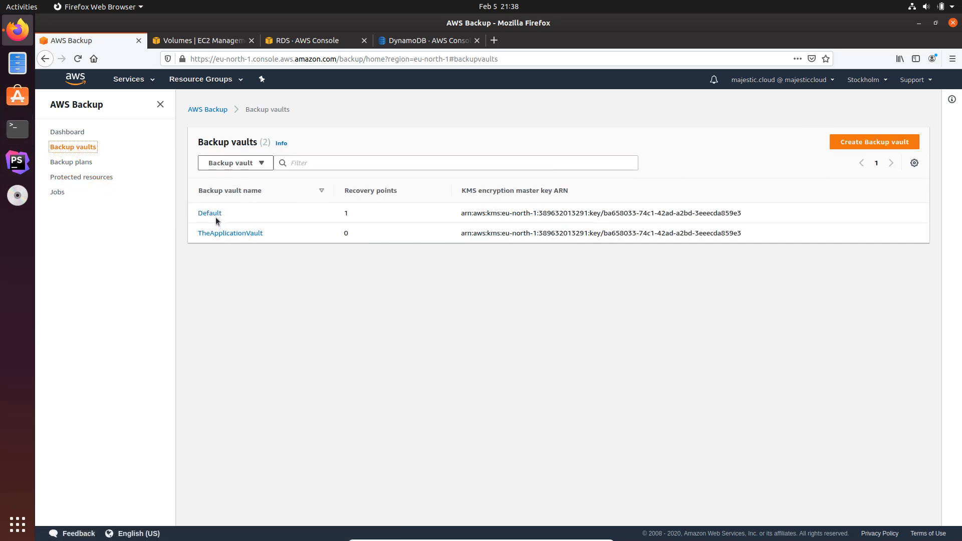
click(209, 212)
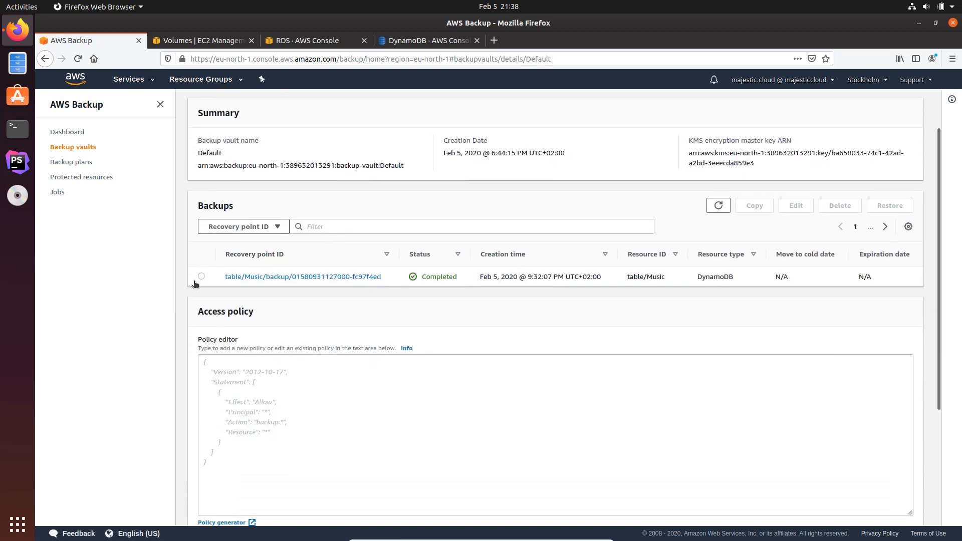
click(201, 277)
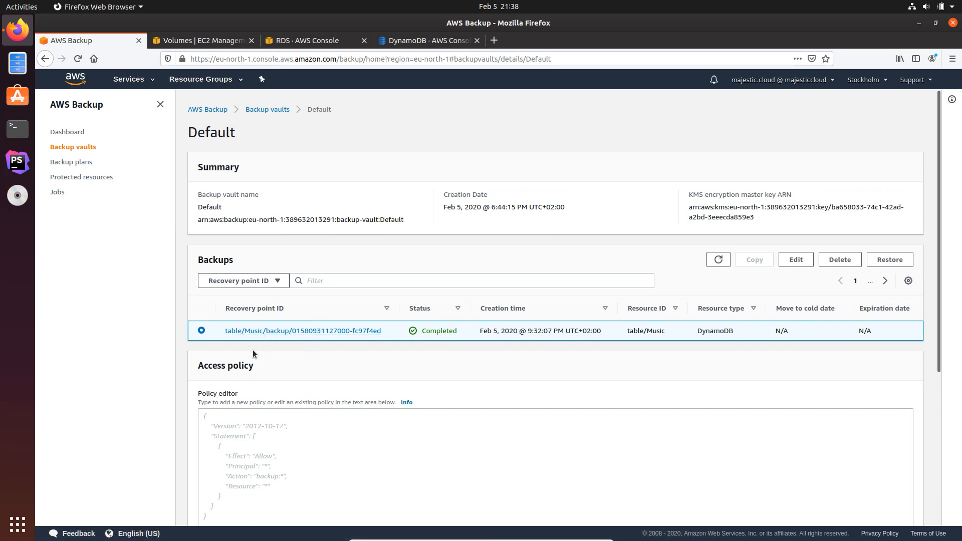
mouse_move(208, 348)
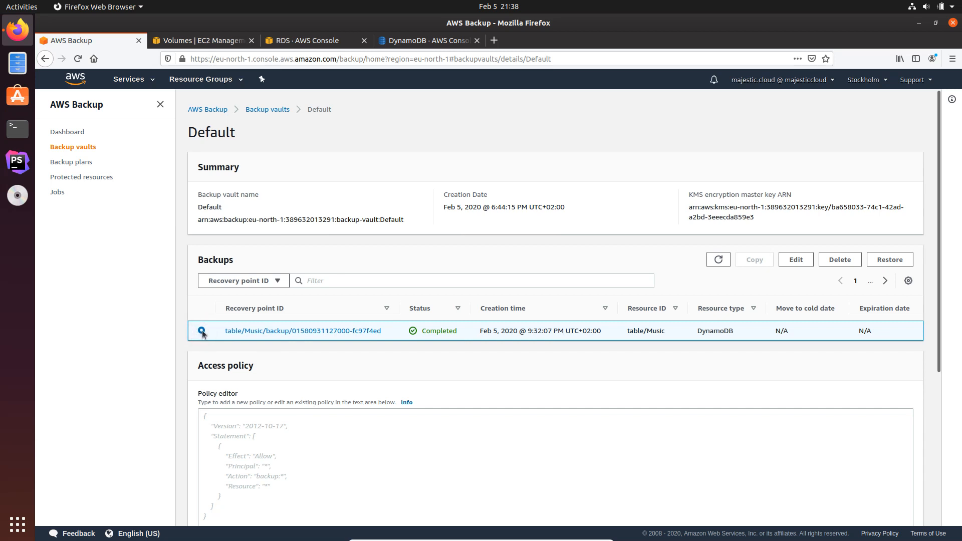
click(201, 330)
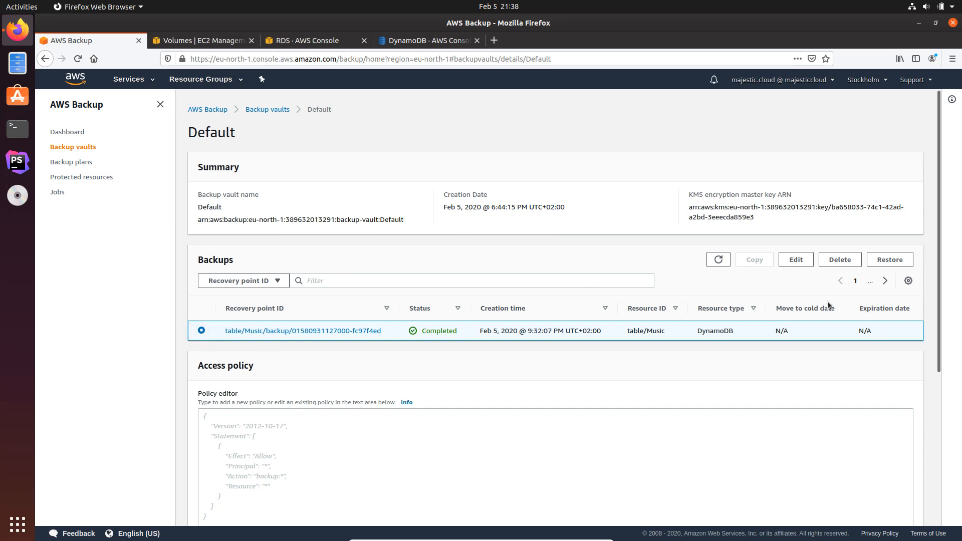
click(889, 259)
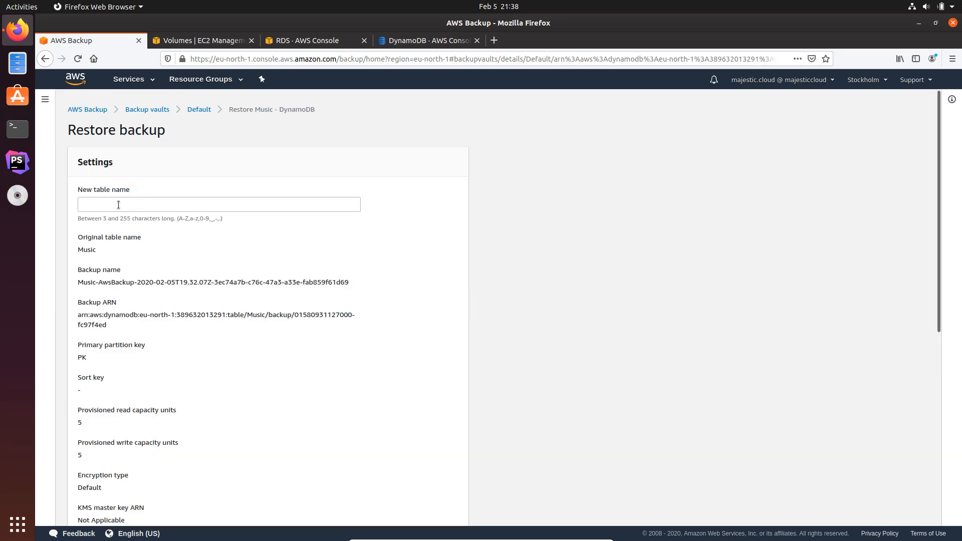
- Name the new table RestoredData and submit the restore, then move to the DynamoDB console
click(218, 204)
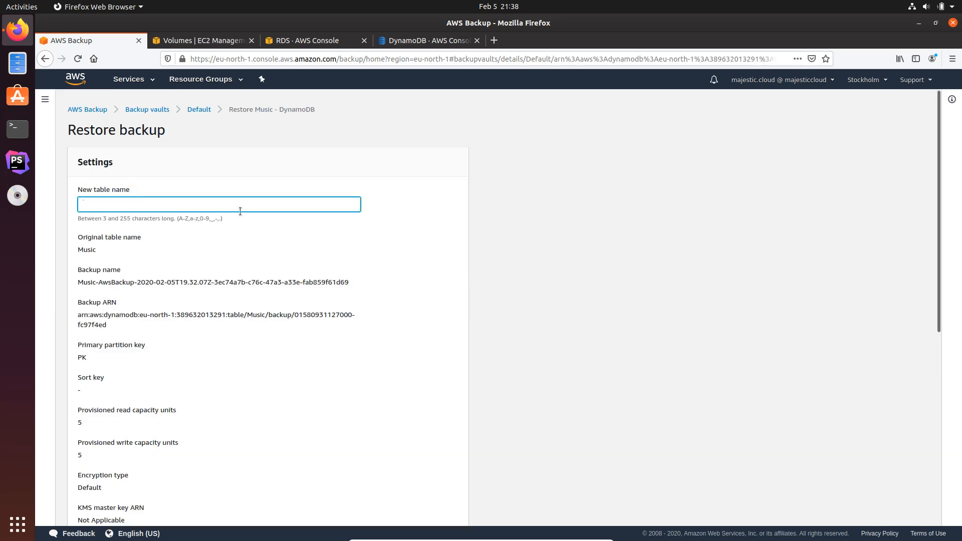
text(RestoredTable)
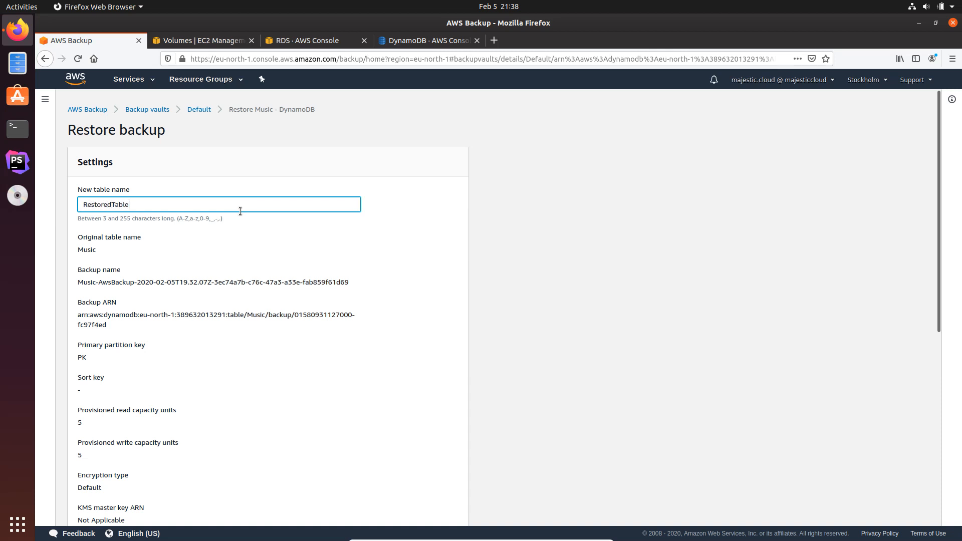
key(BackSpace)
text(Data)
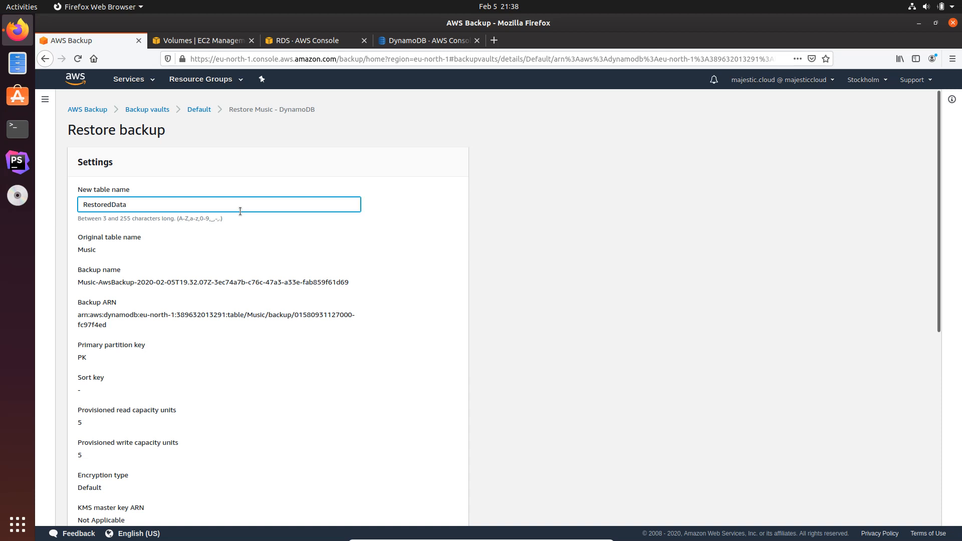
scroll(down, 3)
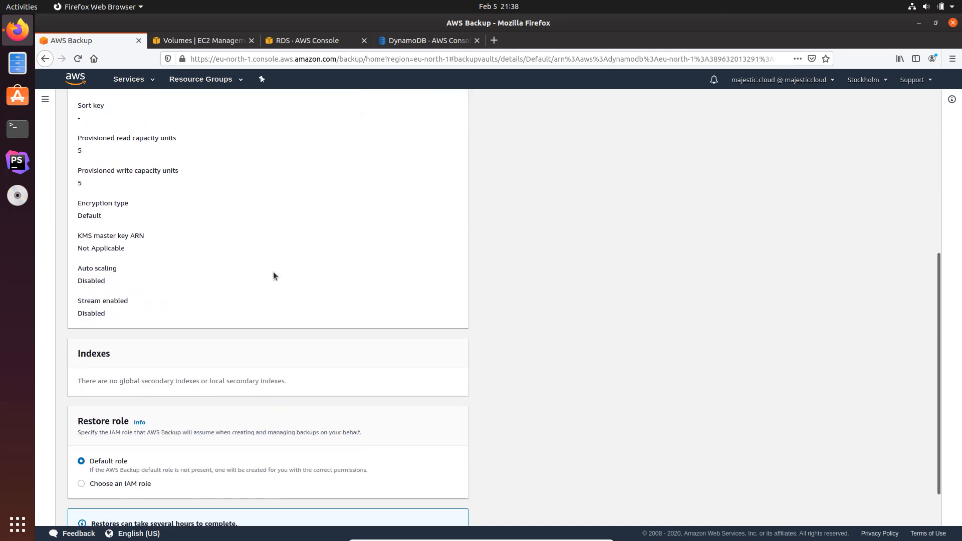
scroll(down, 3)
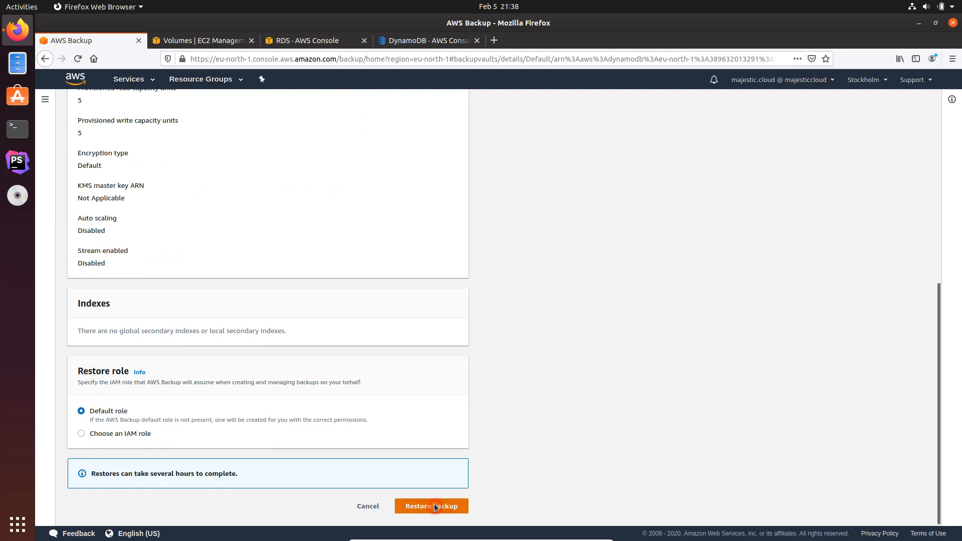
click(430, 504)
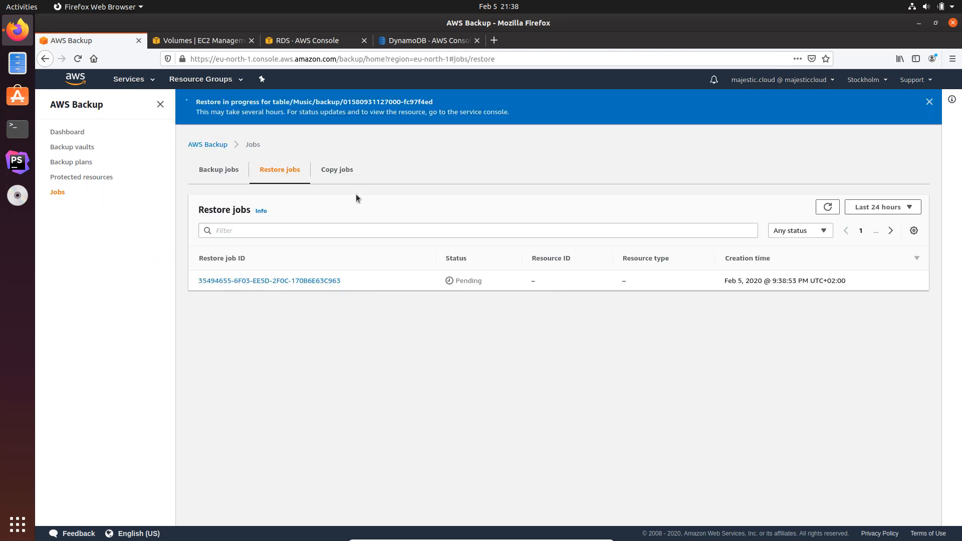
click(428, 40)
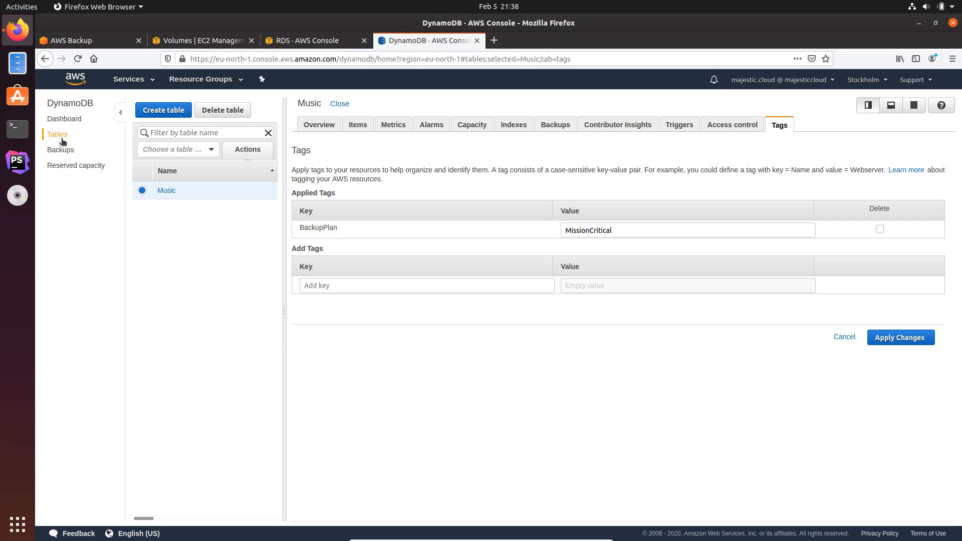
- View the Music table's two Aerosmith items and the table backups in DynamoDB
click(340, 103)
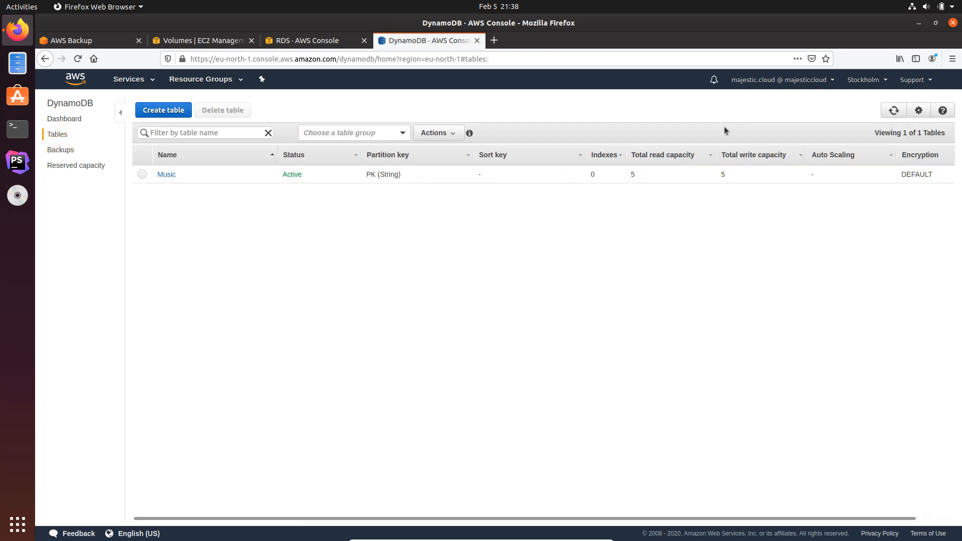
mouse_move(883, 119)
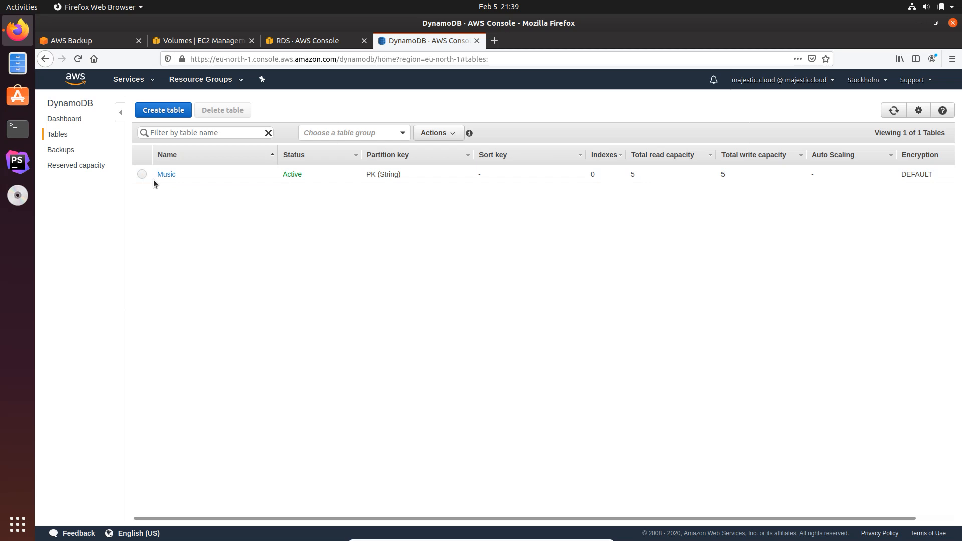
click(166, 175)
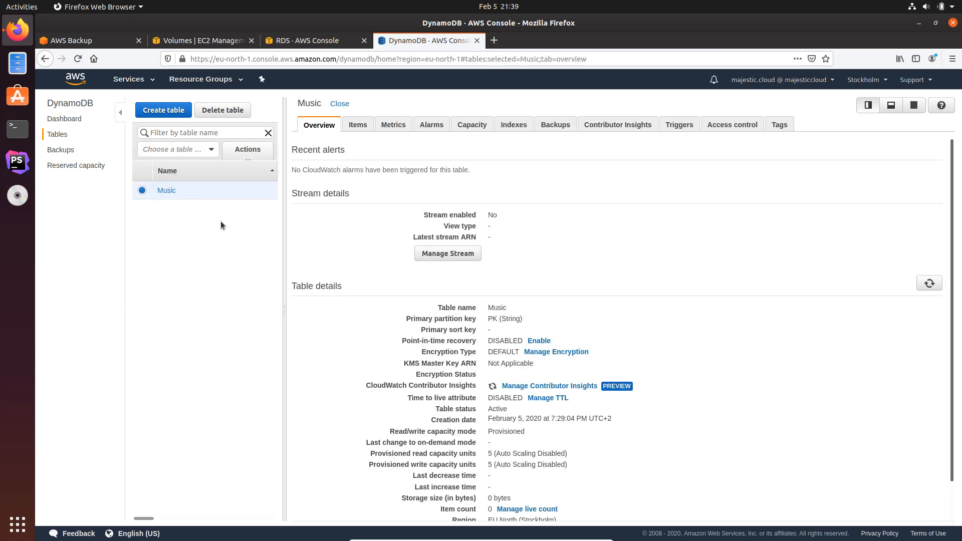
click(357, 124)
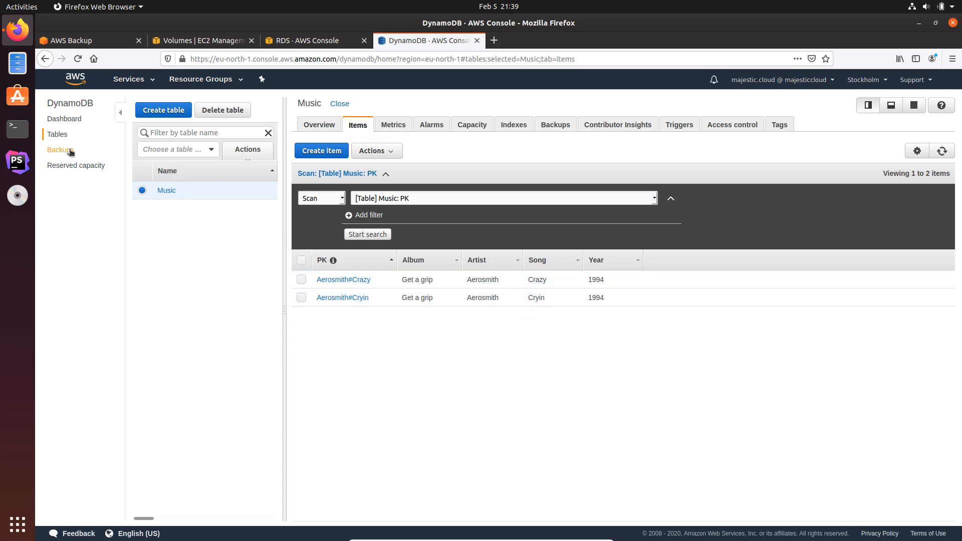
click(339, 103)
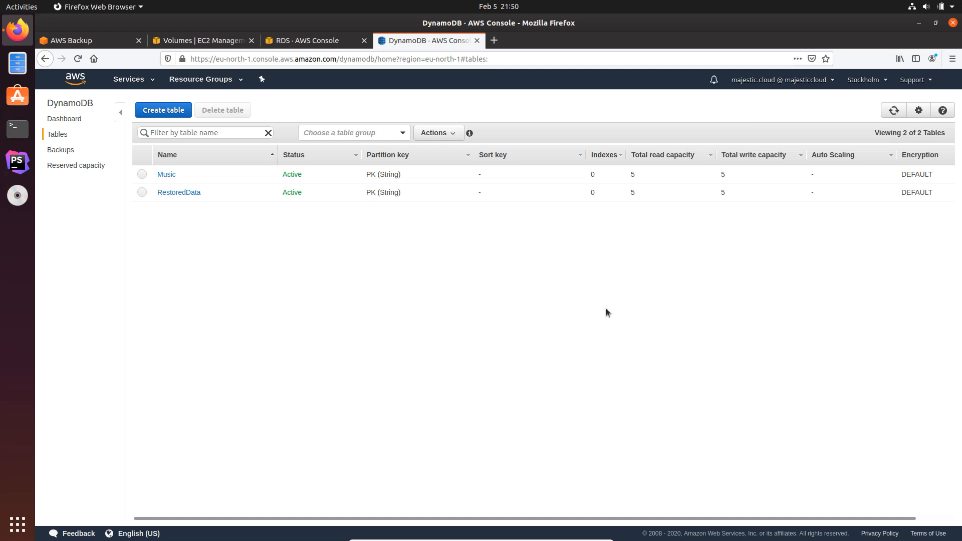
mouse_move(185, 197)
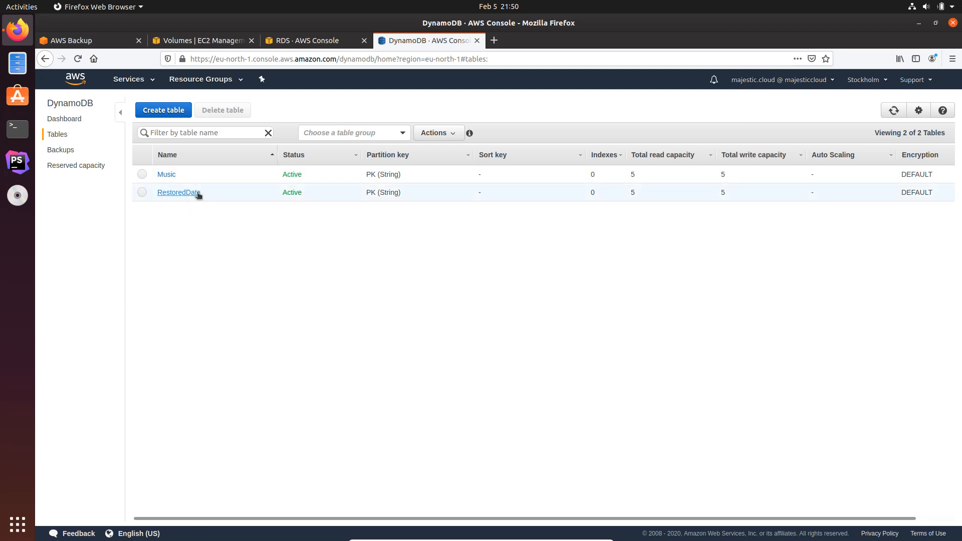
mouse_move(186, 197)
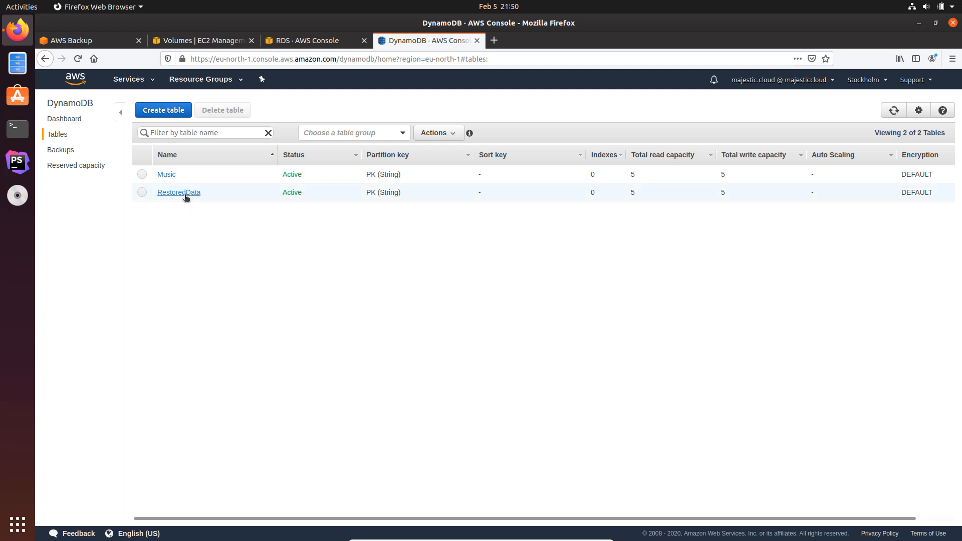
- Confirm RestoredData holds the two Aerosmith items, then return to AWS Backup jobs
click(178, 192)
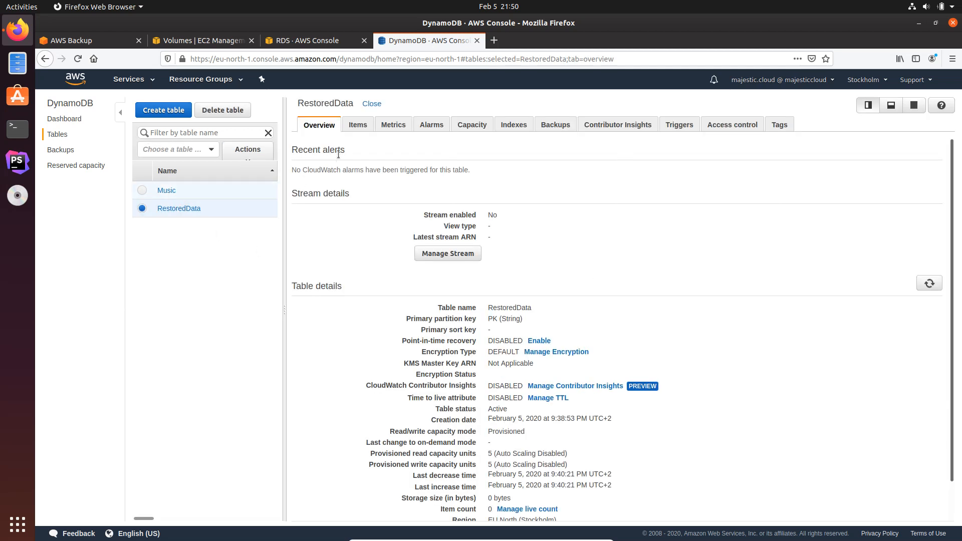
click(356, 124)
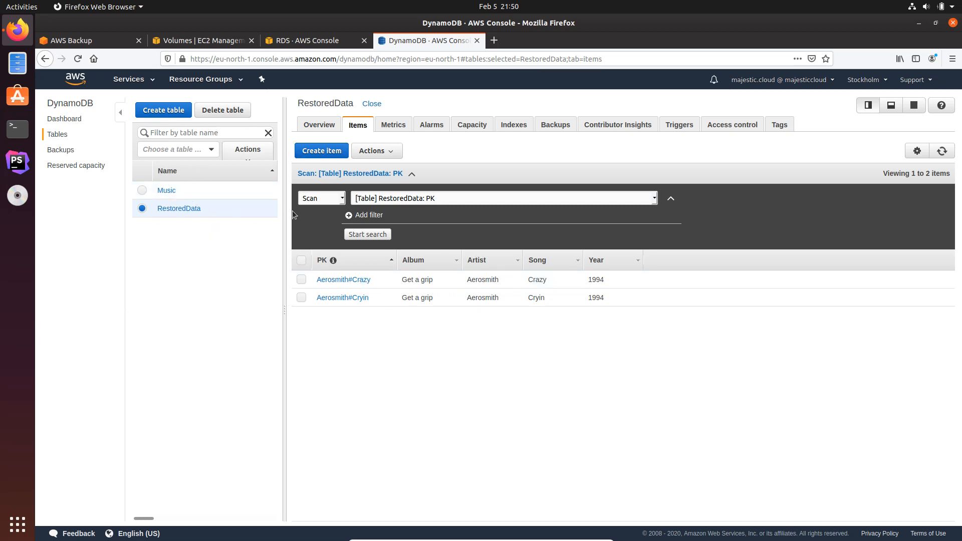
mouse_move(379, 209)
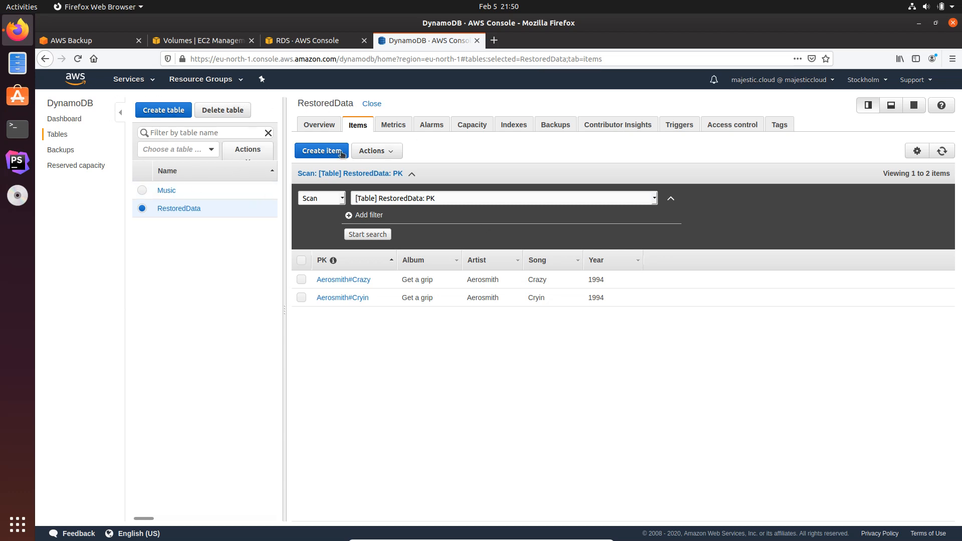
mouse_move(67, 50)
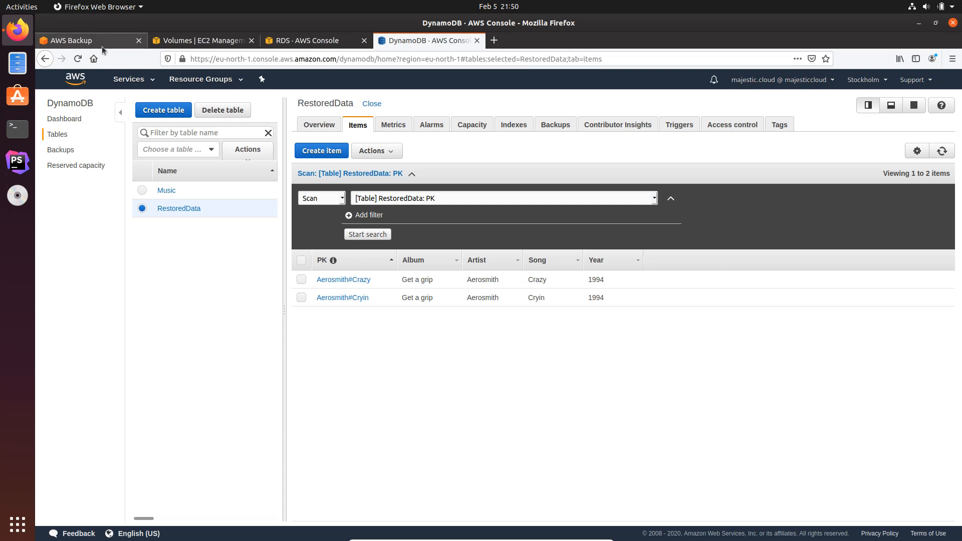
click(73, 40)
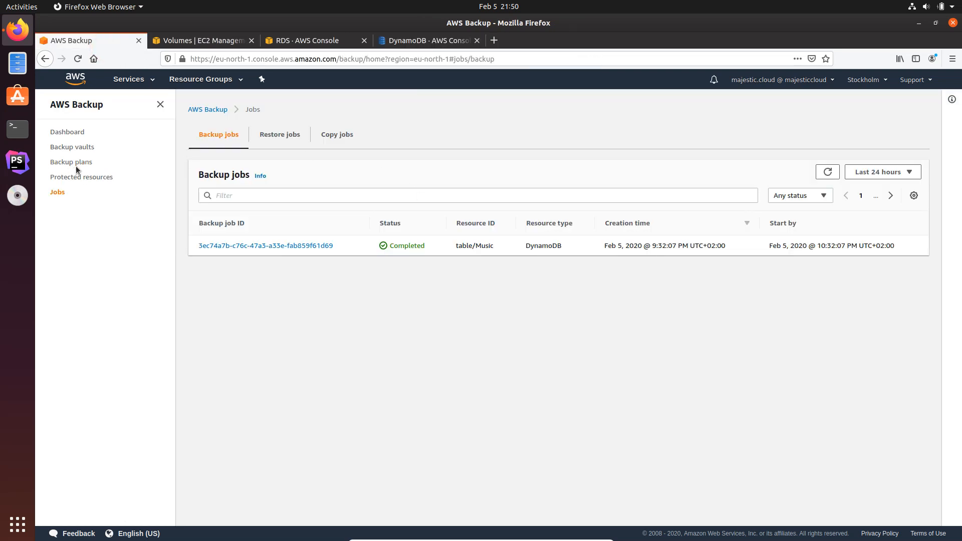
- Refresh the backup jobs list, then reopen TheApplicationBackup plan details
click(71, 161)
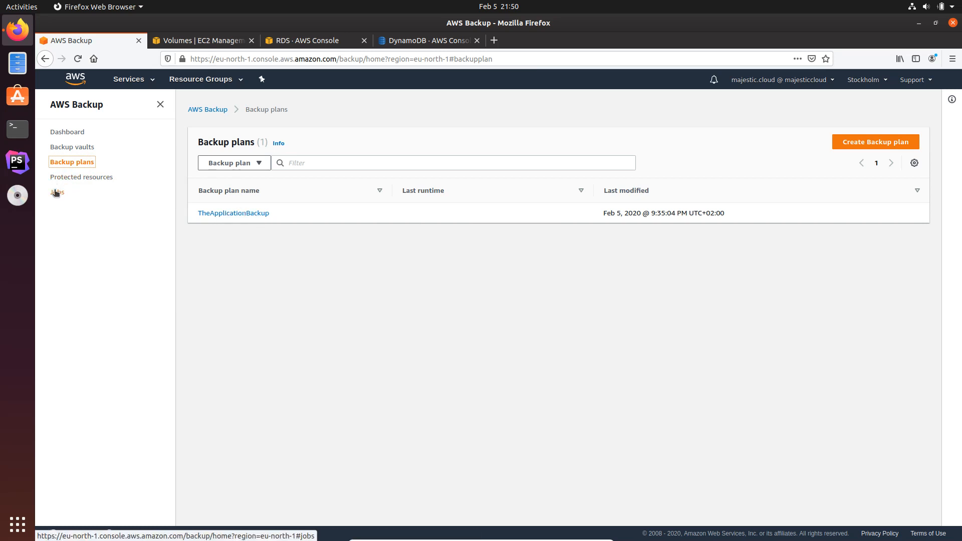
click(57, 192)
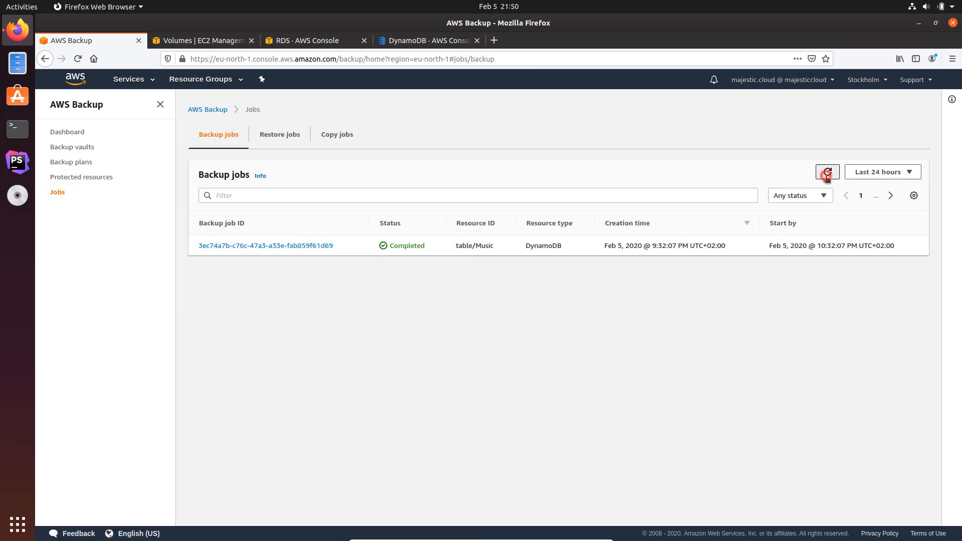
click(827, 172)
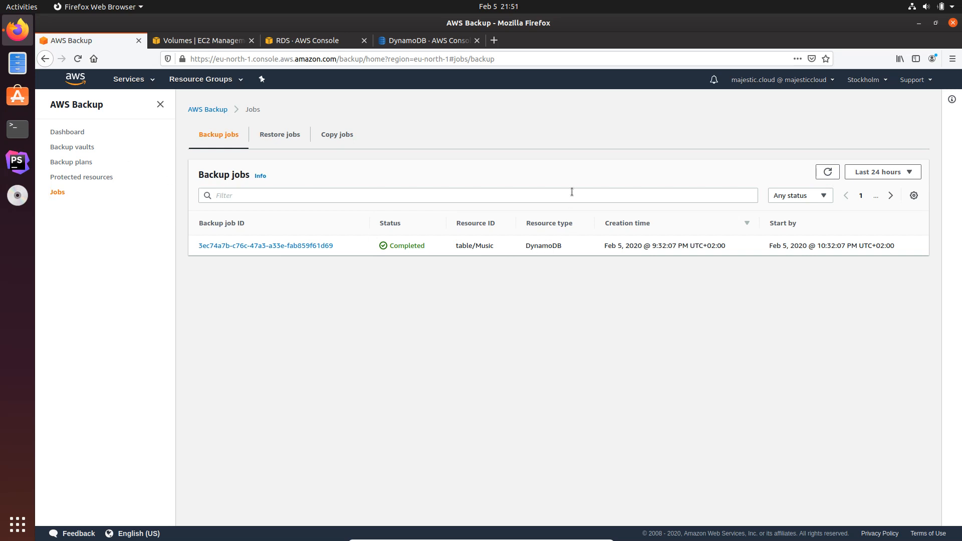
mouse_move(321, 114)
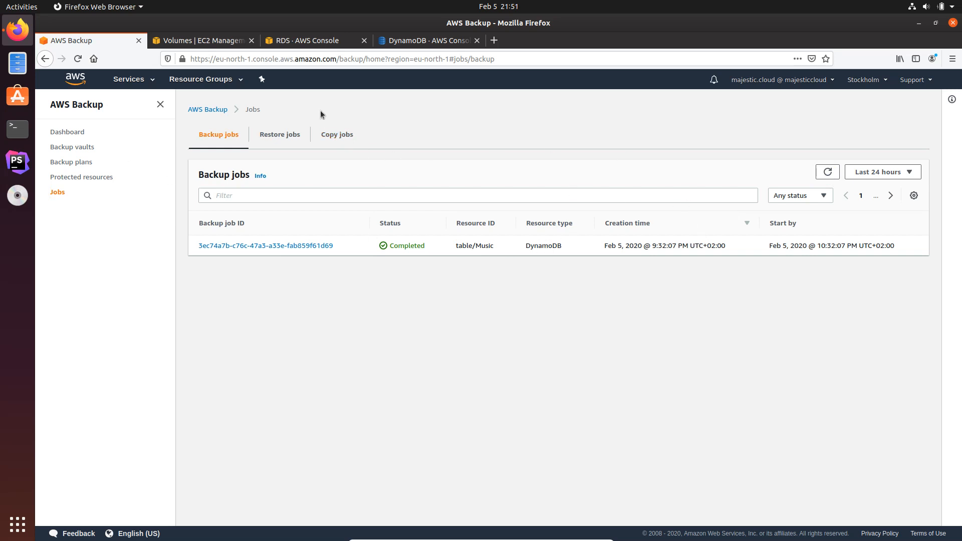
mouse_move(380, 187)
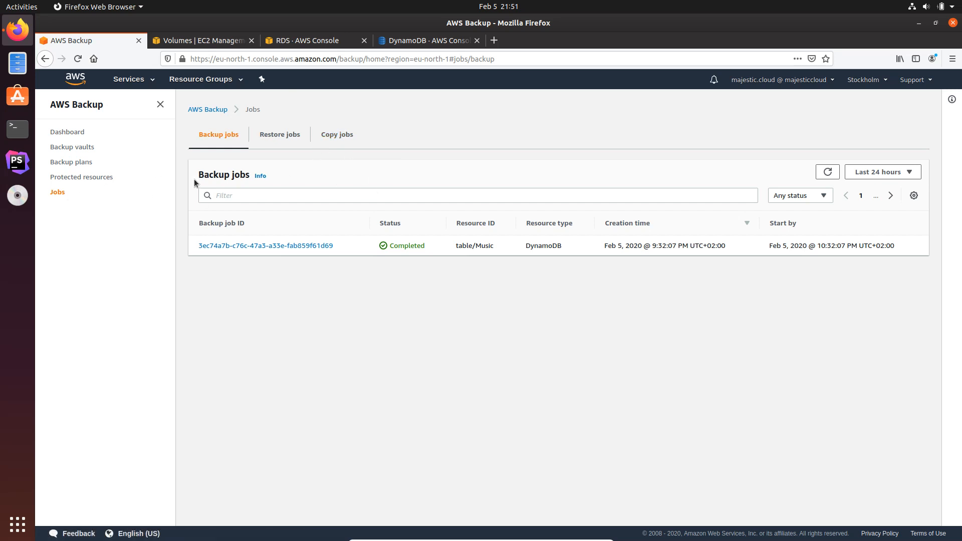
mouse_move(88, 223)
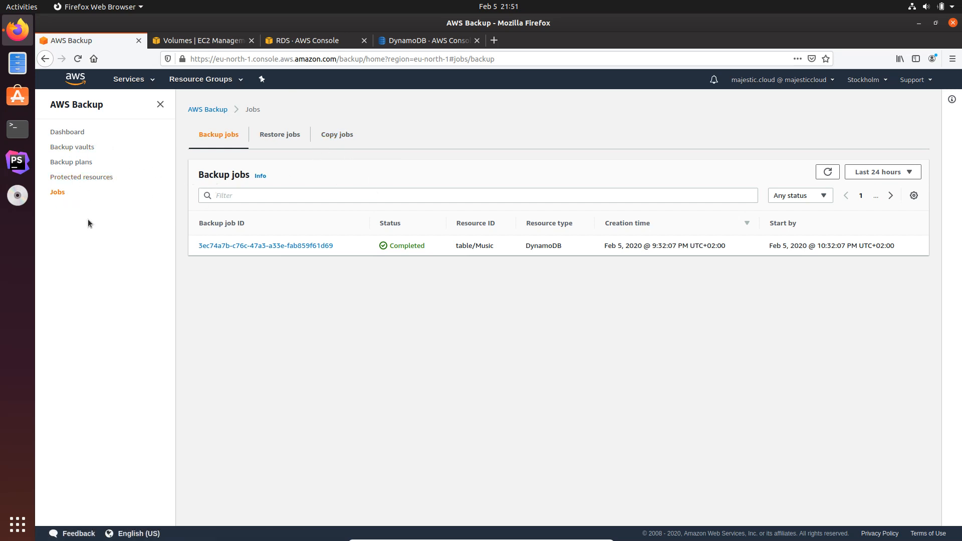
mouse_move(184, 211)
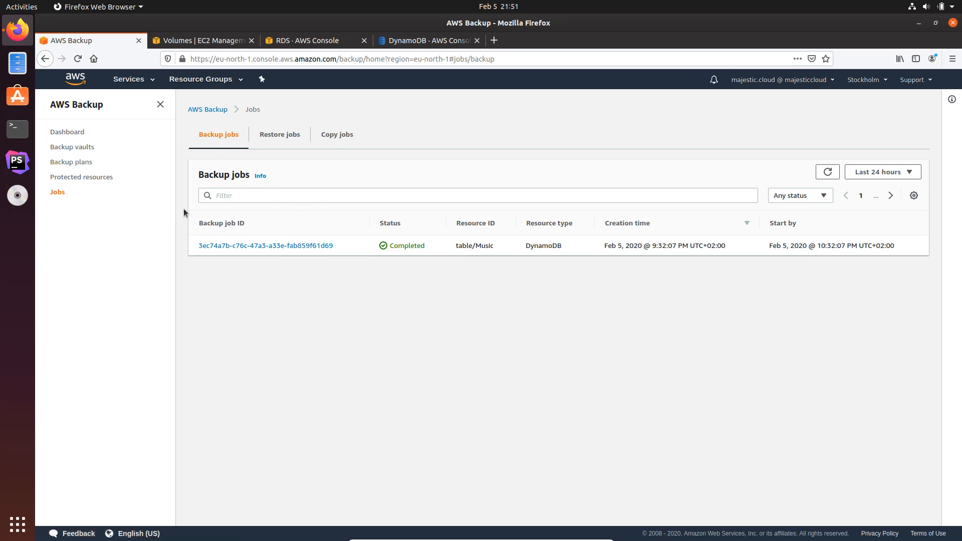
mouse_move(279, 135)
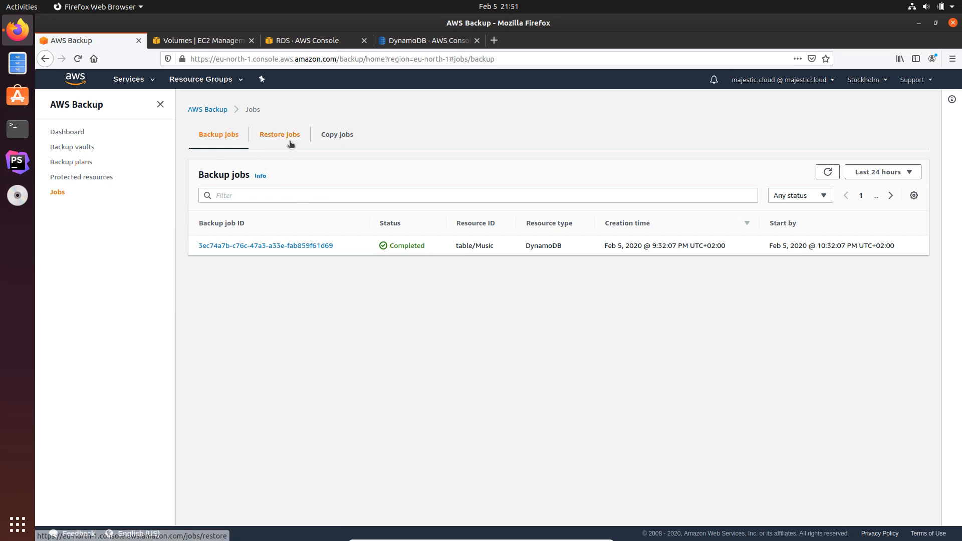
mouse_move(72, 172)
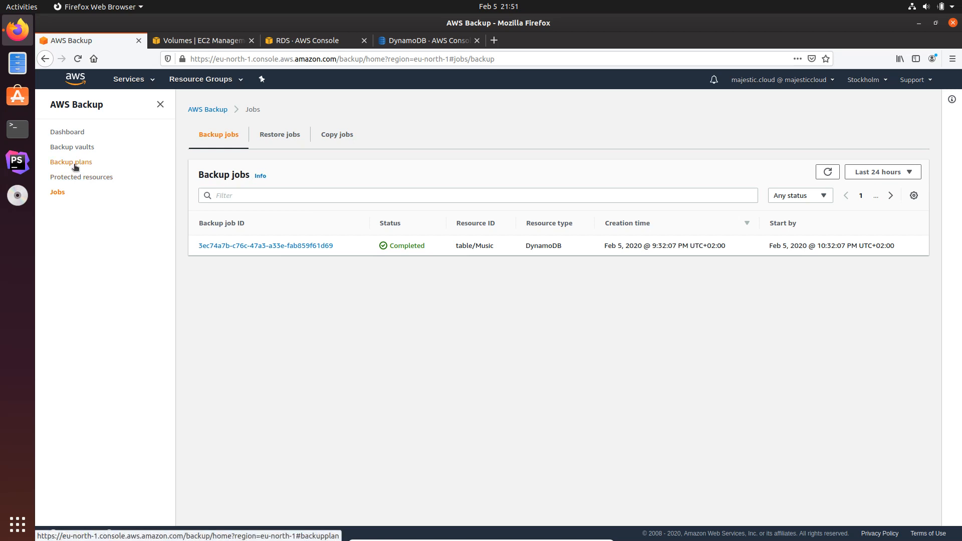
click(72, 161)
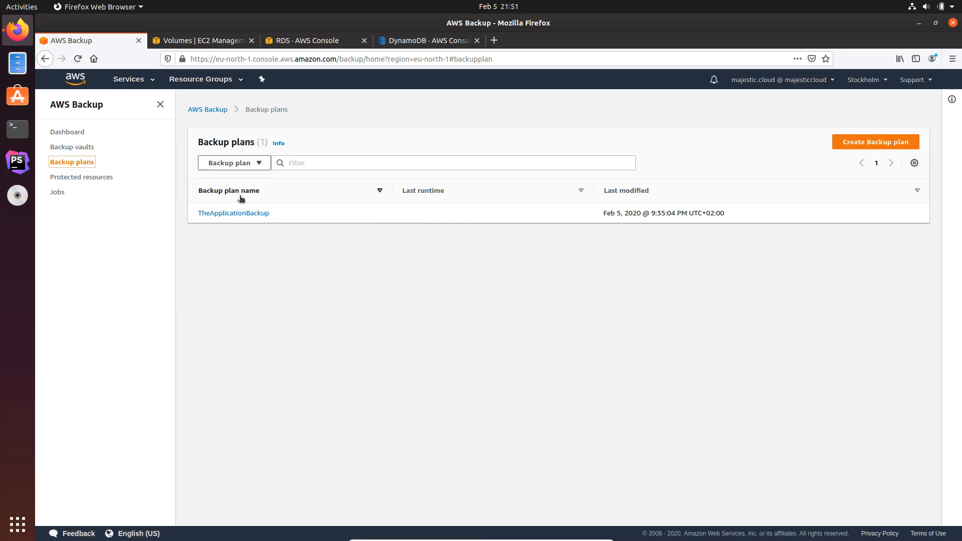
click(233, 212)
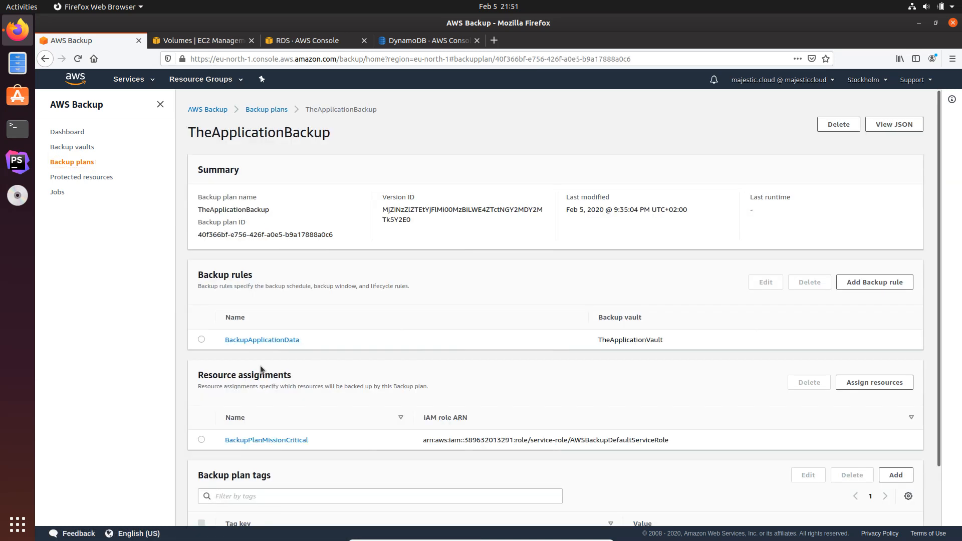
- Check the BackupPlan MissionCritical tags on the EC2 volume and RDS database
scroll(down, 3)
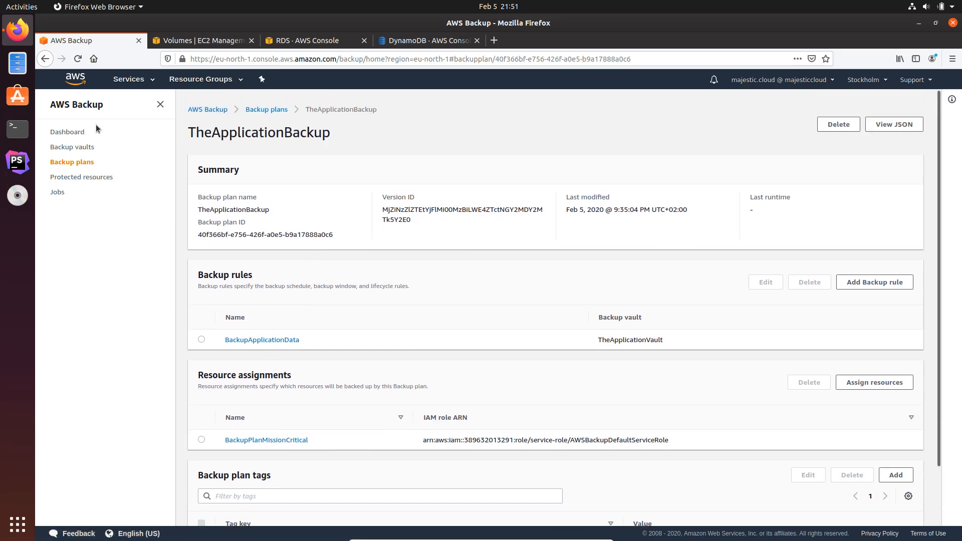
click(202, 40)
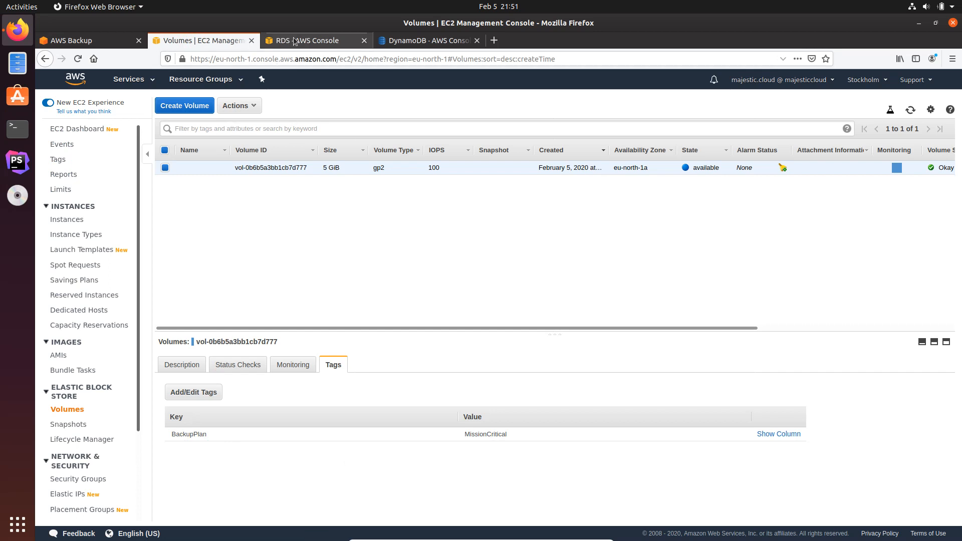
click(309, 40)
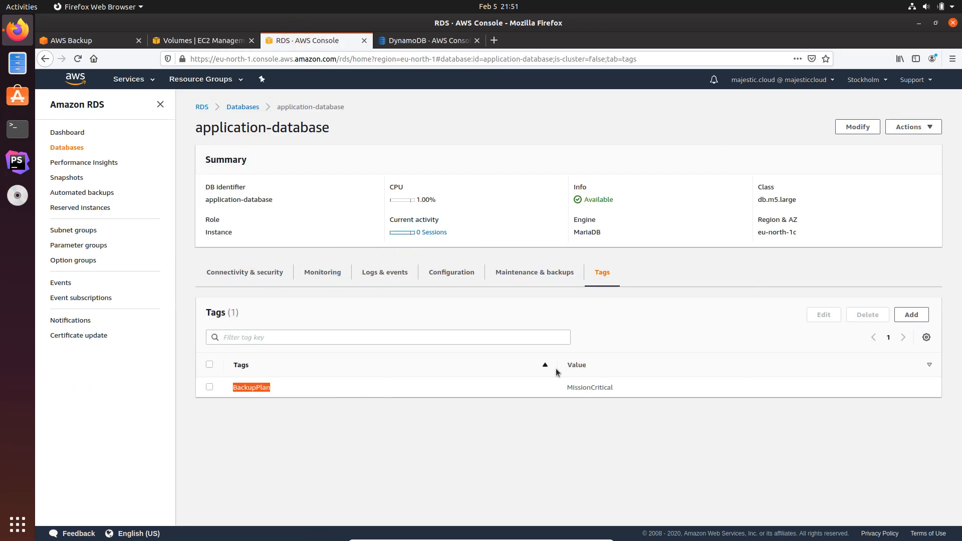
mouse_move(344, 94)
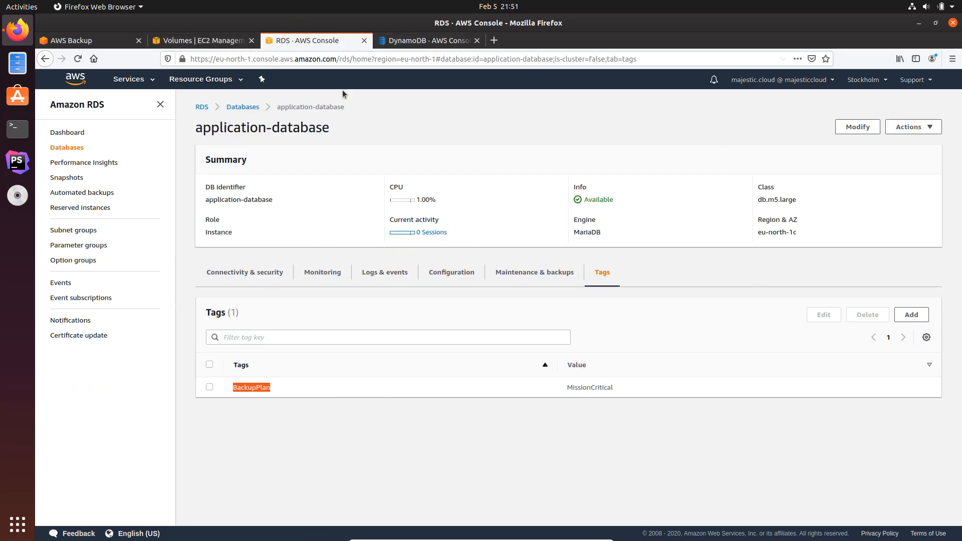
click(71, 40)
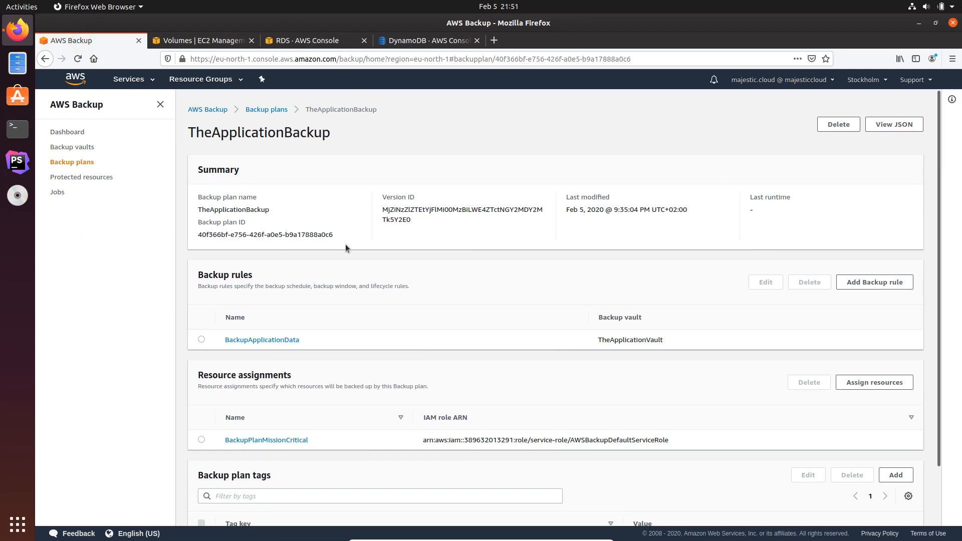
mouse_move(199, 173)
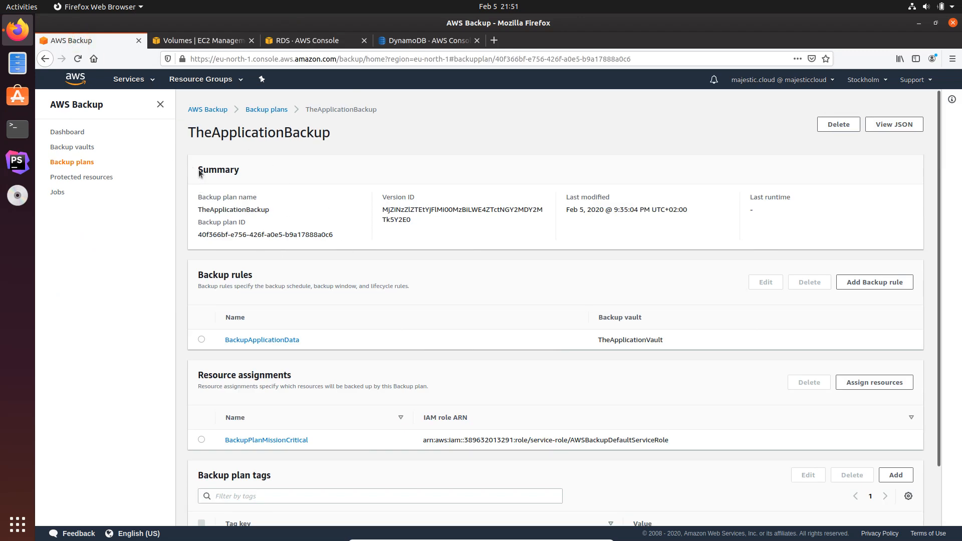
mouse_move(366, 207)
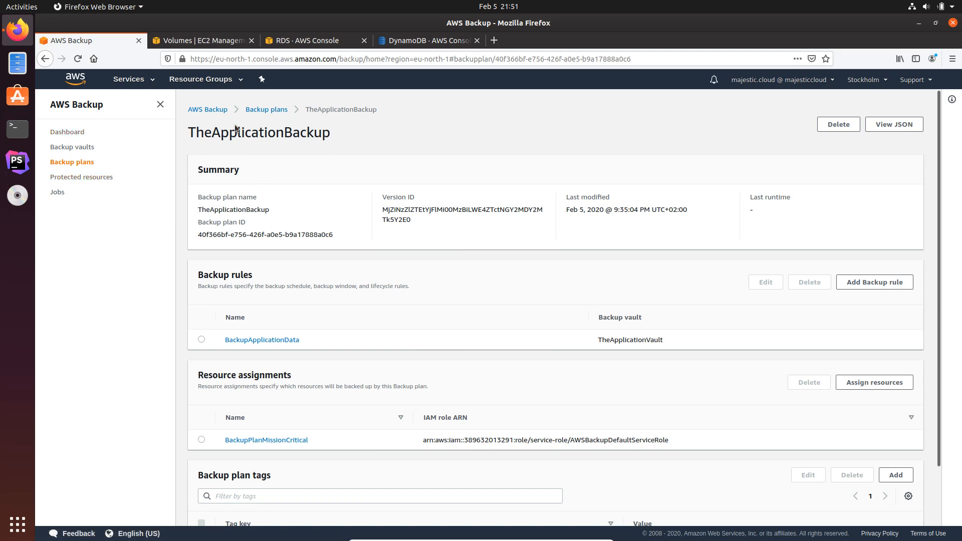
mouse_move(103, 176)
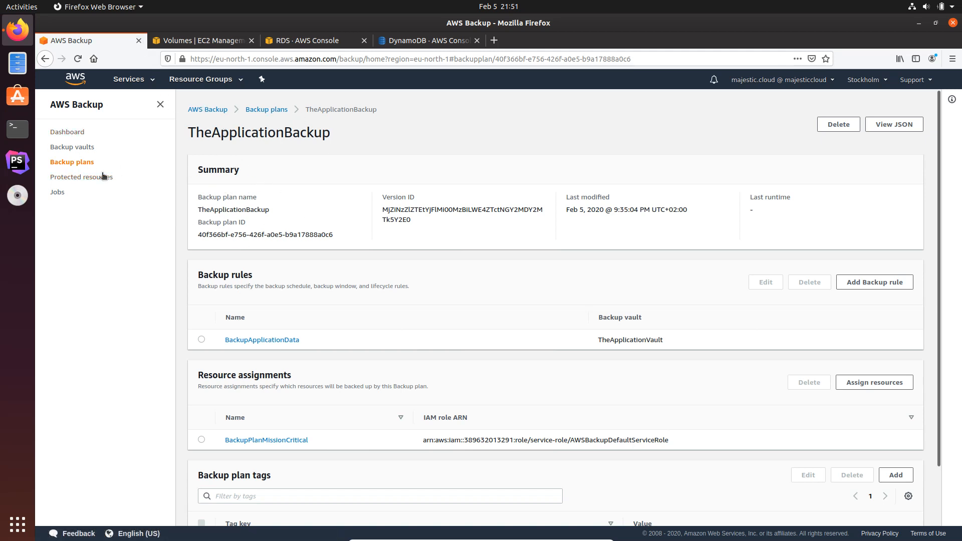
mouse_move(598, 373)
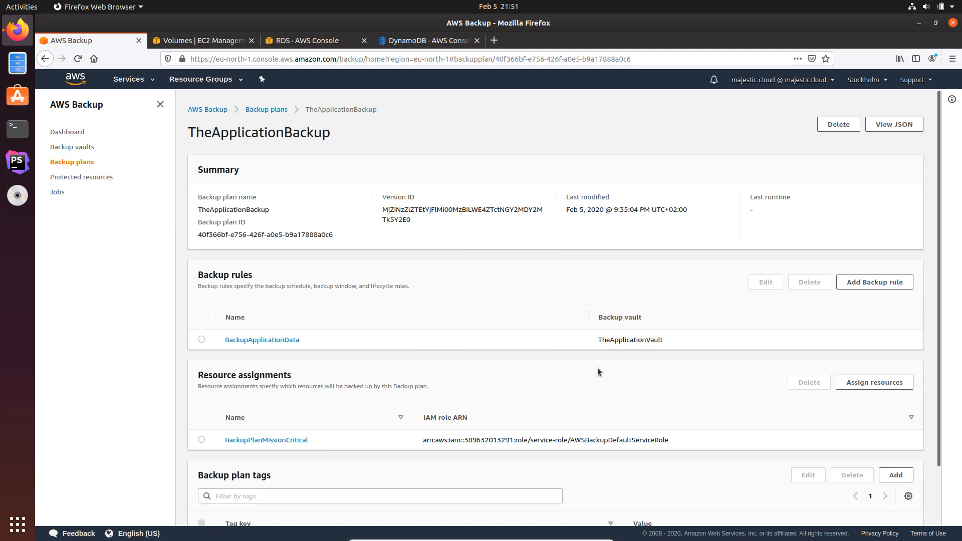
- Start assigning resources to TheApplicationBackup from its plan details
scroll(down, 3)
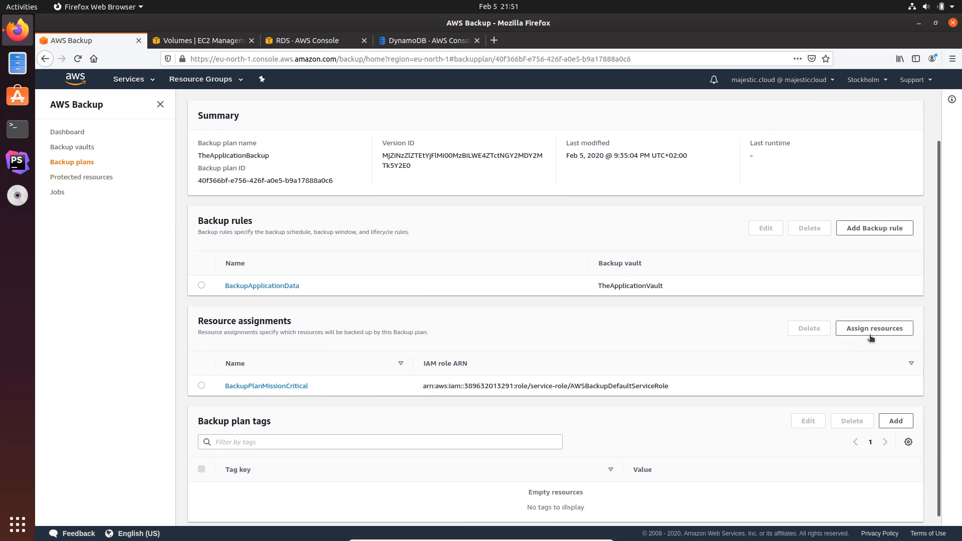
click(874, 329)
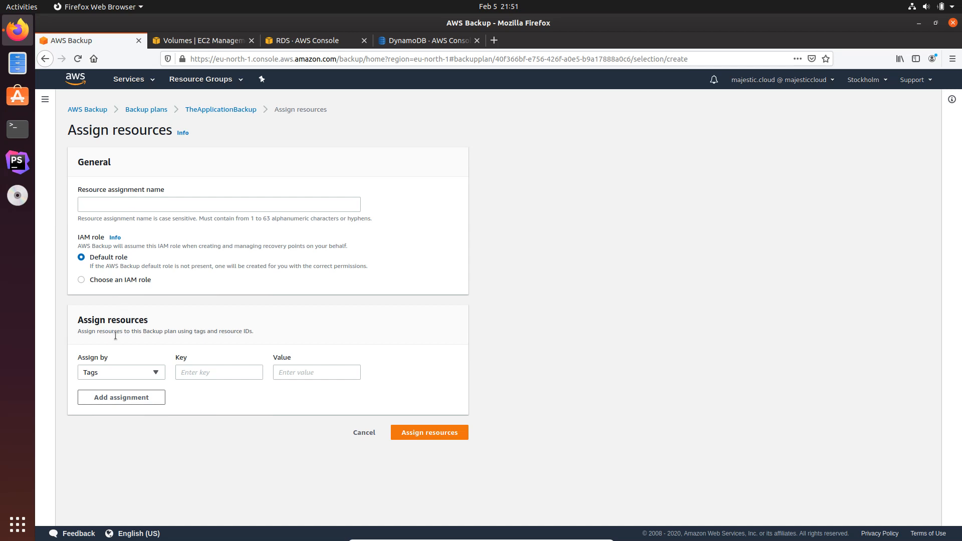
- Assign by resource ID instead of tags and list the assignable resource types
click(121, 371)
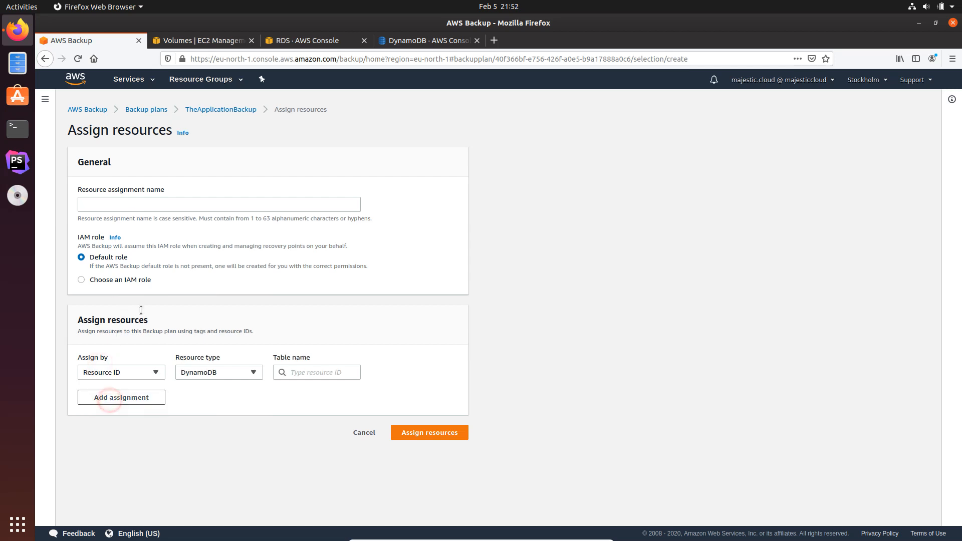
click(219, 371)
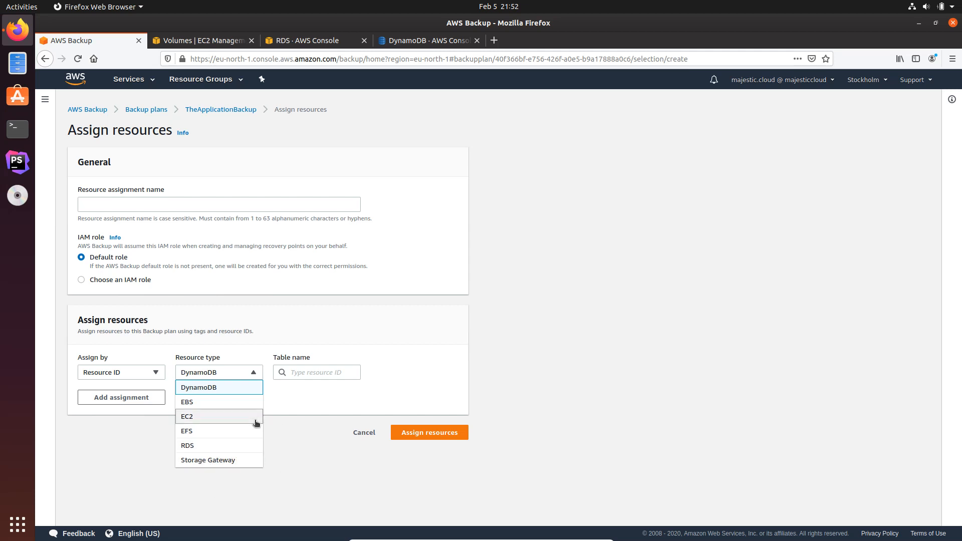
mouse_move(245, 417)
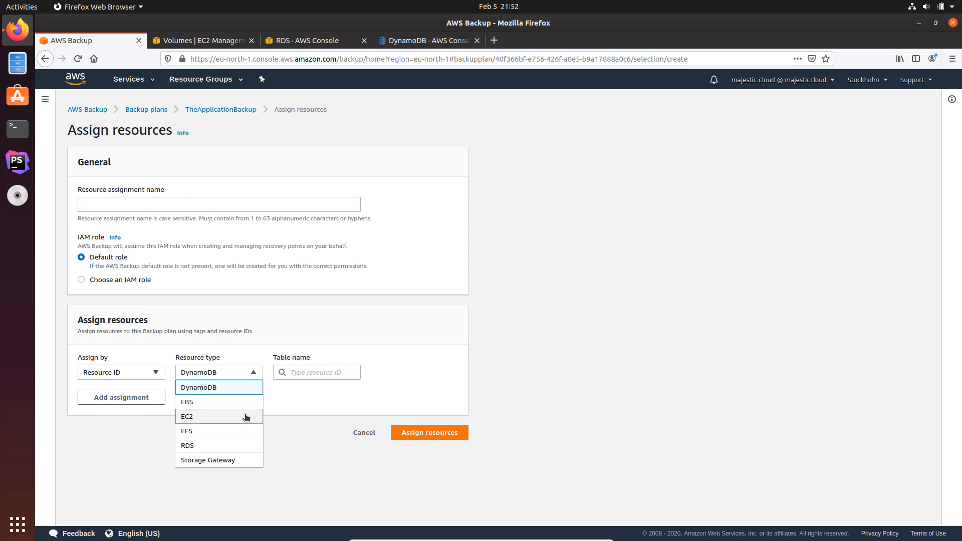
mouse_move(234, 422)
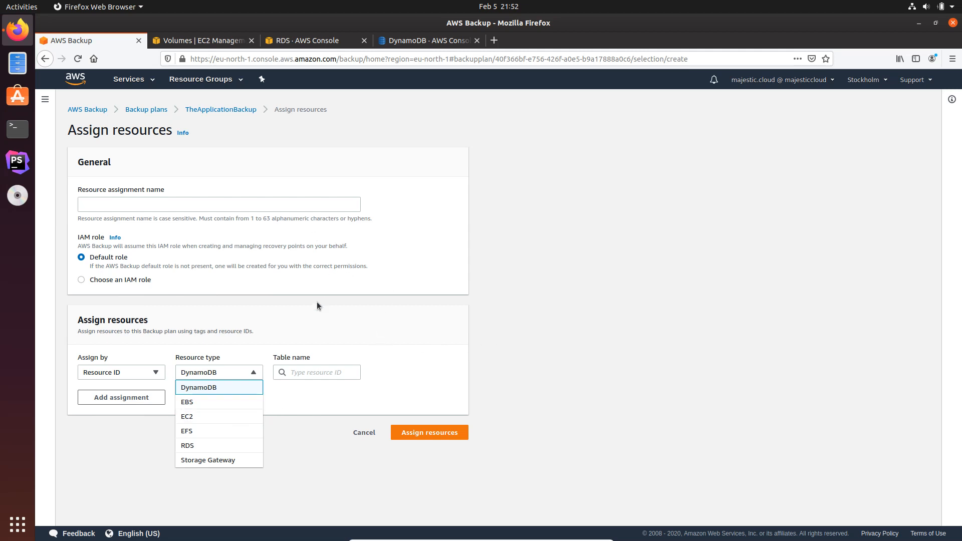
mouse_move(250, 195)
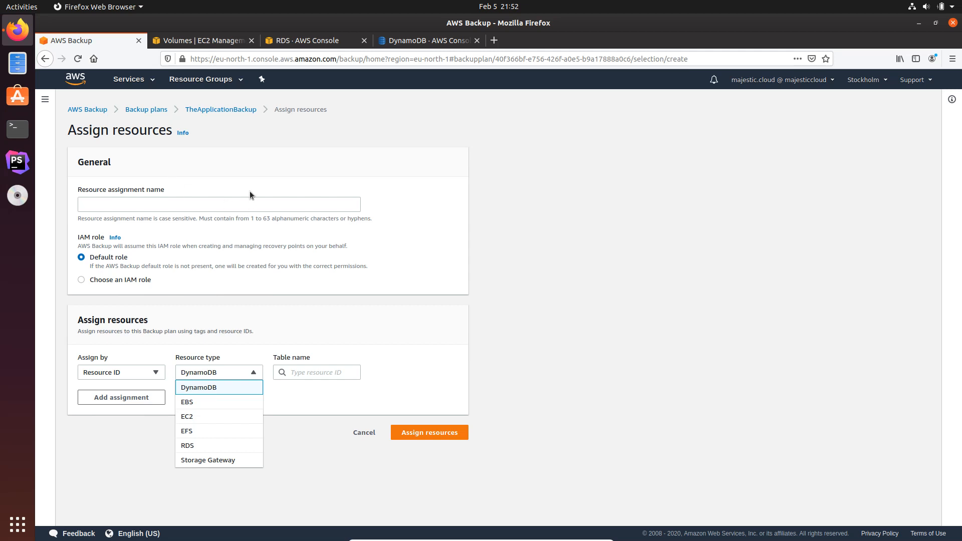
mouse_move(365, 107)
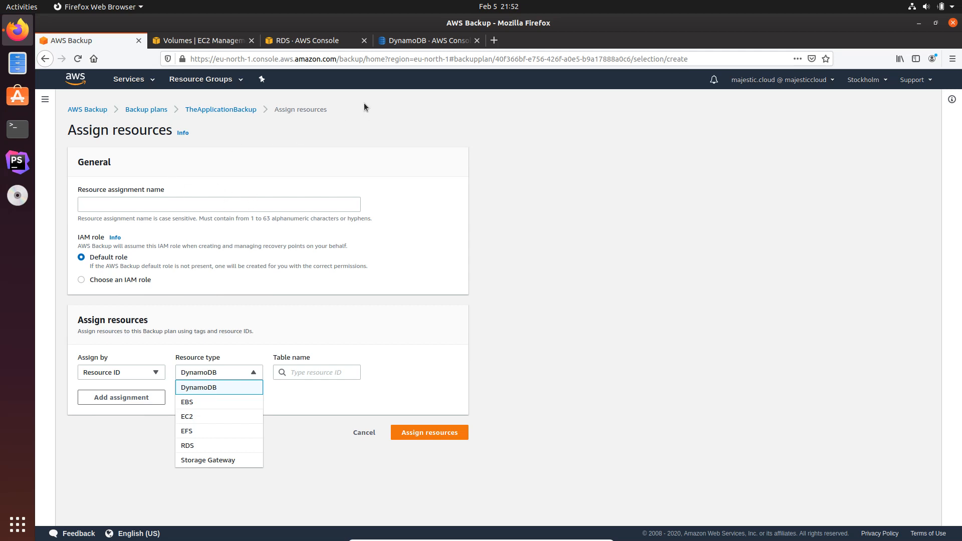